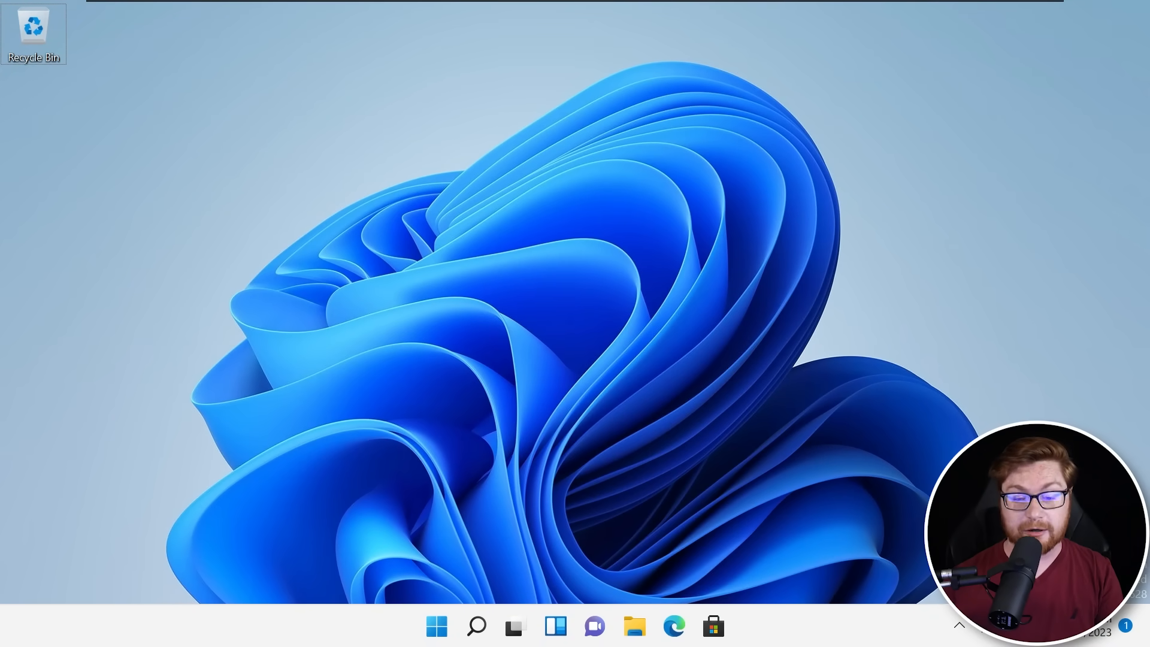
{"action": "mouse_move", "coordinate": [674, 625]}
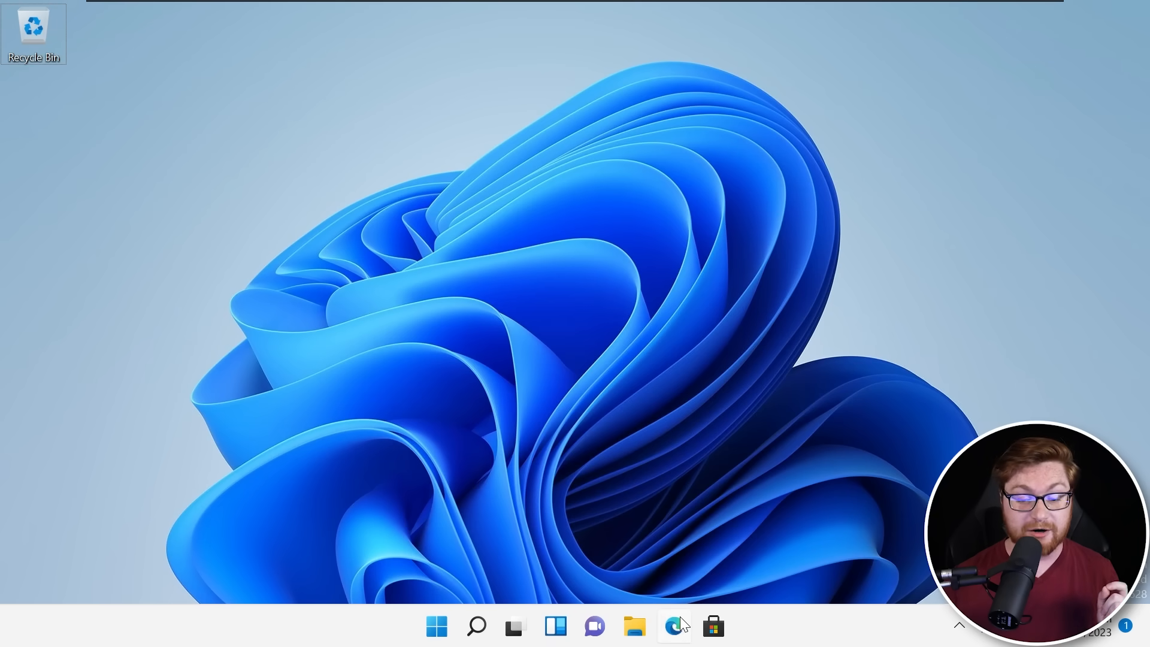
Launch Edge and complete first-run setup without signing in or importing browser data
{"action": "left_click", "coordinate": [673, 625]}
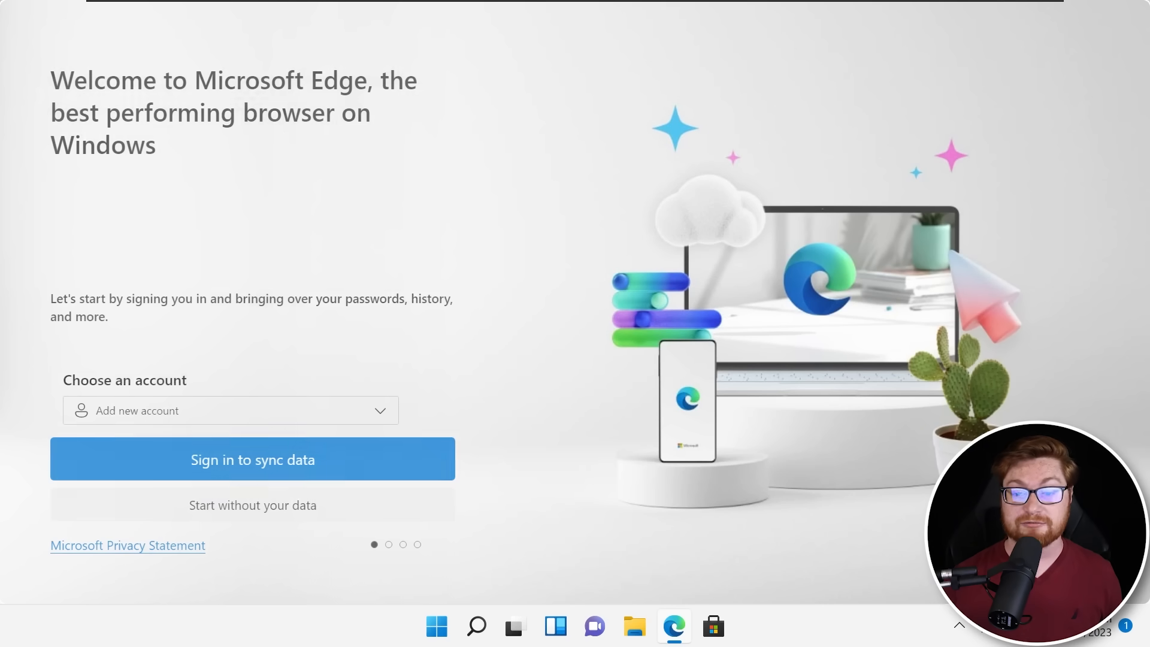
{"action": "left_click", "coordinate": [252, 459]}
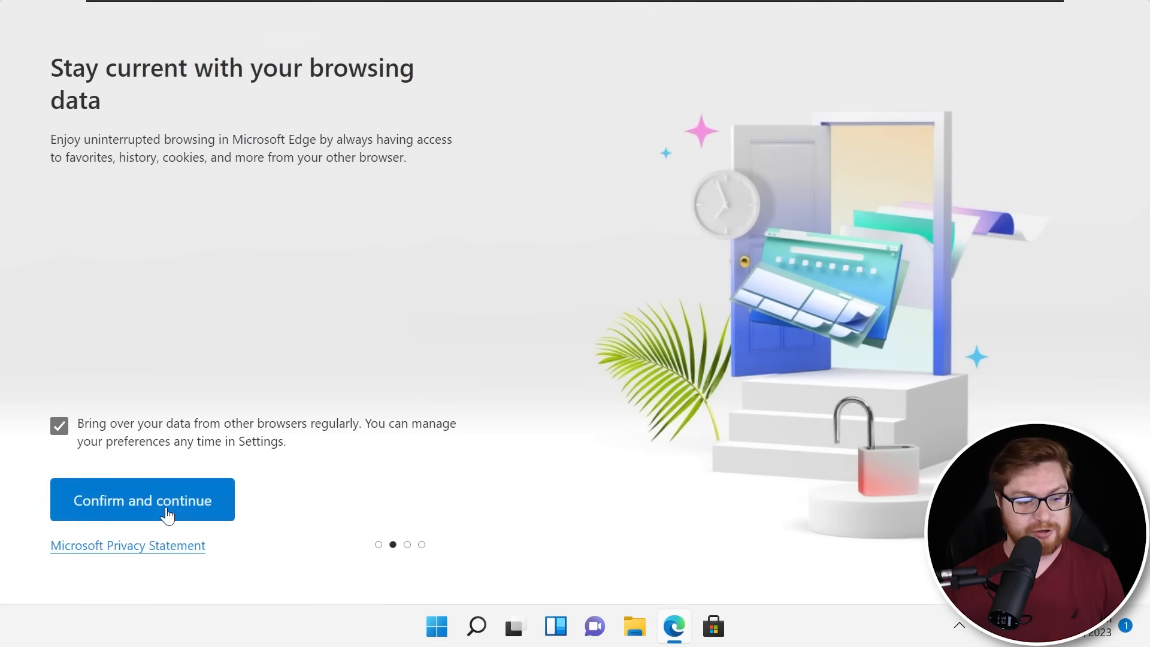
{"action": "left_click", "coordinate": [142, 499]}
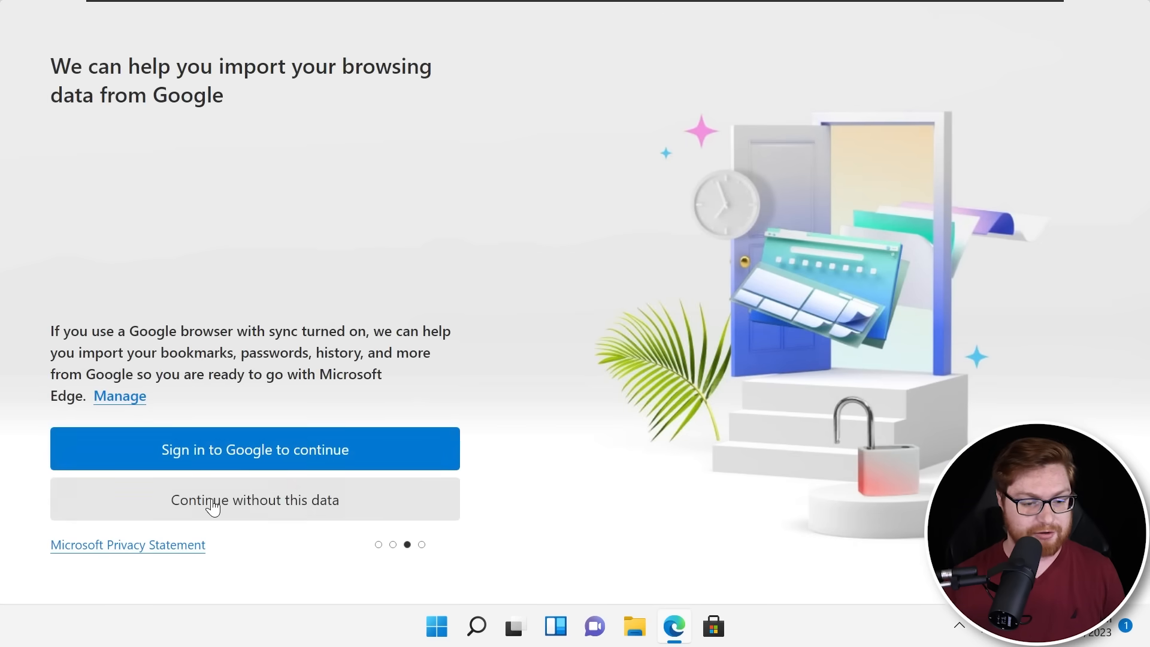
{"action": "left_click", "coordinate": [254, 500]}
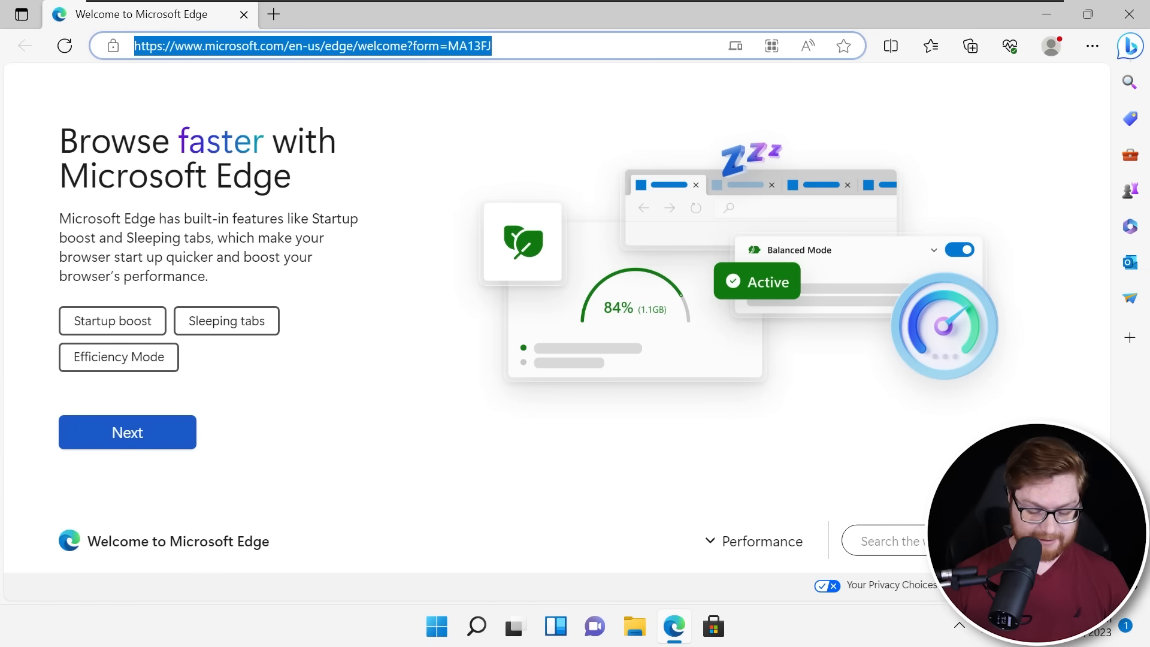
Go to developer.microsoft.com and enter the Microsoft 365 Dev Center
{"action": "type", "text": "developer.microso"}
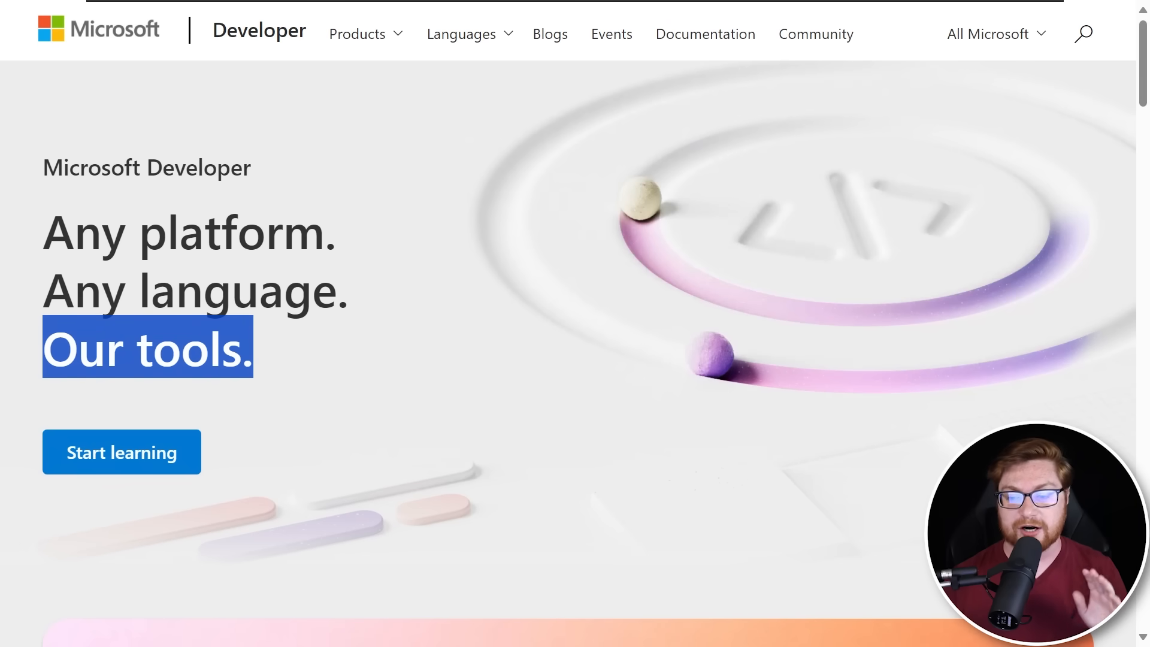
{"action": "scroll", "scroll_direction": "down", "scroll_amount": 3}
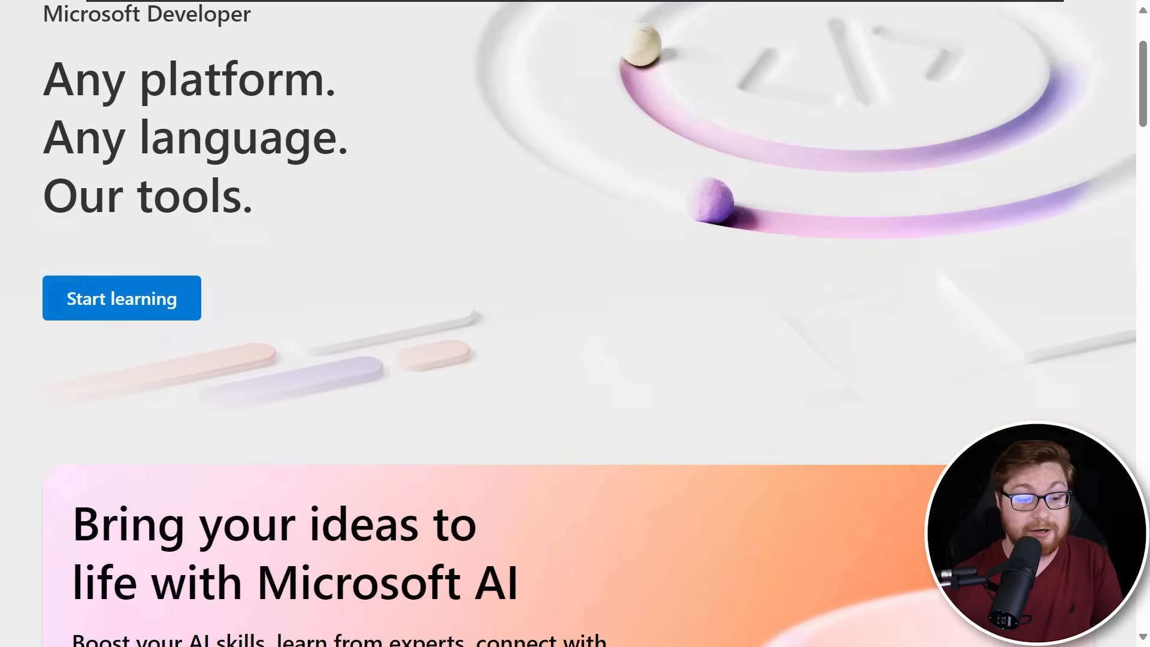
{"action": "scroll", "scroll_direction": "down", "scroll_amount": 3}
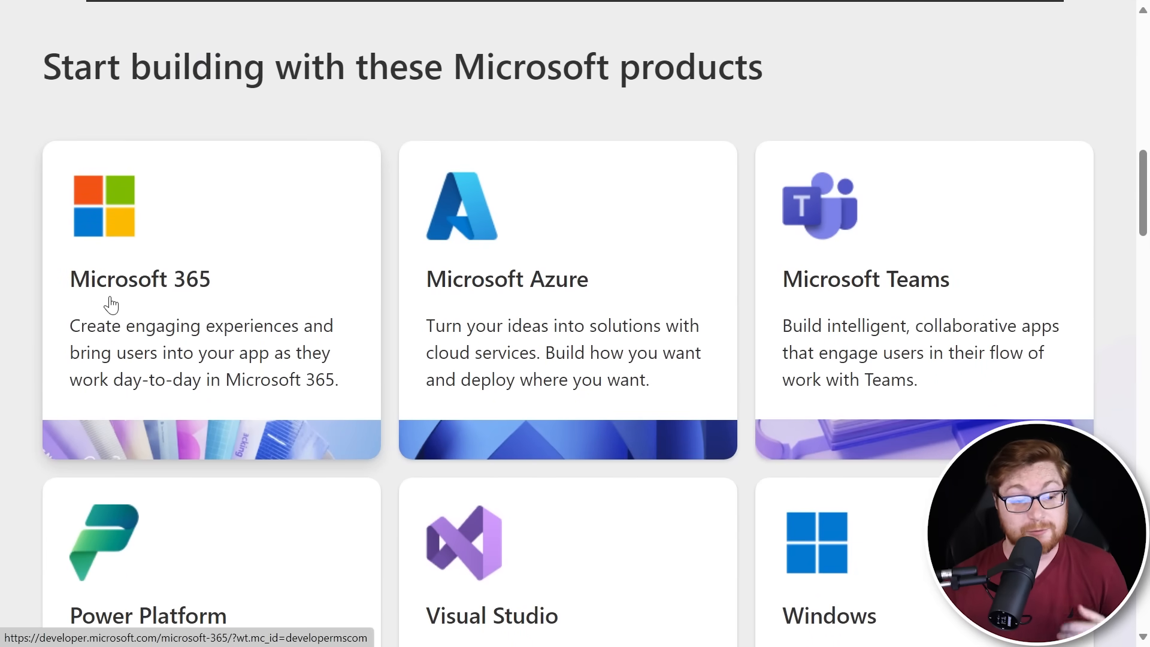
{"action": "left_click", "coordinate": [140, 279]}
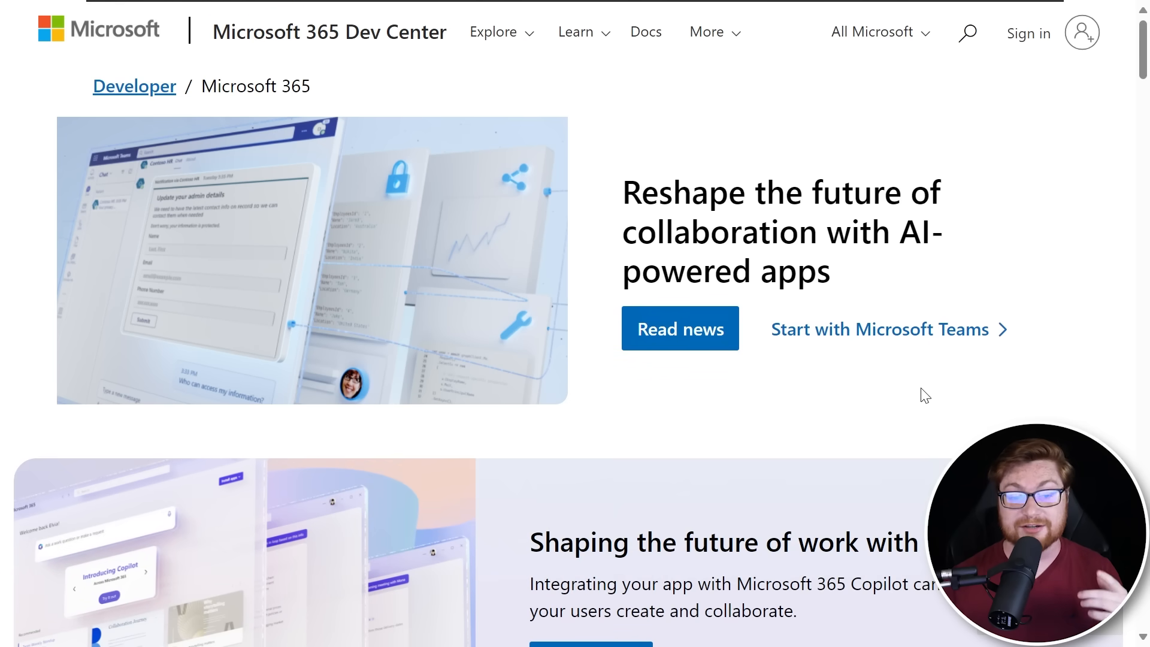
Navigate from the Dev Center to the Microsoft 365 Developer Program join page
{"action": "scroll", "scroll_direction": "down", "scroll_amount": 3}
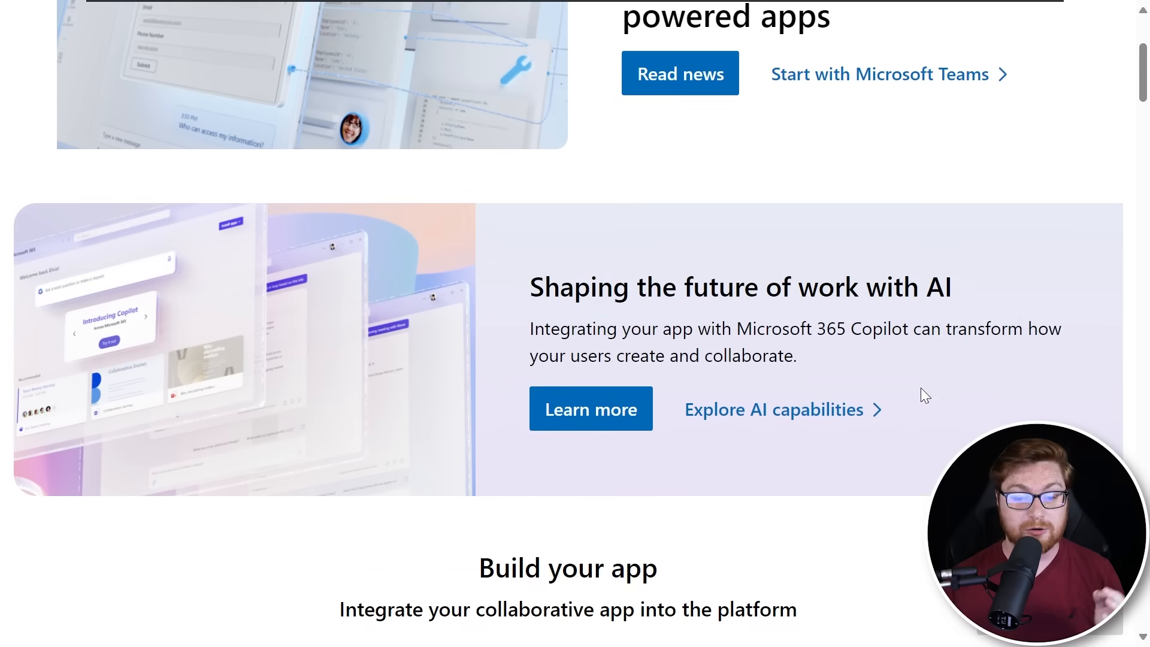
{"action": "scroll", "scroll_direction": "down", "scroll_amount": 3}
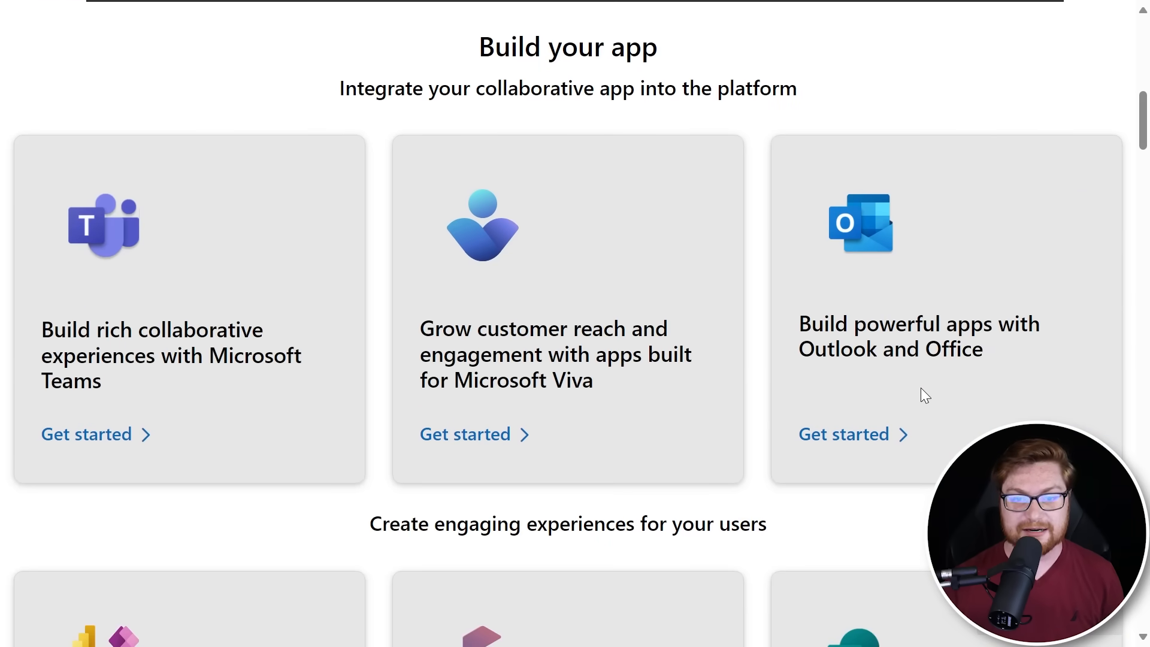
{"action": "scroll", "scroll_direction": "up", "scroll_amount": 3}
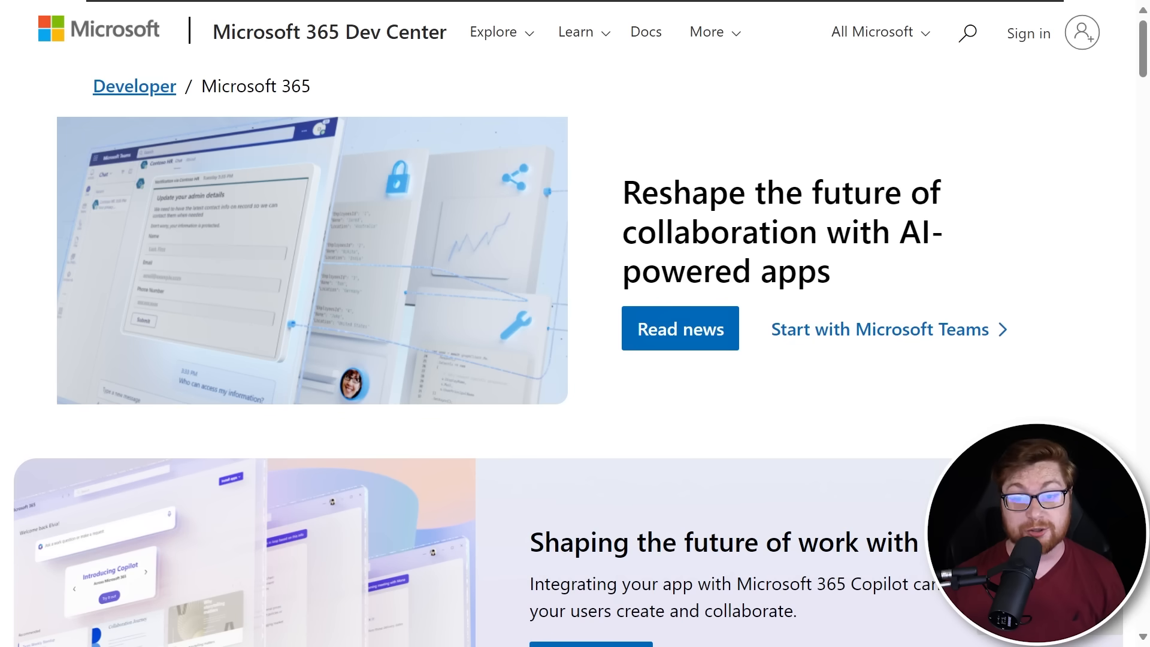
{"action": "left_click", "coordinate": [706, 32]}
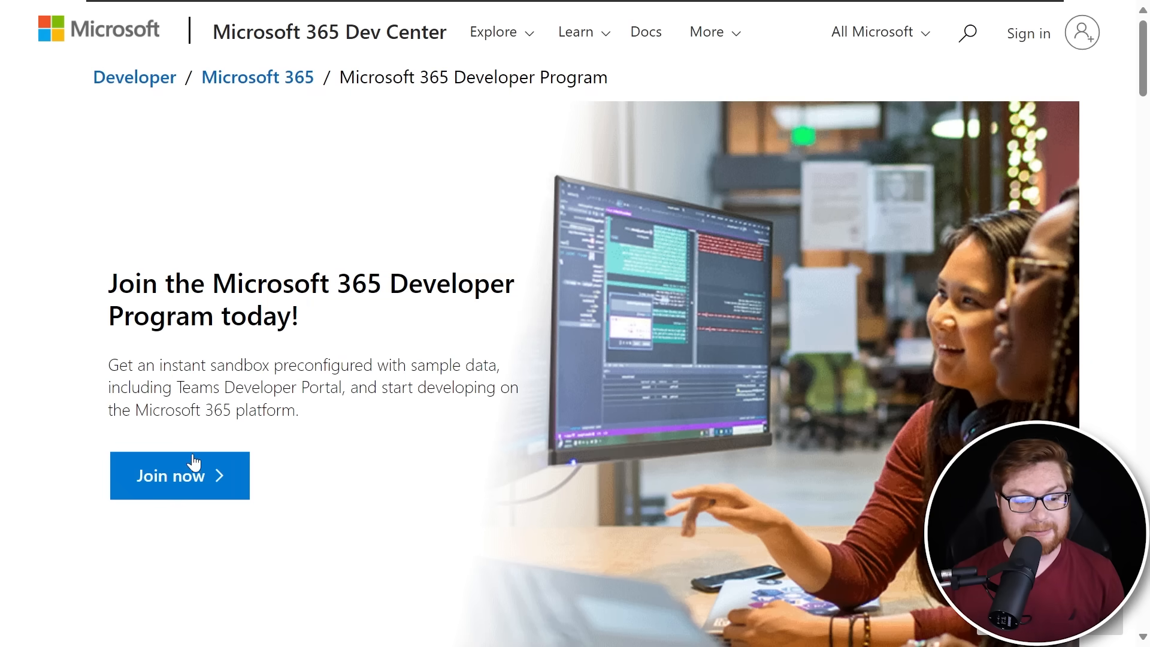
{"action": "left_click", "coordinate": [179, 475]}
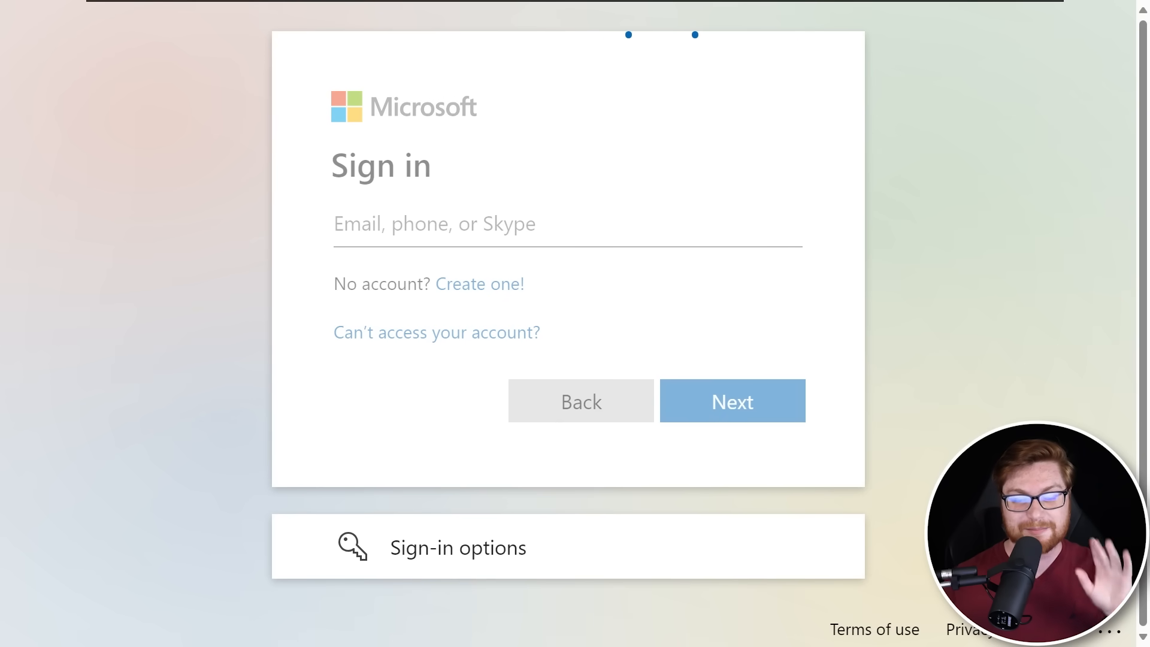
{"action": "left_click", "coordinate": [479, 284]}
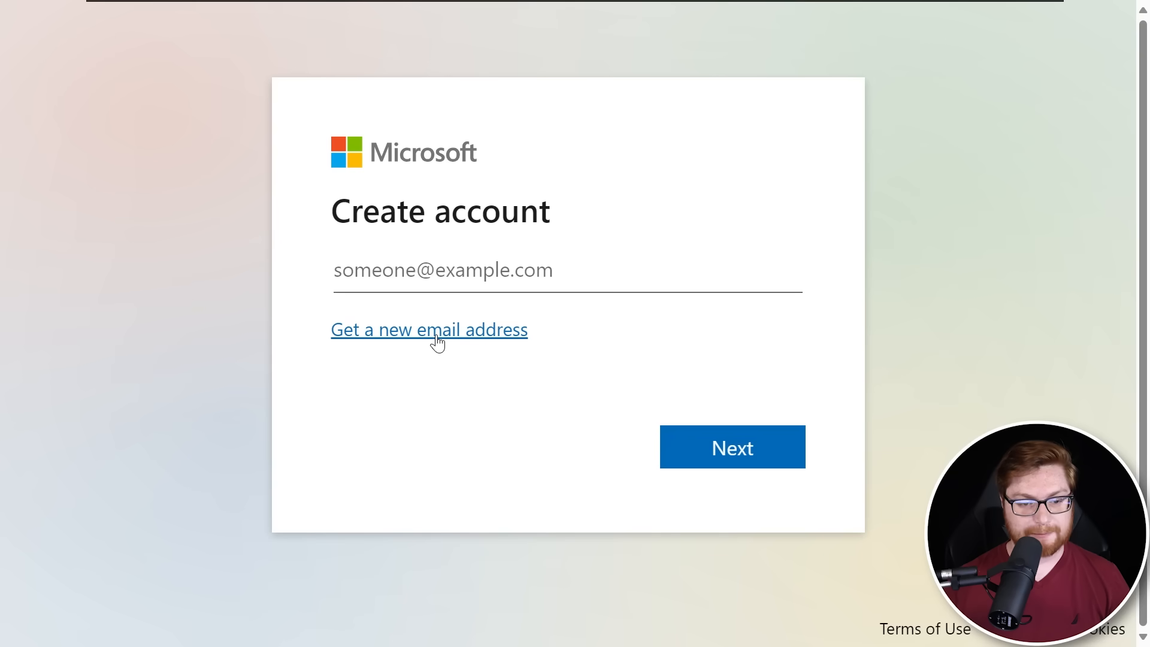
{"action": "left_click", "coordinate": [429, 329]}
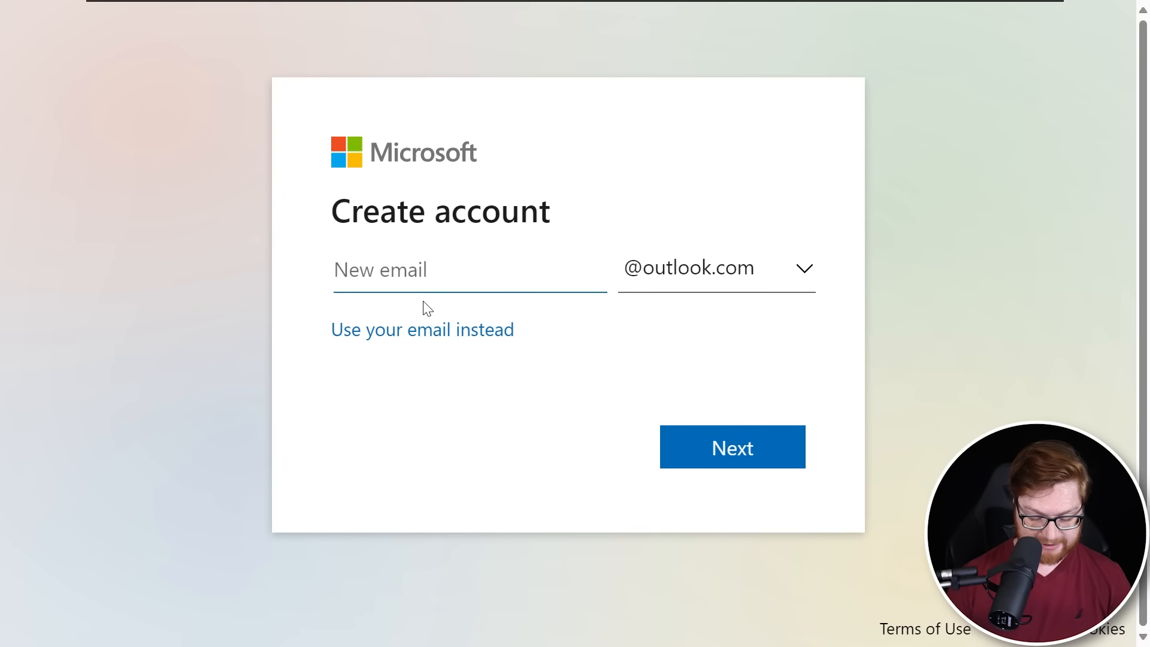
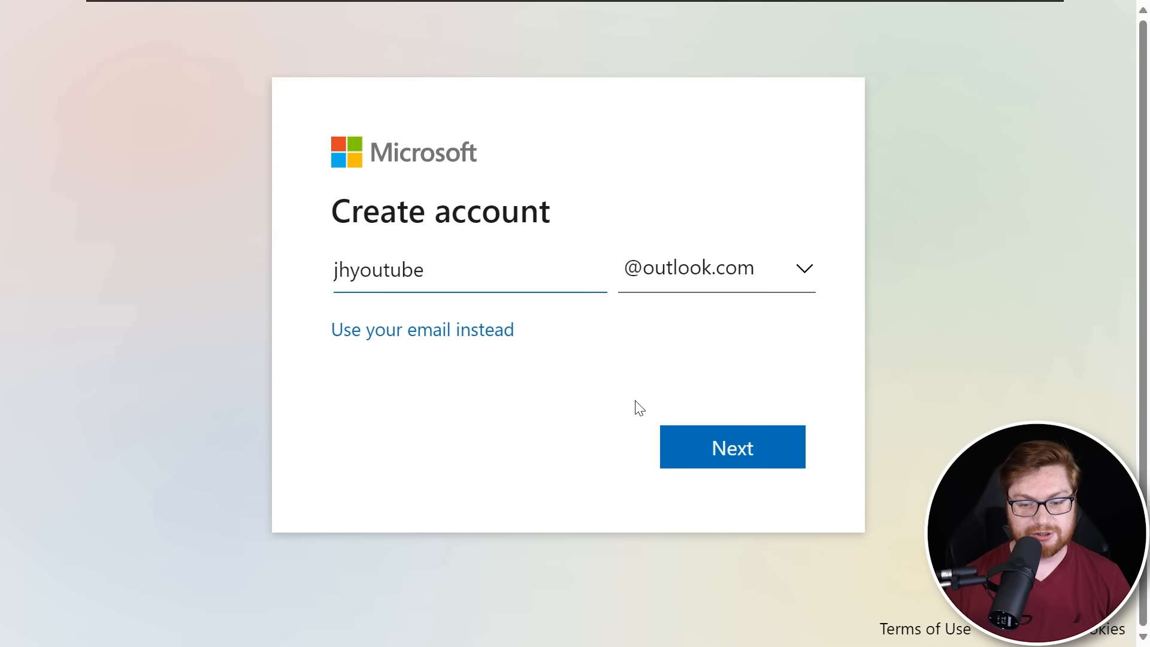
Submit the new address and confirm the account password to reach the join form
{"action": "left_click", "coordinate": [730, 446]}
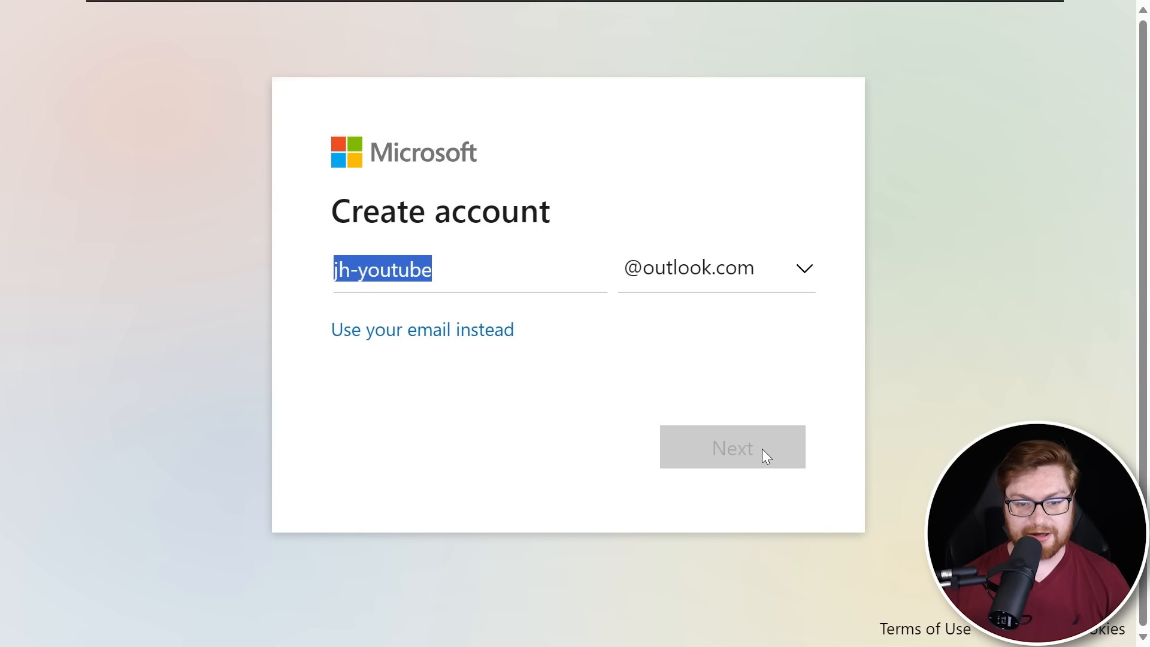
{"action": "left_click", "coordinate": [730, 447]}
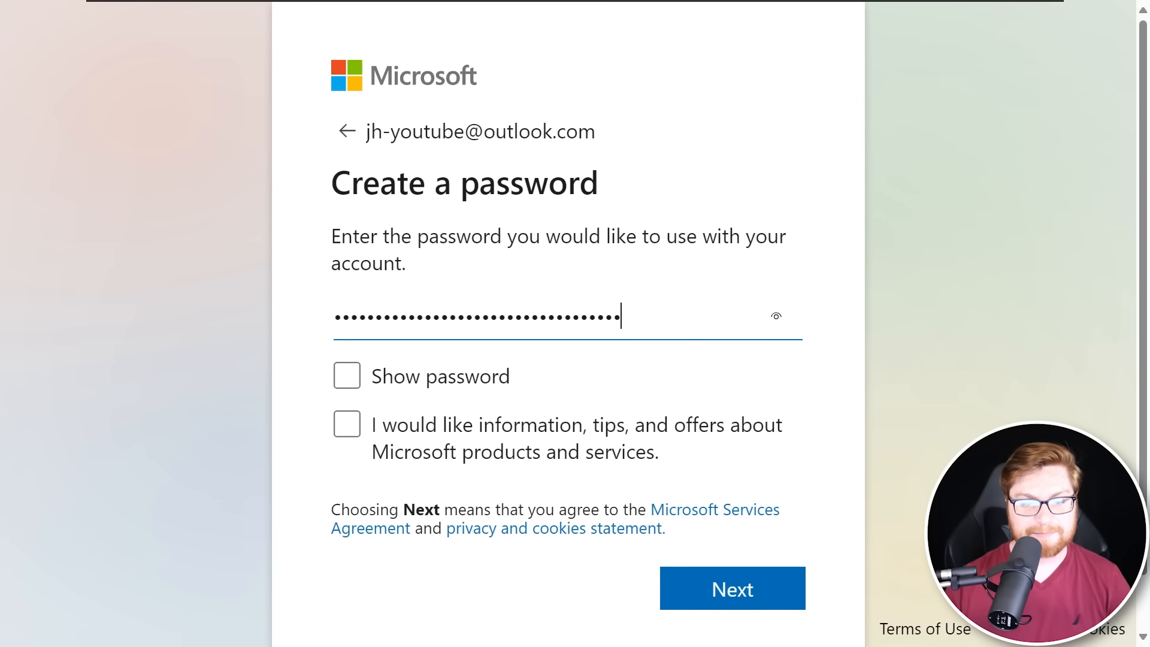
{"action": "left_click", "coordinate": [731, 588]}
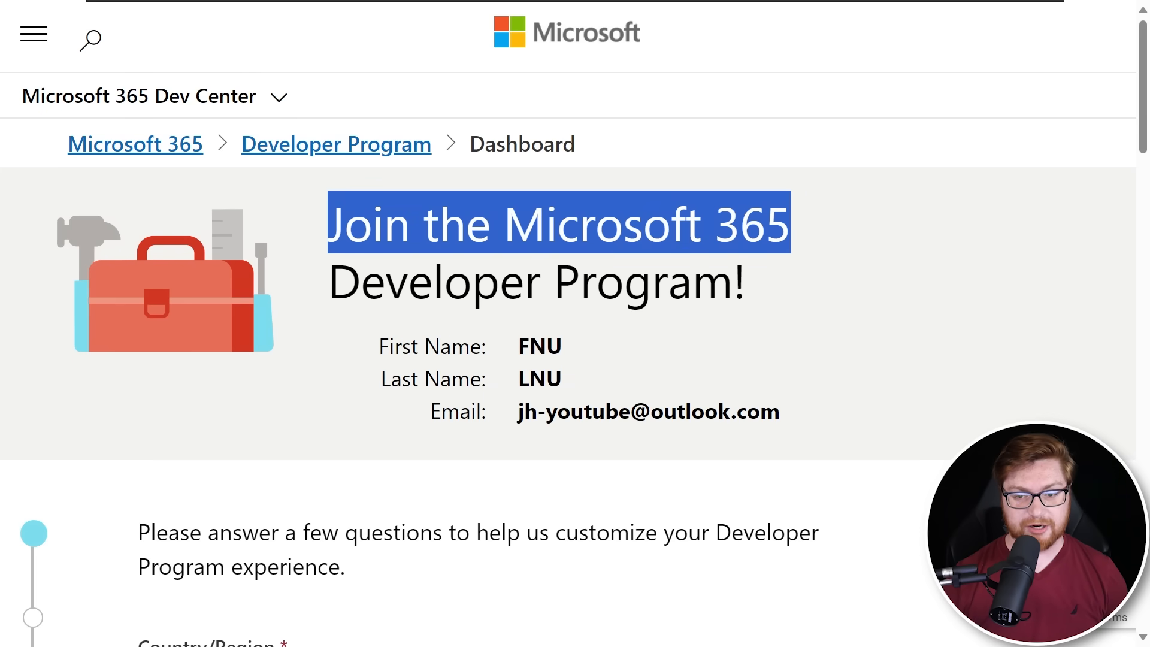
Accept the terms, check every development area of interest and save the questionnaire
{"action": "scroll", "scroll_direction": "down", "scroll_amount": 3}
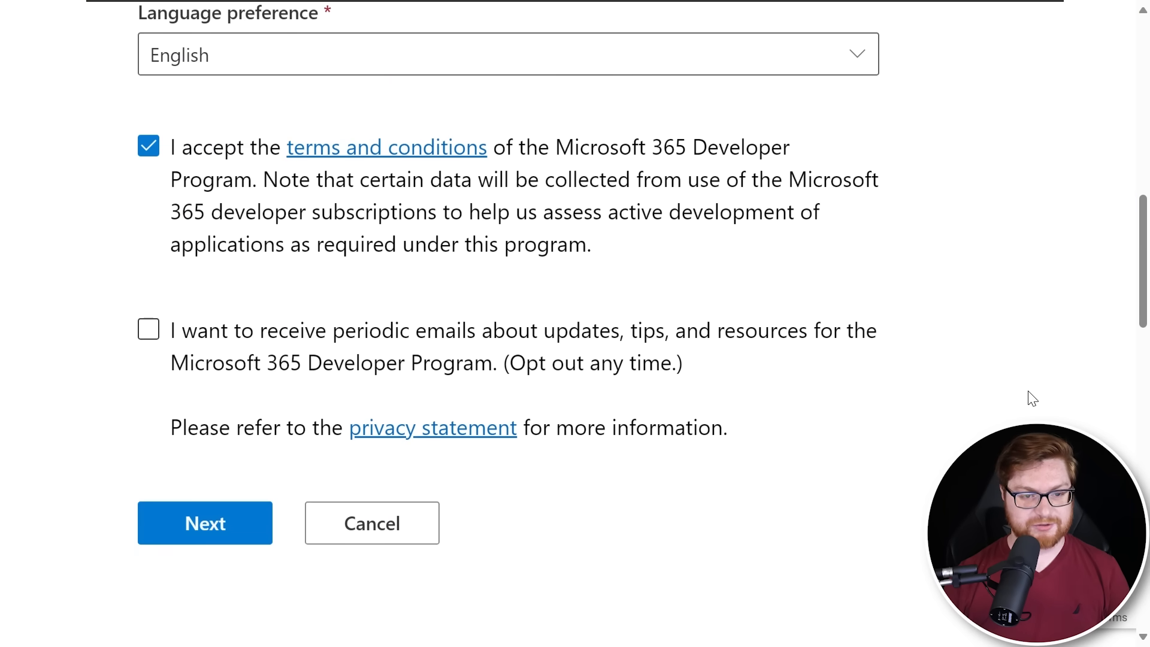
{"action": "left_click", "coordinate": [205, 523]}
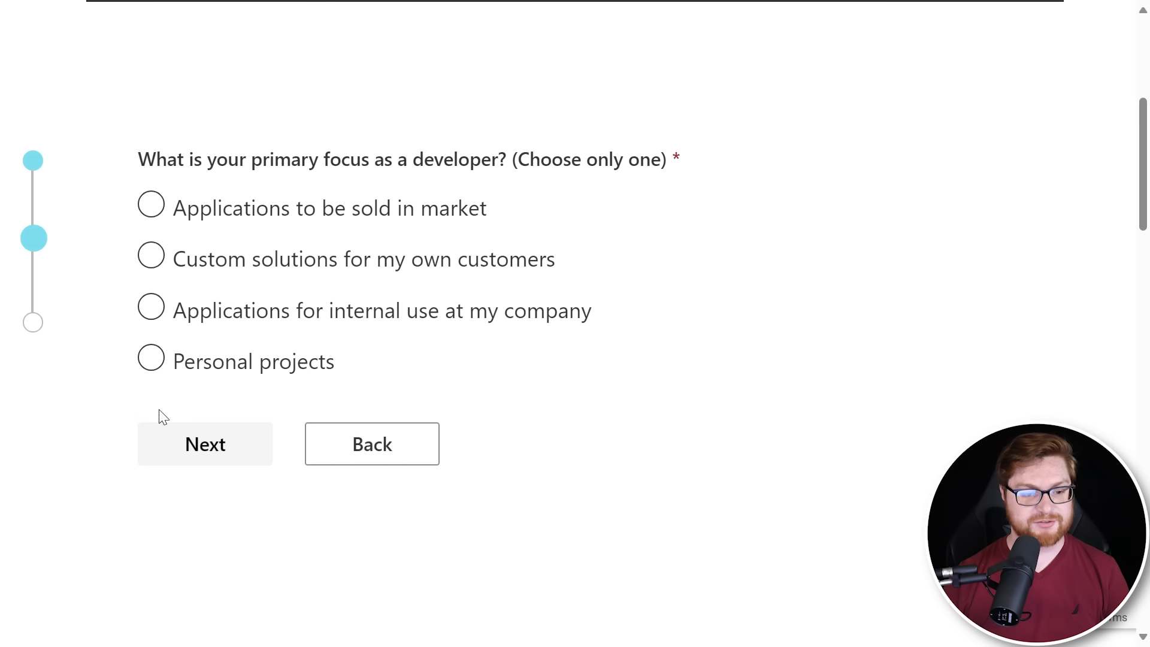
{"action": "left_click_drag", "start_coordinate": [147, 159], "coordinate": [484, 160]}
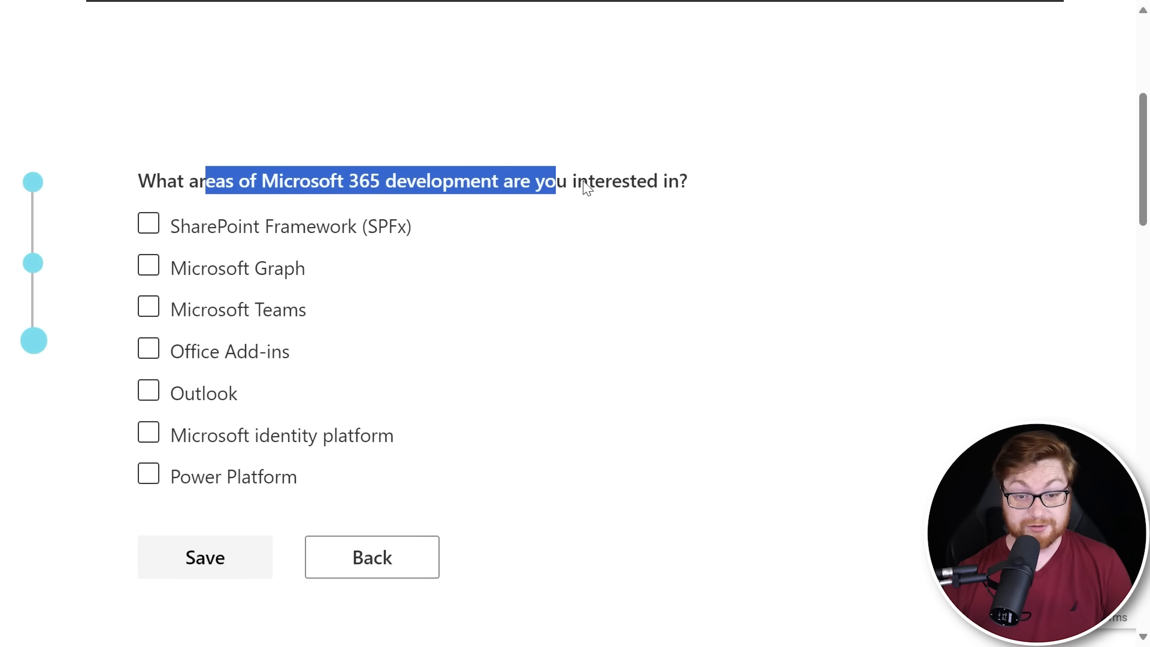
{"action": "left_click", "coordinate": [148, 309]}
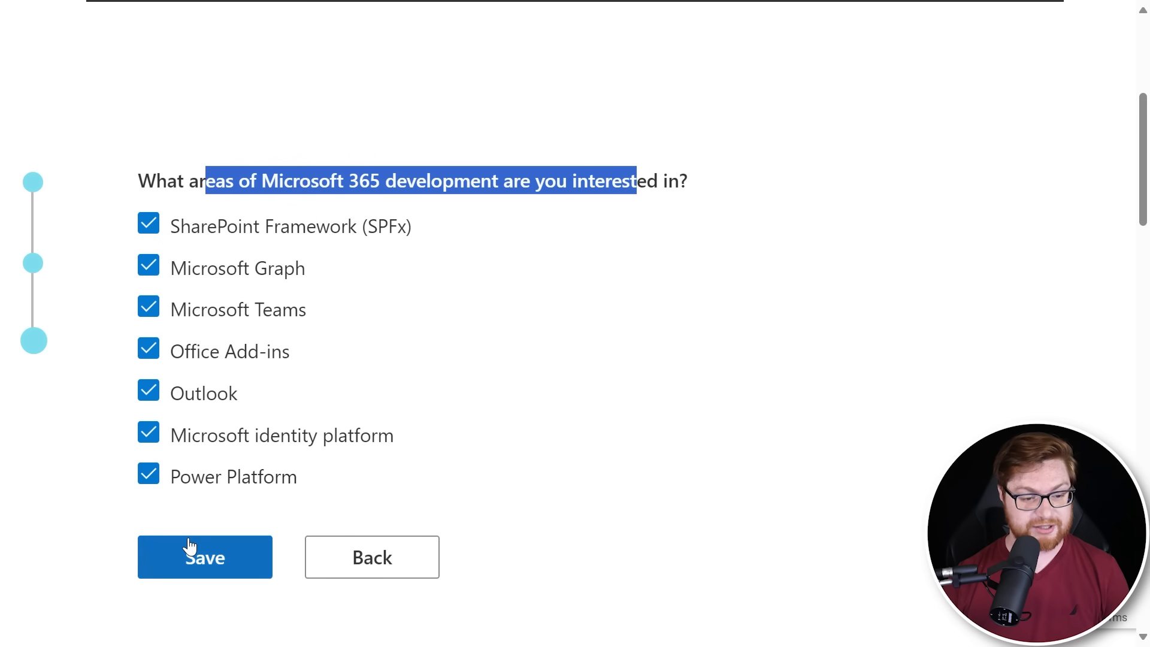
{"action": "left_click", "coordinate": [204, 556]}
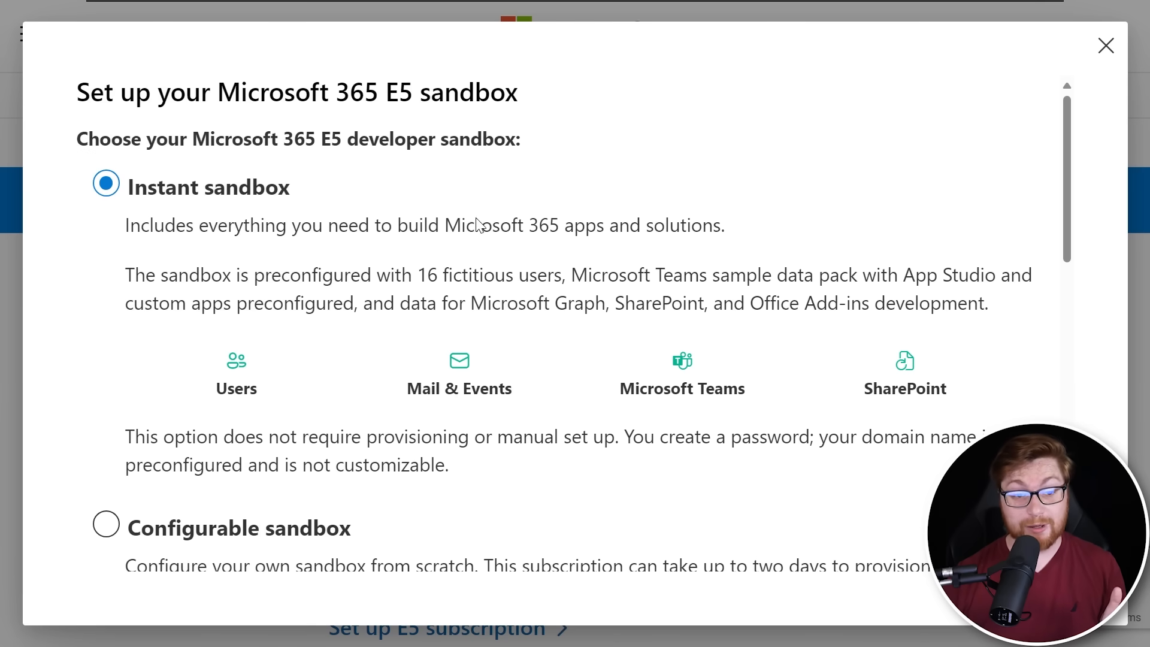
Review the instant sandbox preview and proceed to its admin account setup form
{"action": "double_click", "coordinate": [374, 140]}
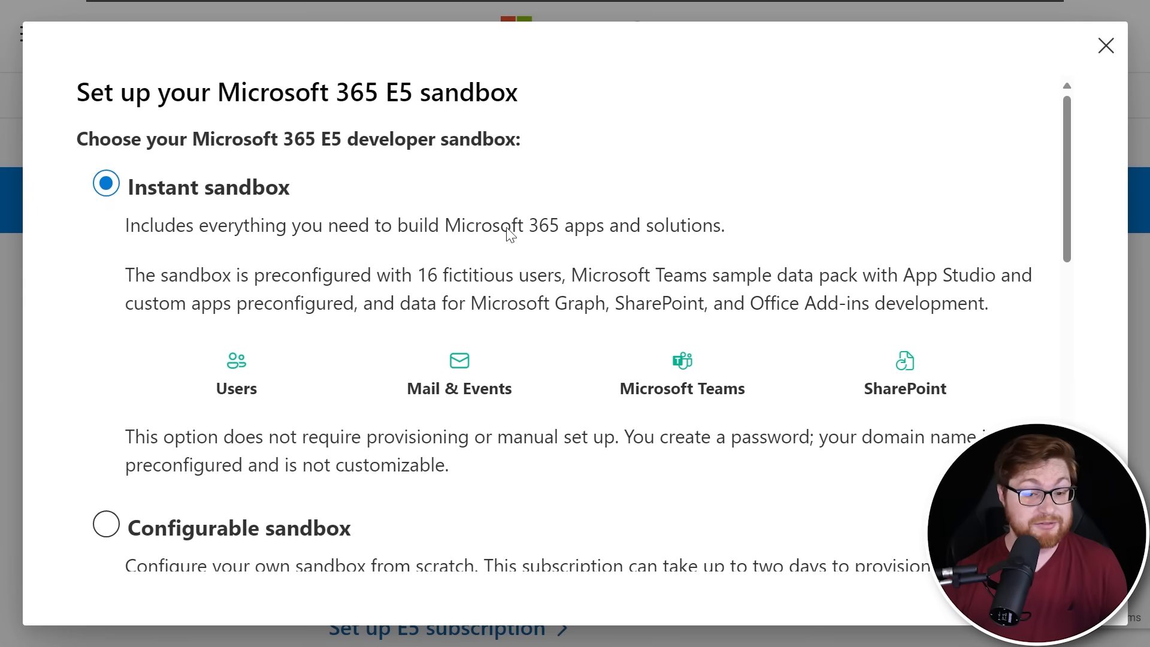
{"action": "mouse_move", "coordinate": [695, 298]}
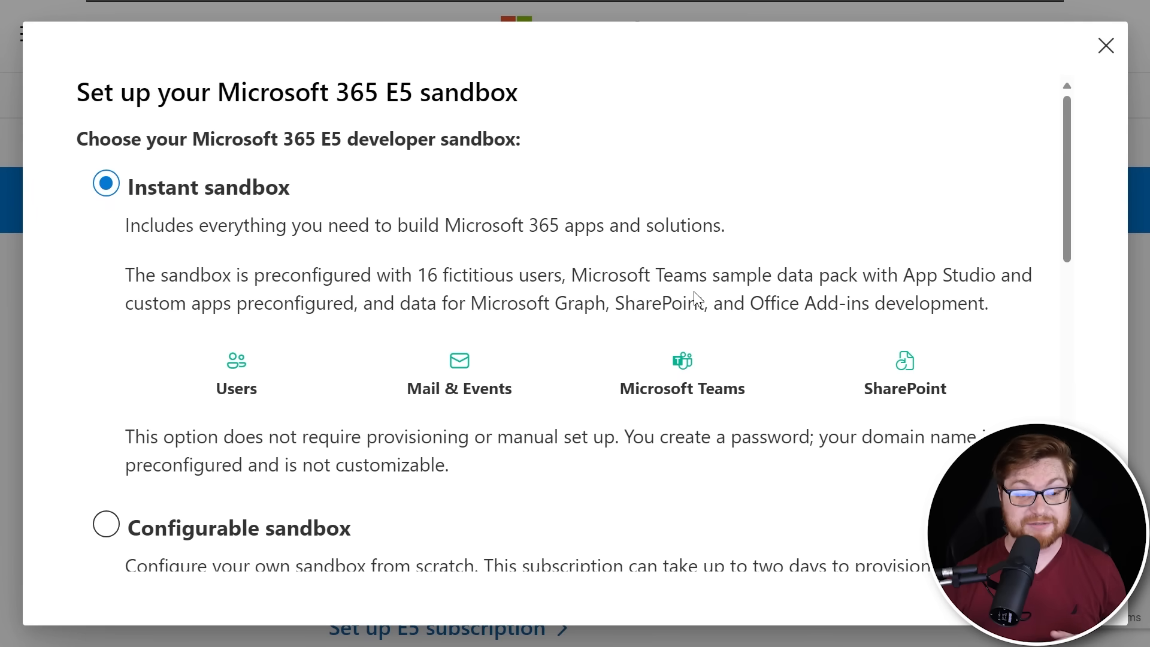
{"action": "mouse_move", "coordinate": [433, 294]}
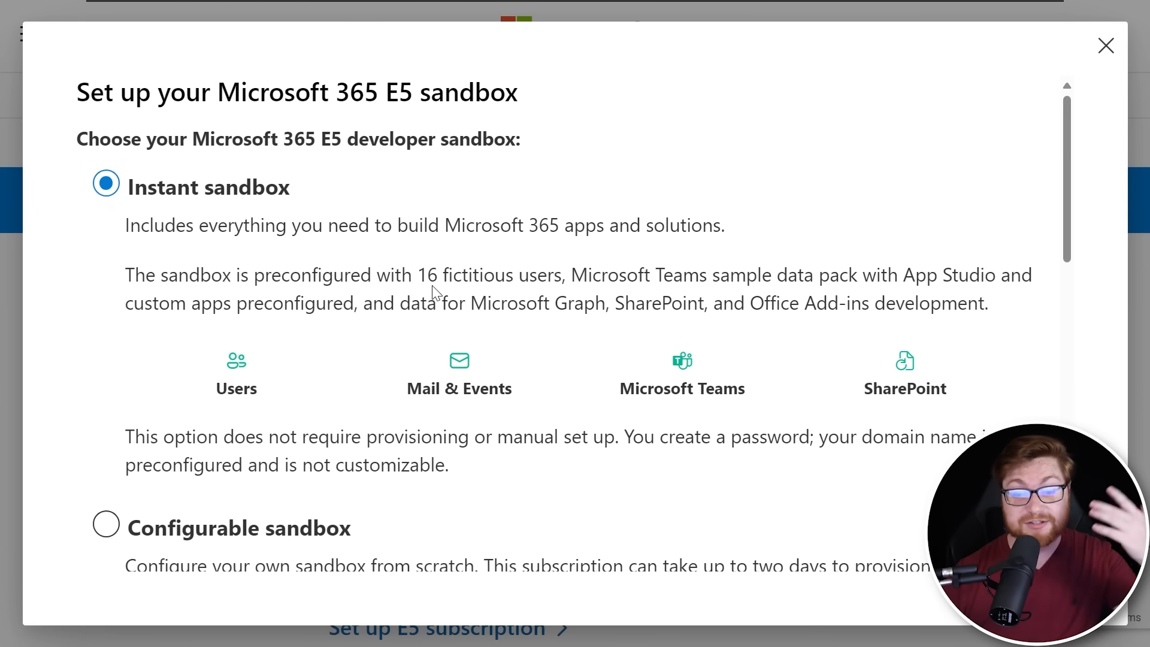
{"action": "mouse_move", "coordinate": [799, 289]}
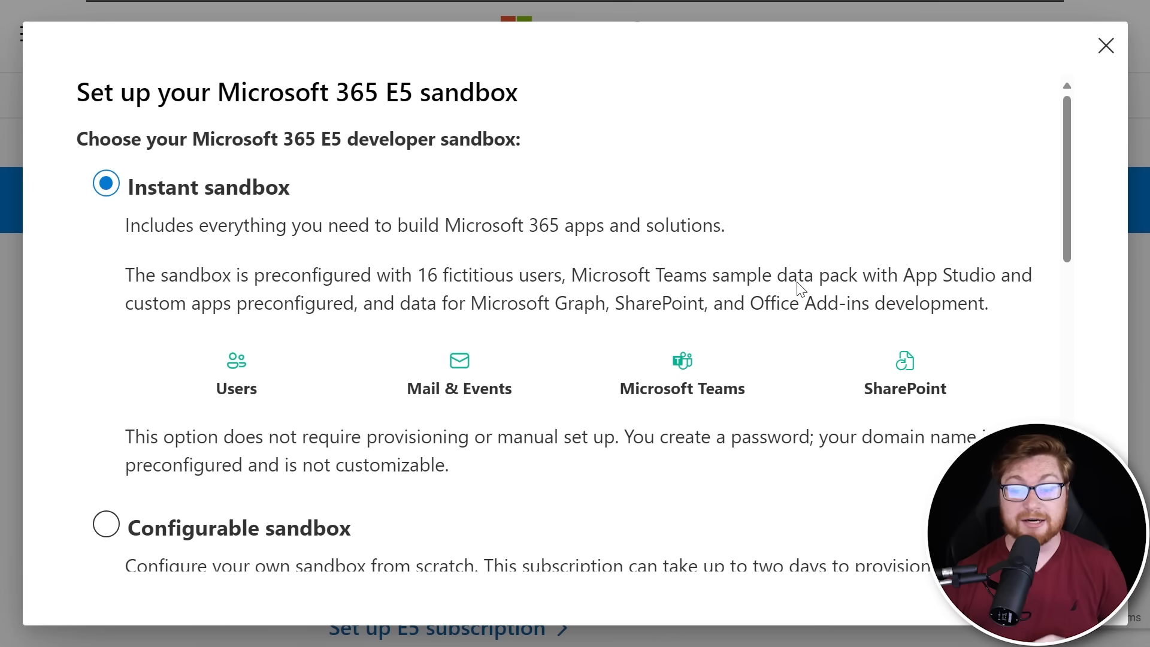
{"action": "mouse_move", "coordinate": [546, 319]}
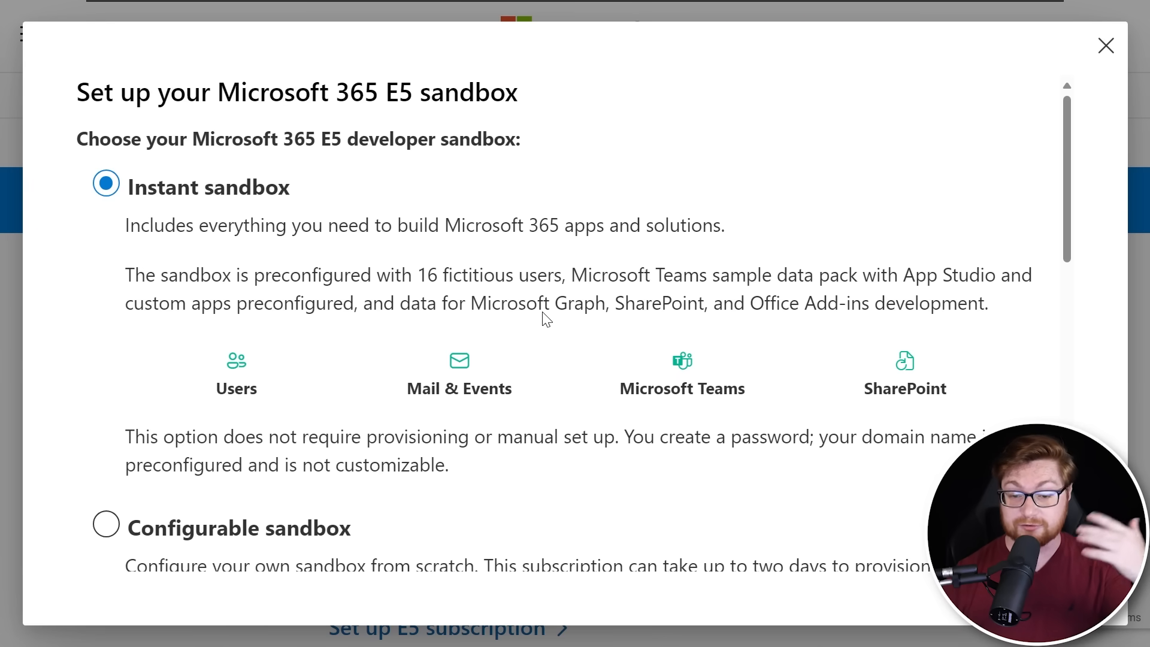
{"action": "scroll", "scroll_direction": "down", "scroll_amount": 3}
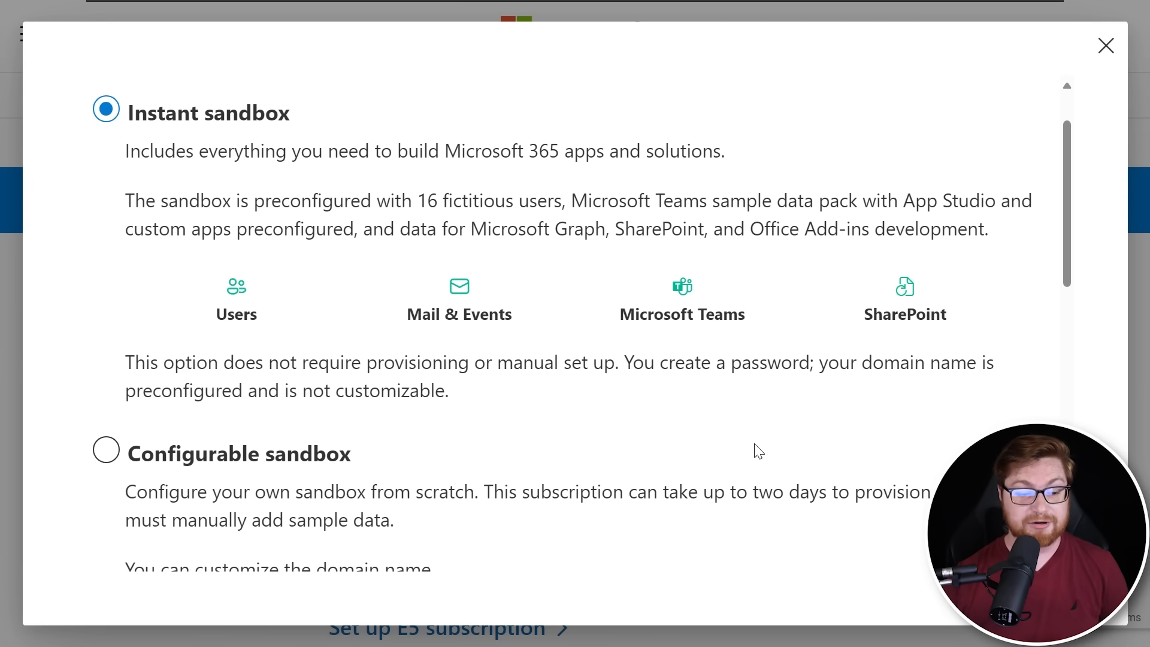
{"action": "scroll", "scroll_direction": "down", "scroll_amount": 3}
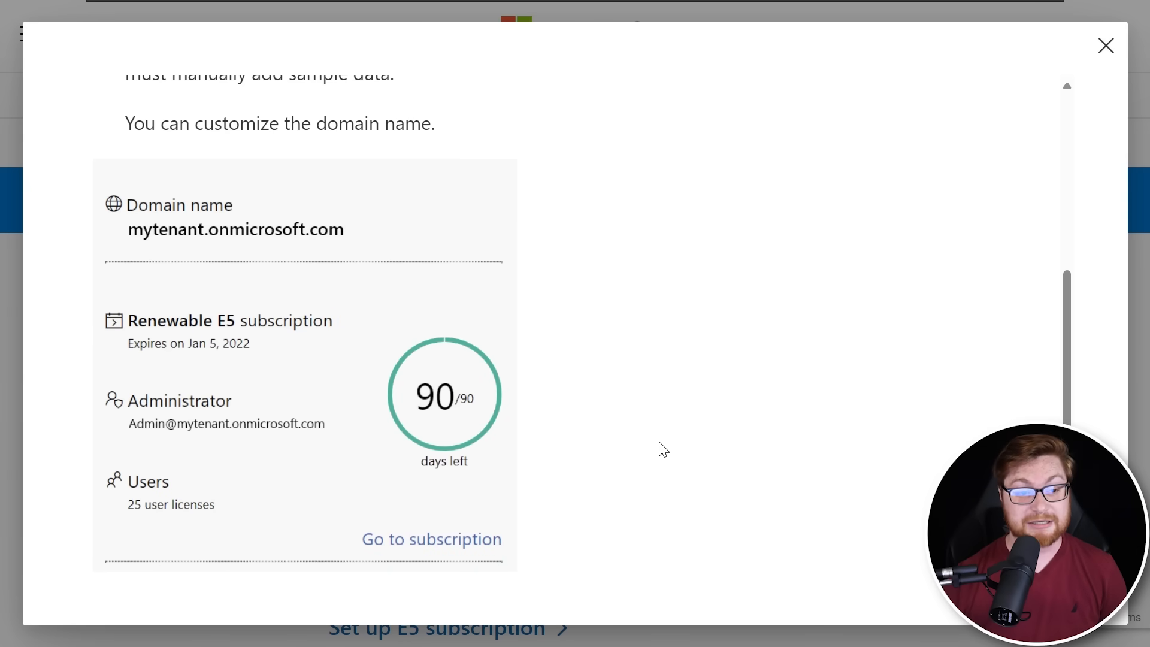
{"action": "scroll", "scroll_direction": "down", "scroll_amount": 3}
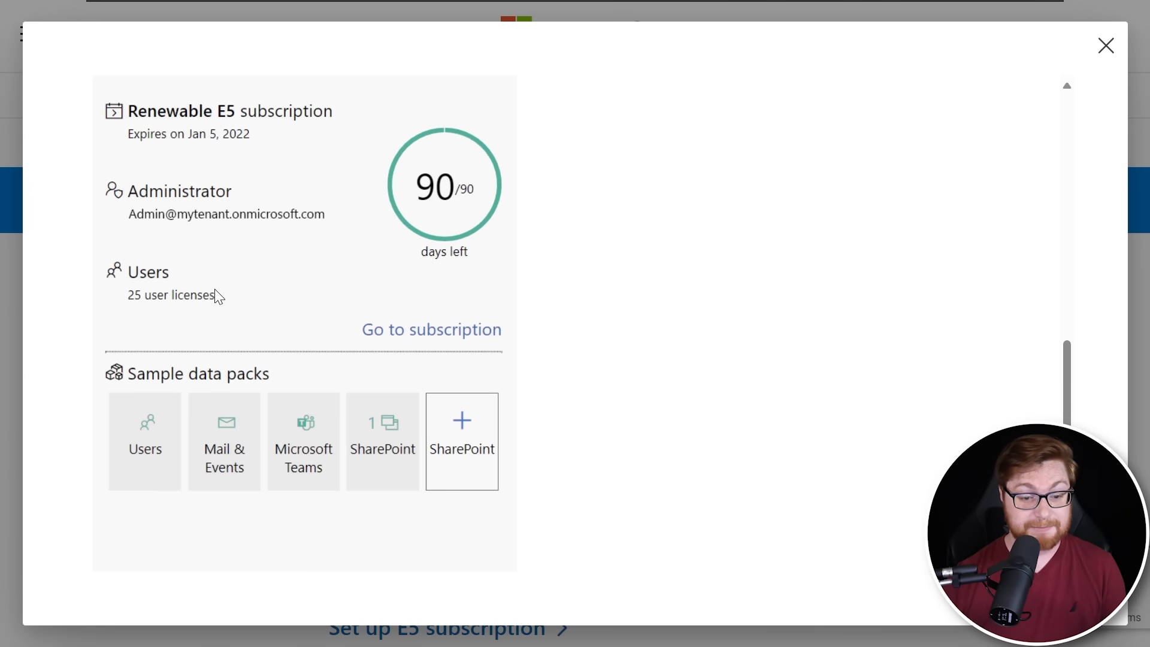
{"action": "scroll", "scroll_direction": "down", "scroll_amount": 3}
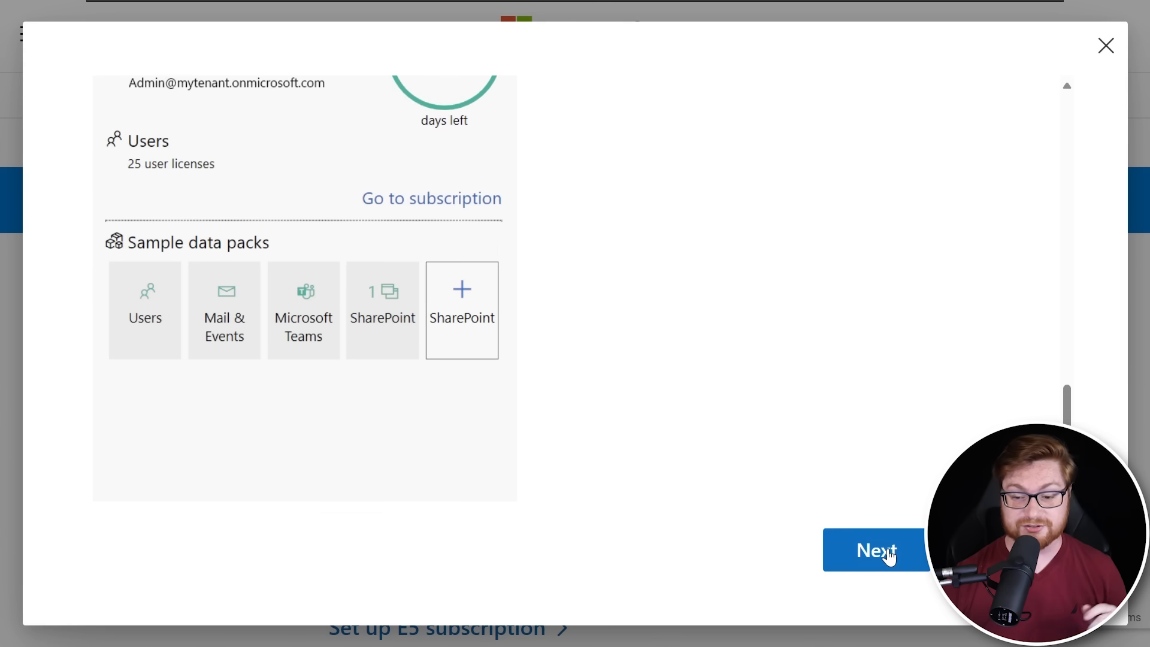
{"action": "left_click", "coordinate": [873, 550]}
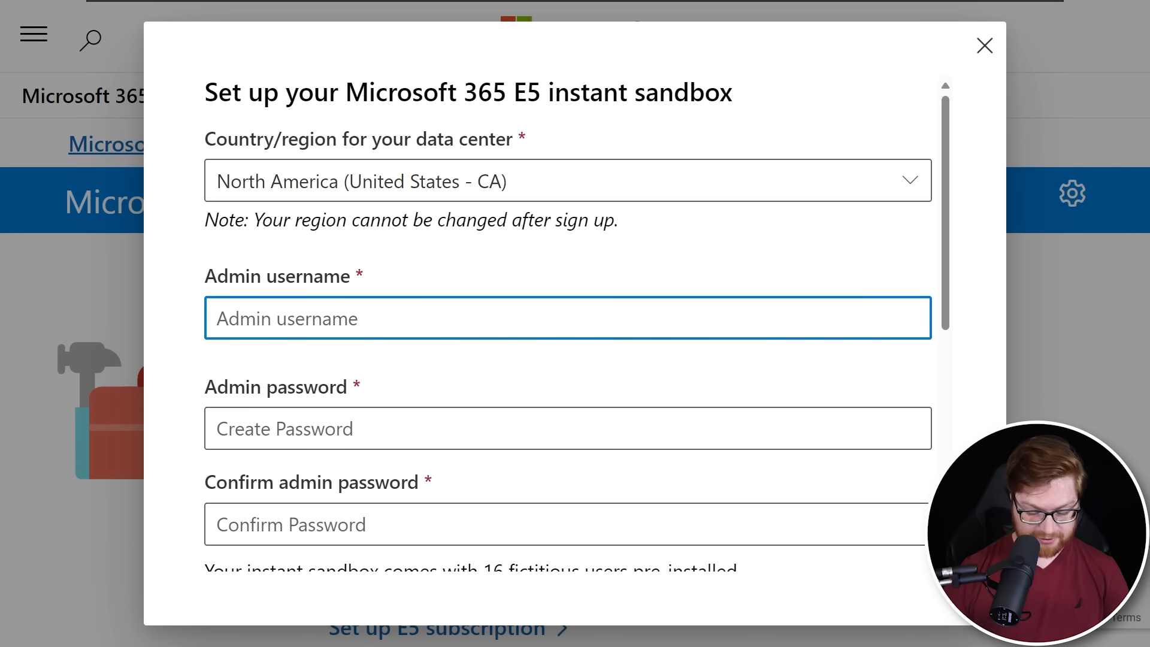
Create the instant E5 sandbox with admin username 'm365admin' and a password
{"action": "type", "text": "m365admin"}
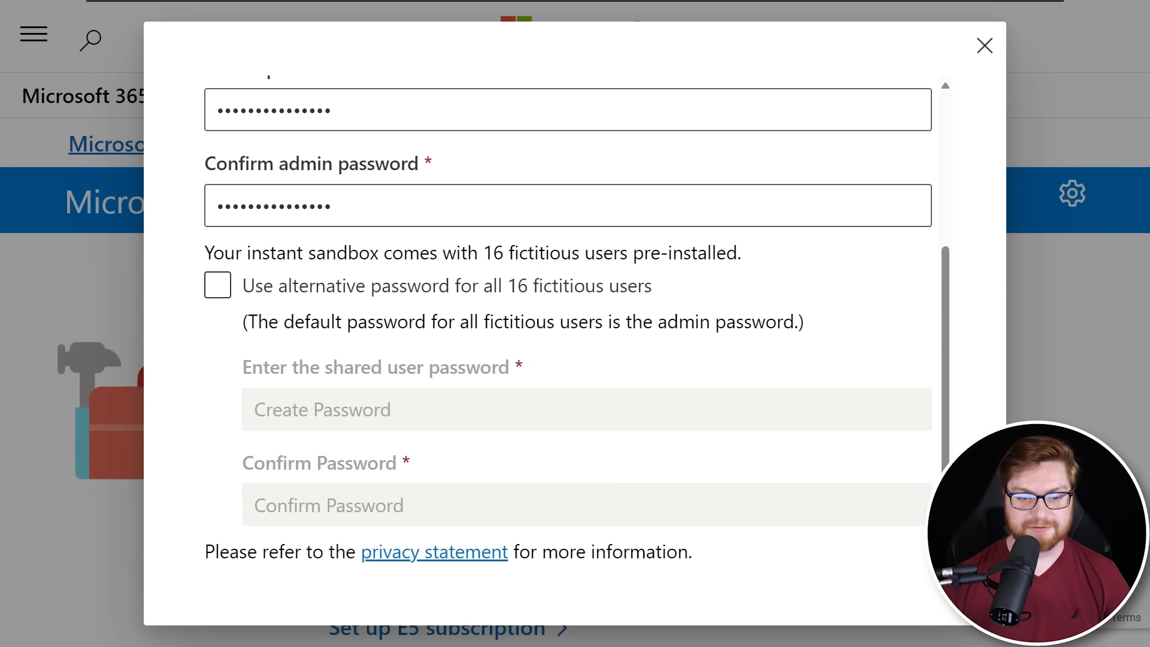
{"action": "left_click", "coordinate": [217, 285]}
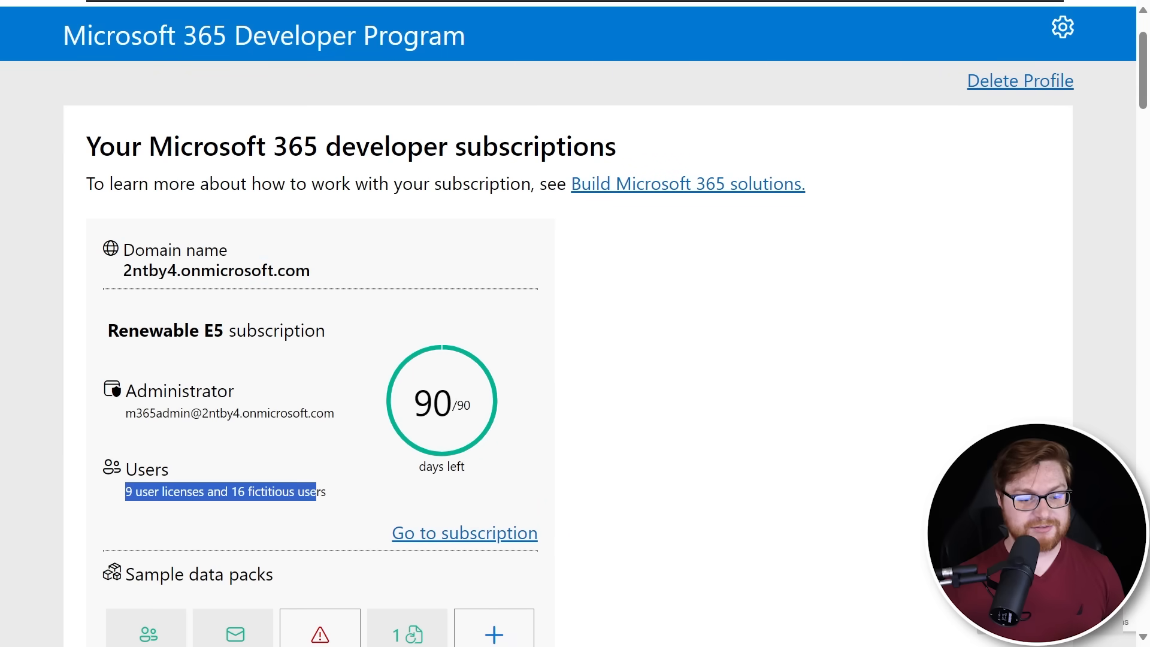
{"action": "scroll", "scroll_direction": "down", "scroll_amount": 3}
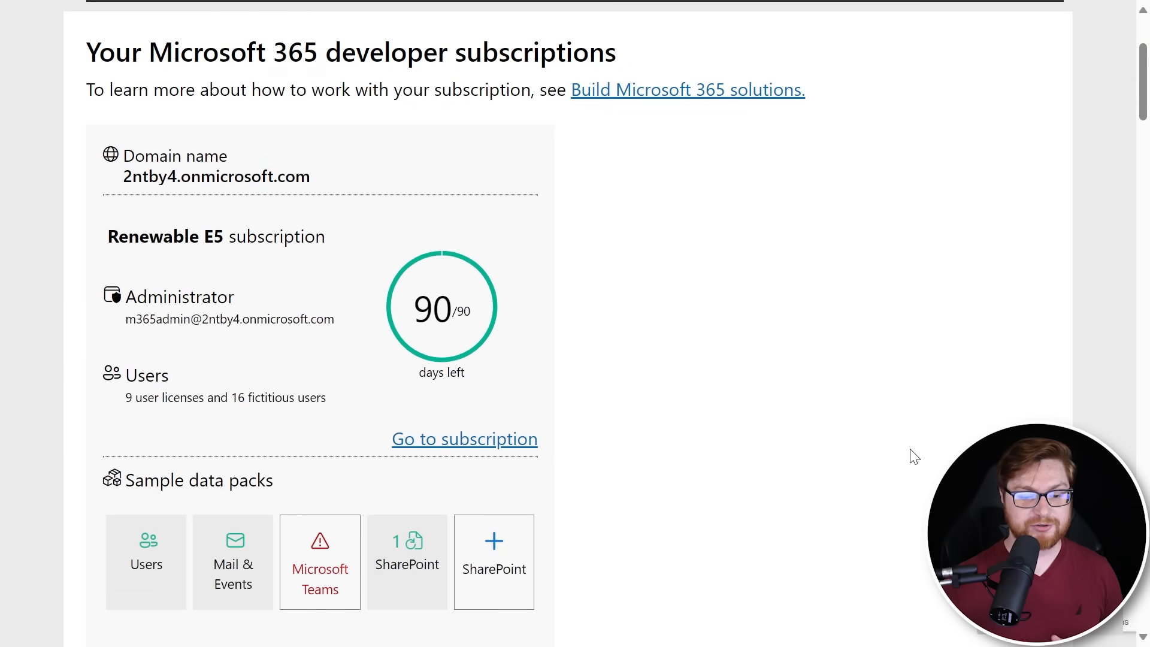
{"action": "scroll", "scroll_direction": "down", "scroll_amount": 3}
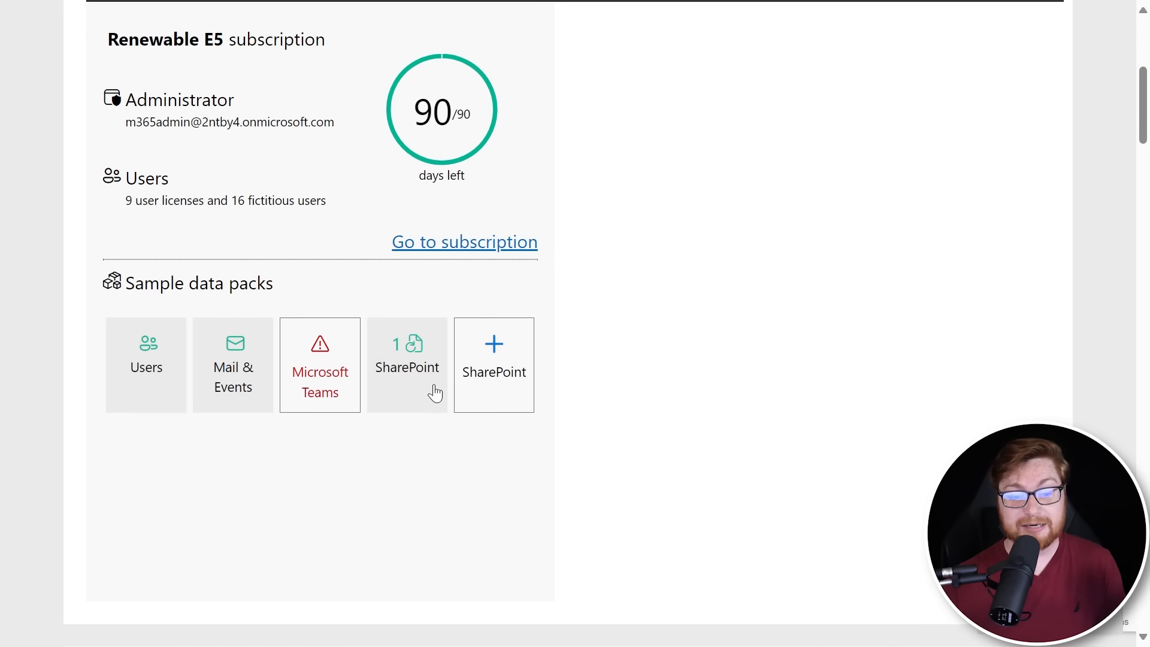
{"action": "scroll", "scroll_direction": "up", "scroll_amount": 3}
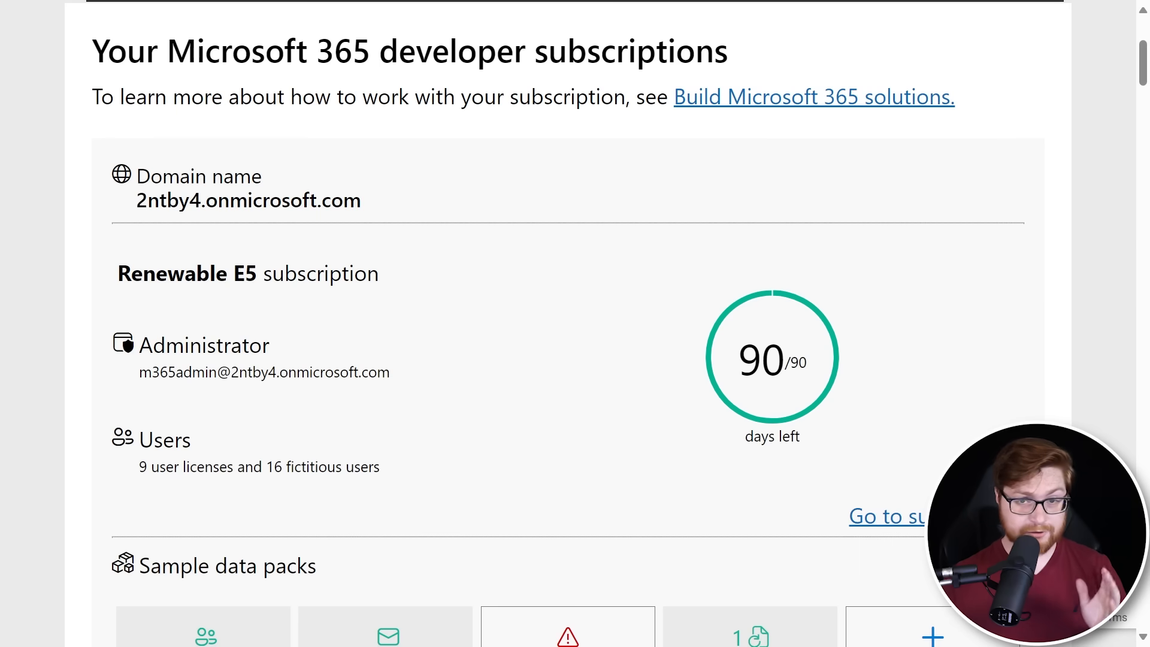
{"action": "mouse_move", "coordinate": [744, 368]}
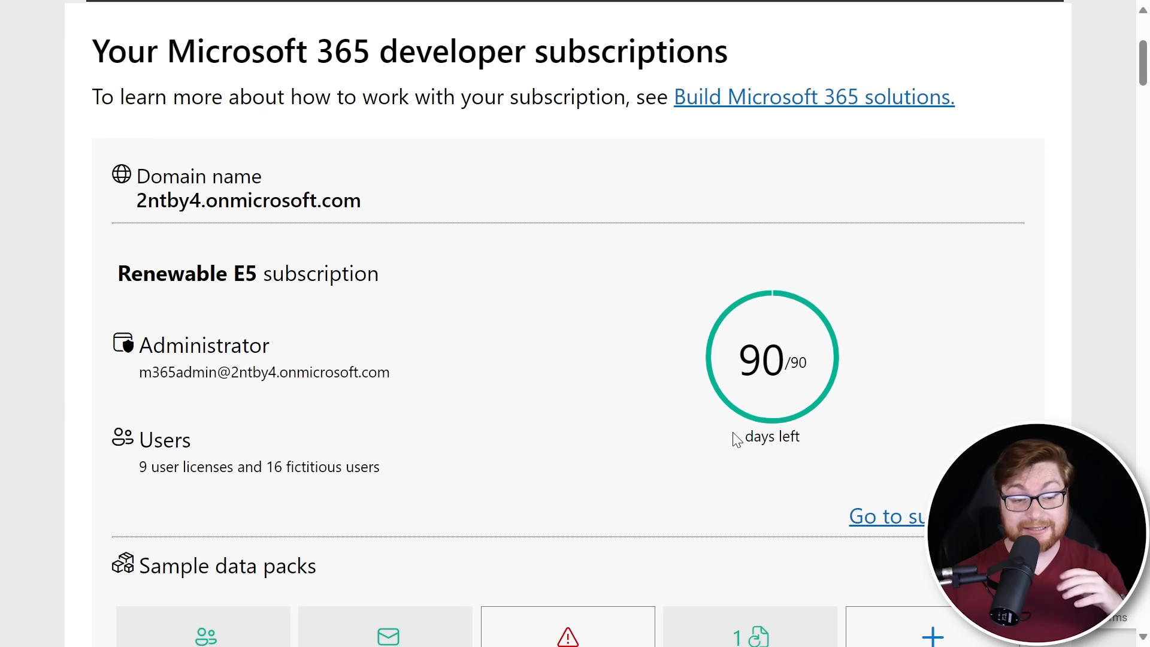
{"action": "mouse_move", "coordinate": [922, 442]}
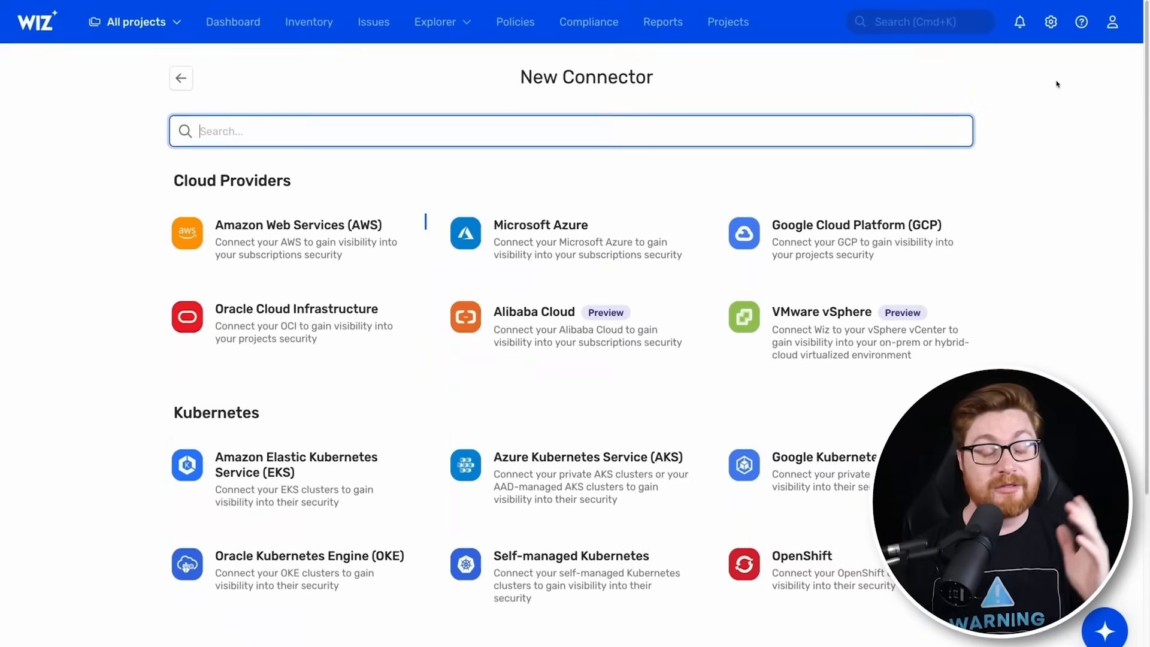
Browse Inventory to the virtual machine technologies and show resources using MongoDB
{"action": "scroll", "scroll_direction": "down", "scroll_amount": 3}
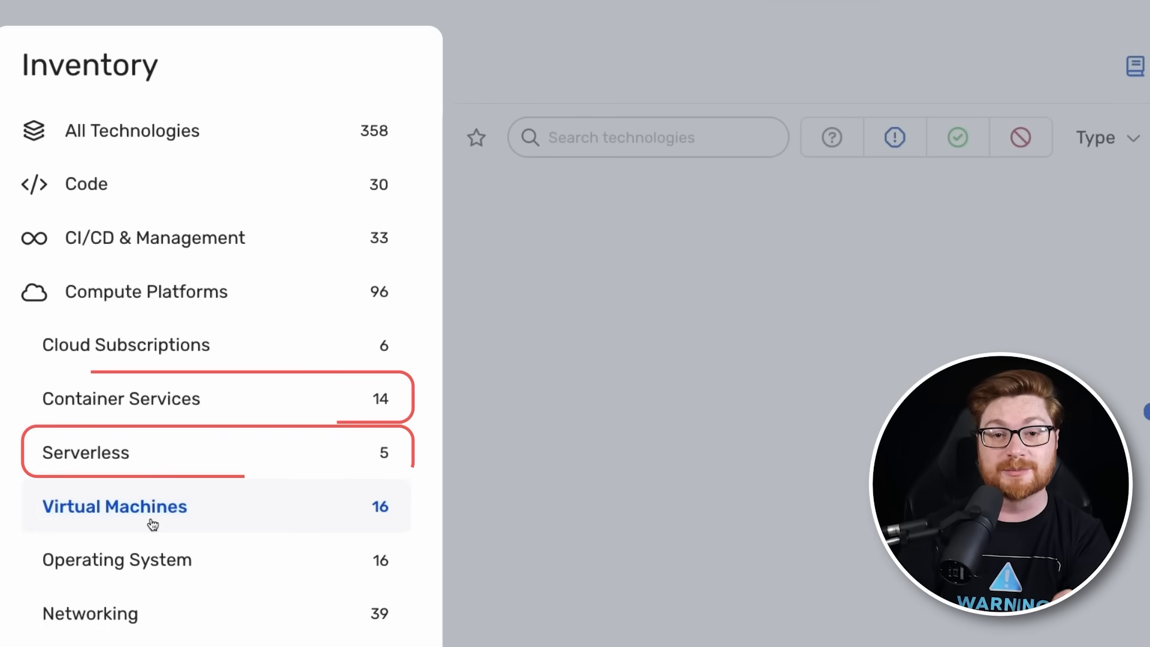
{"action": "left_click", "coordinate": [115, 505]}
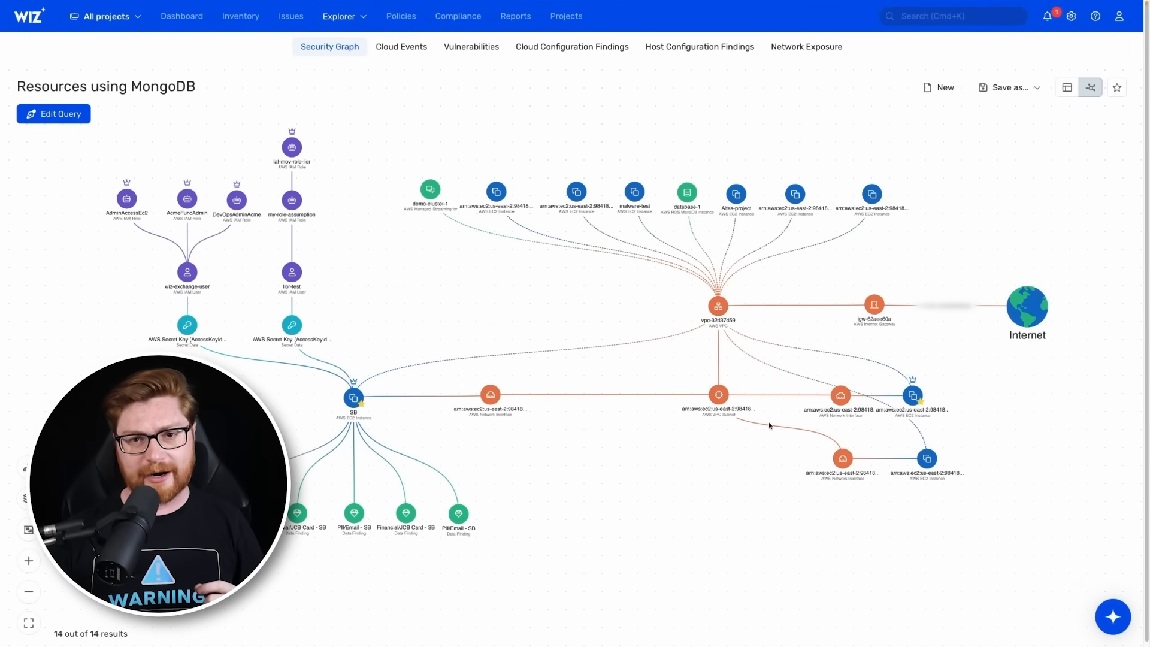
View the SB EC2 instance's full details, its vulnerabilities and its issues
{"action": "left_click", "coordinate": [353, 399]}
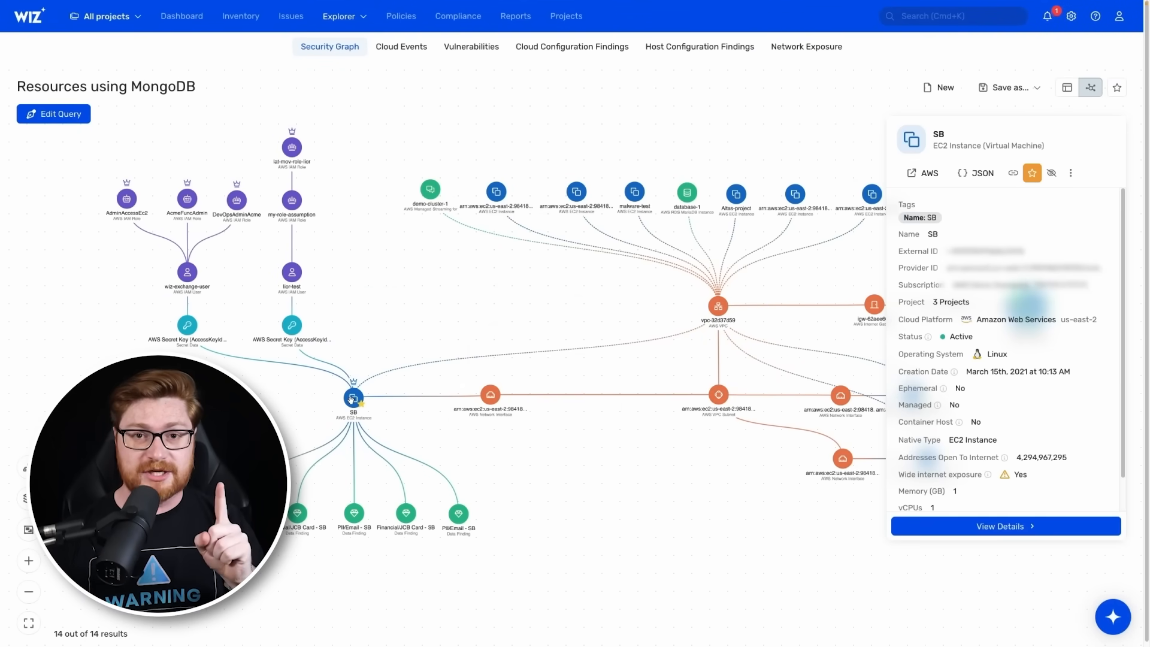
{"action": "left_click", "coordinate": [1005, 526]}
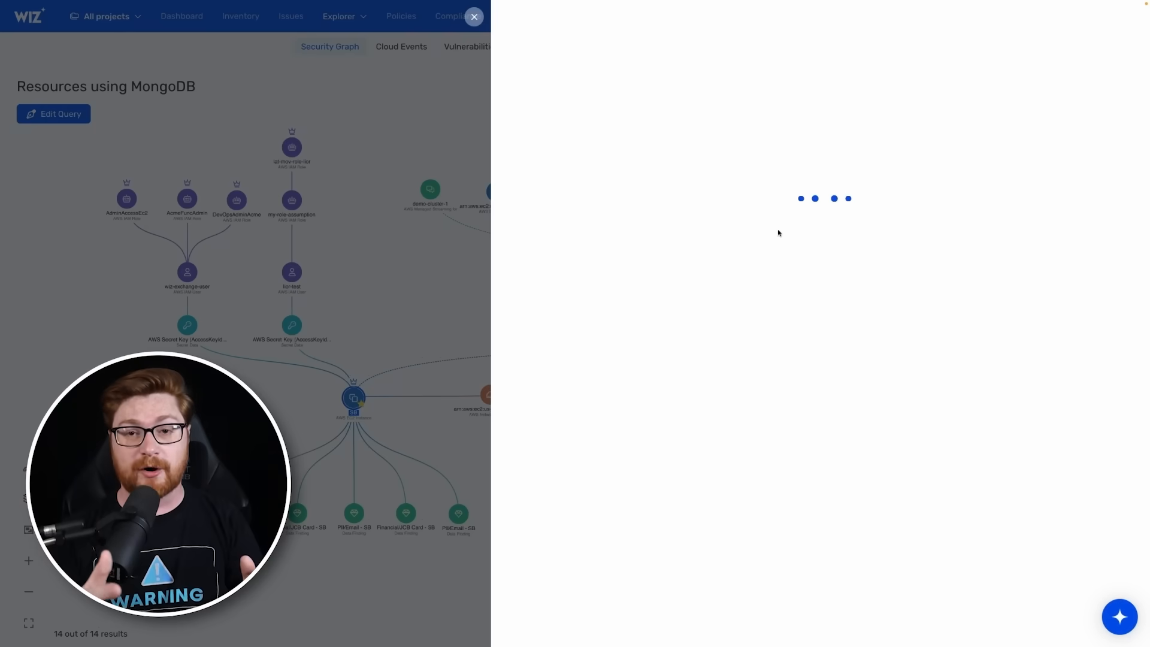
{"action": "left_click", "coordinate": [354, 398]}
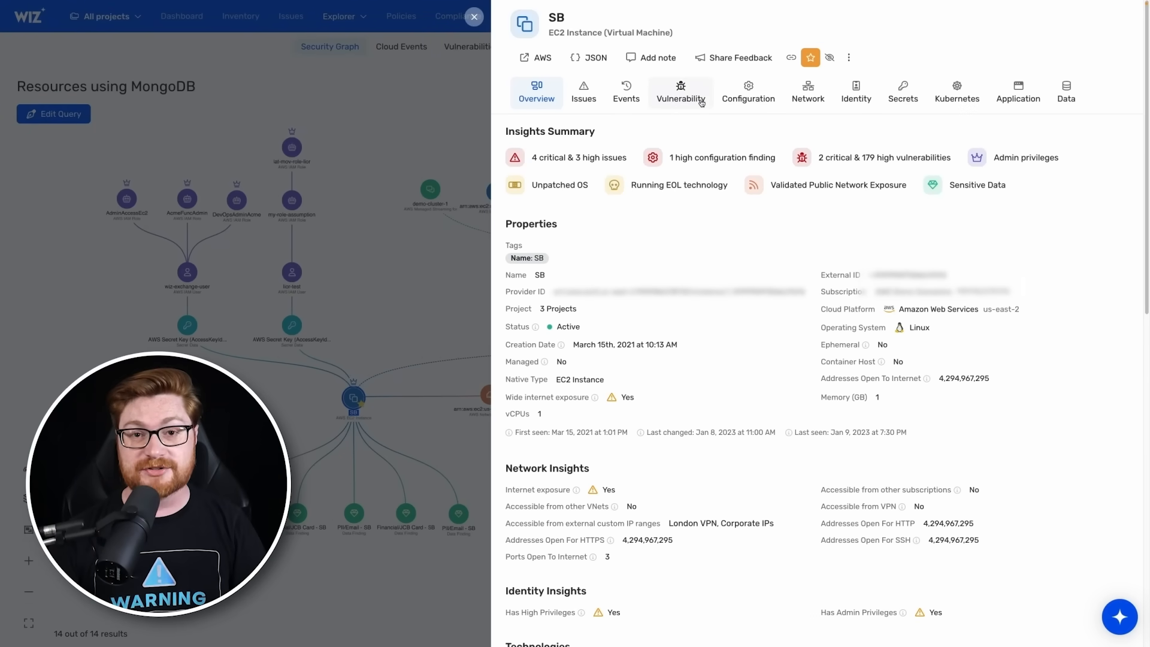
{"action": "left_click", "coordinate": [680, 90]}
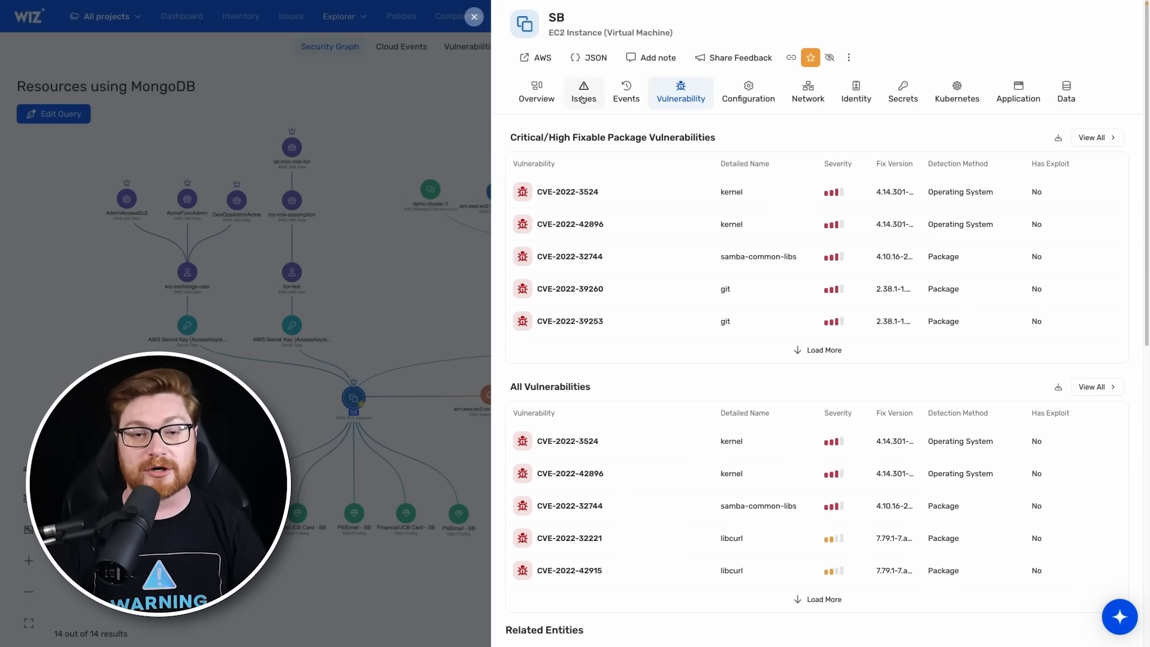
{"action": "left_click", "coordinate": [1018, 92]}
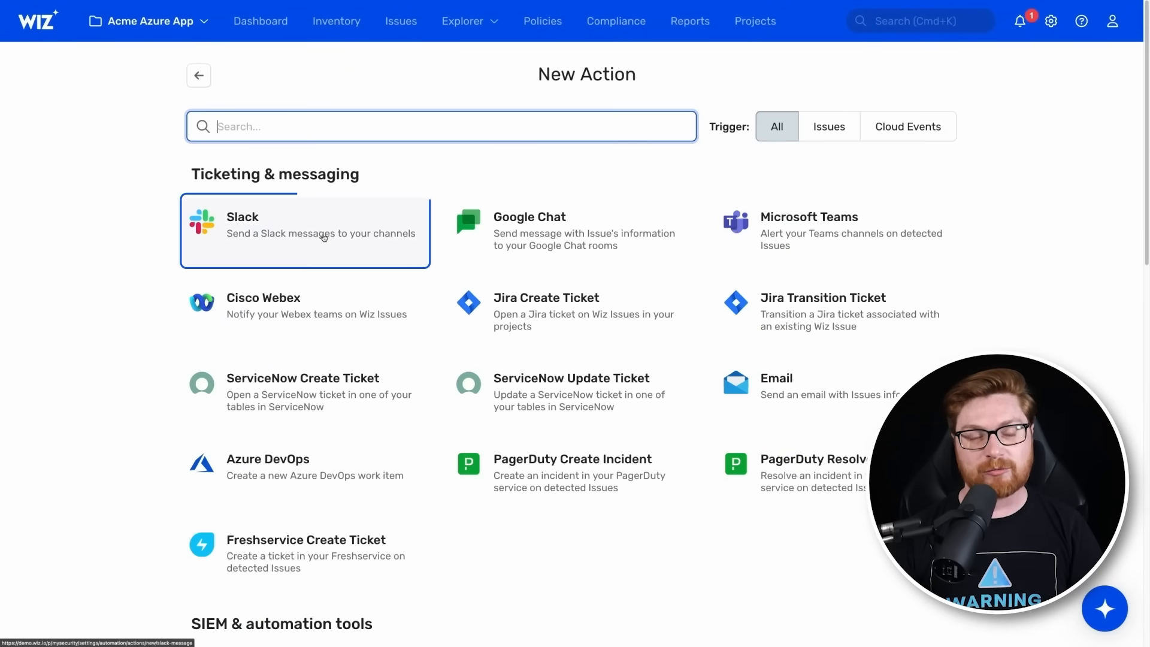
Start a Slack message action named 'My Team Slac' and move to its URL field
{"action": "left_click", "coordinate": [305, 232]}
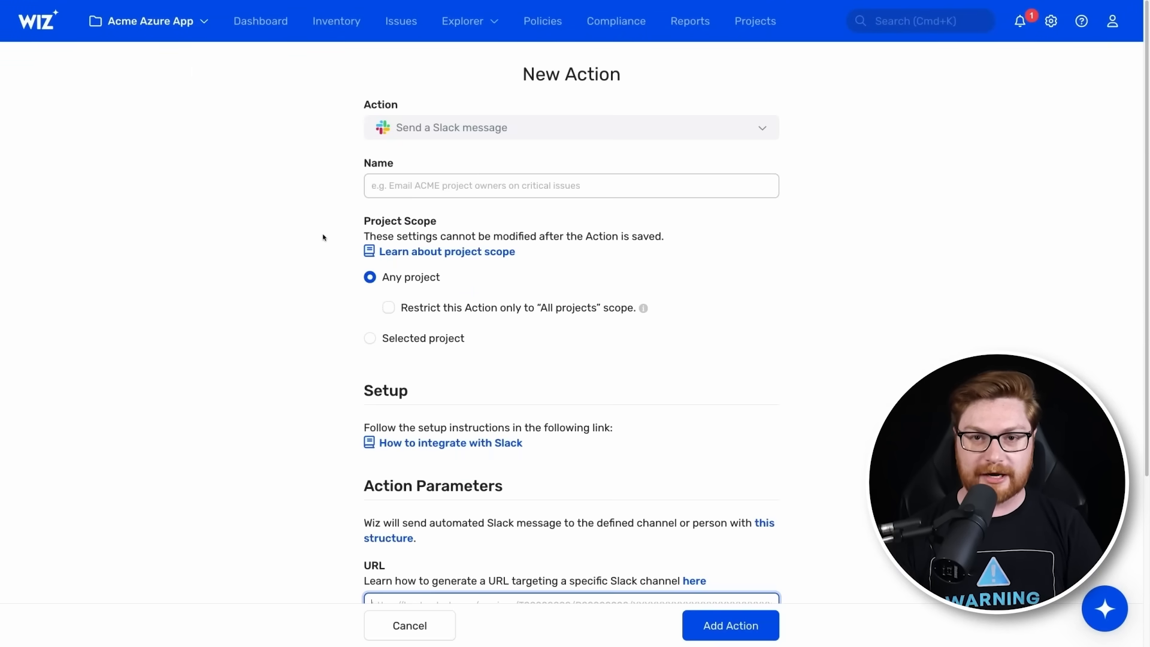
{"action": "type", "text": "My Team Slac"}
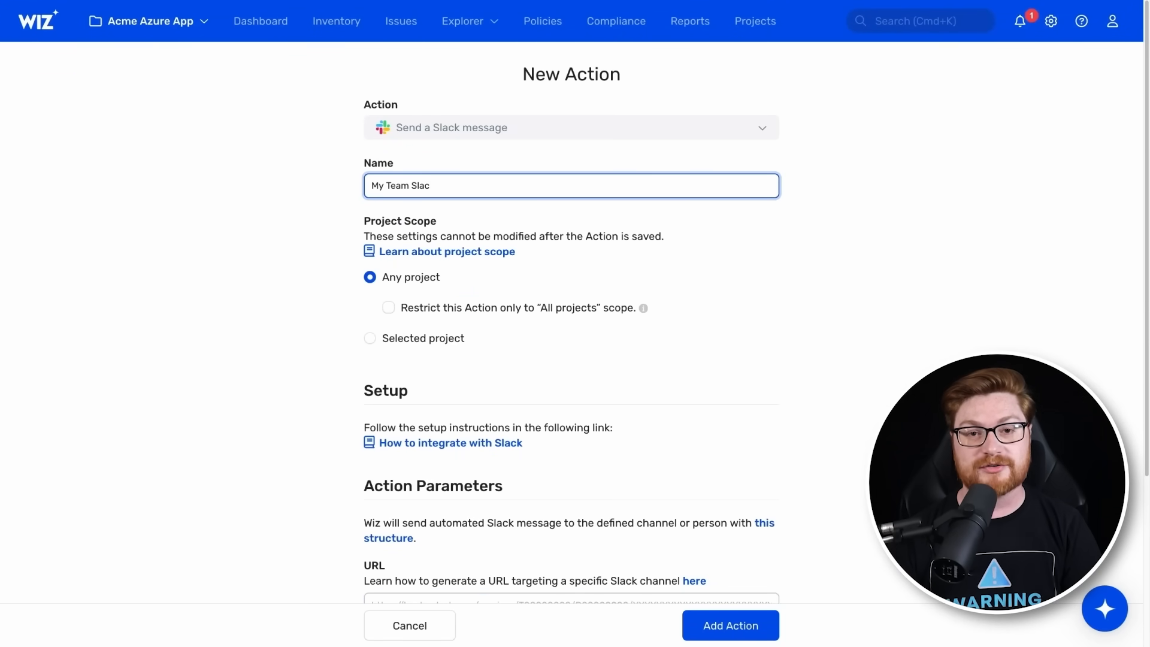
{"action": "left_click", "coordinate": [369, 338]}
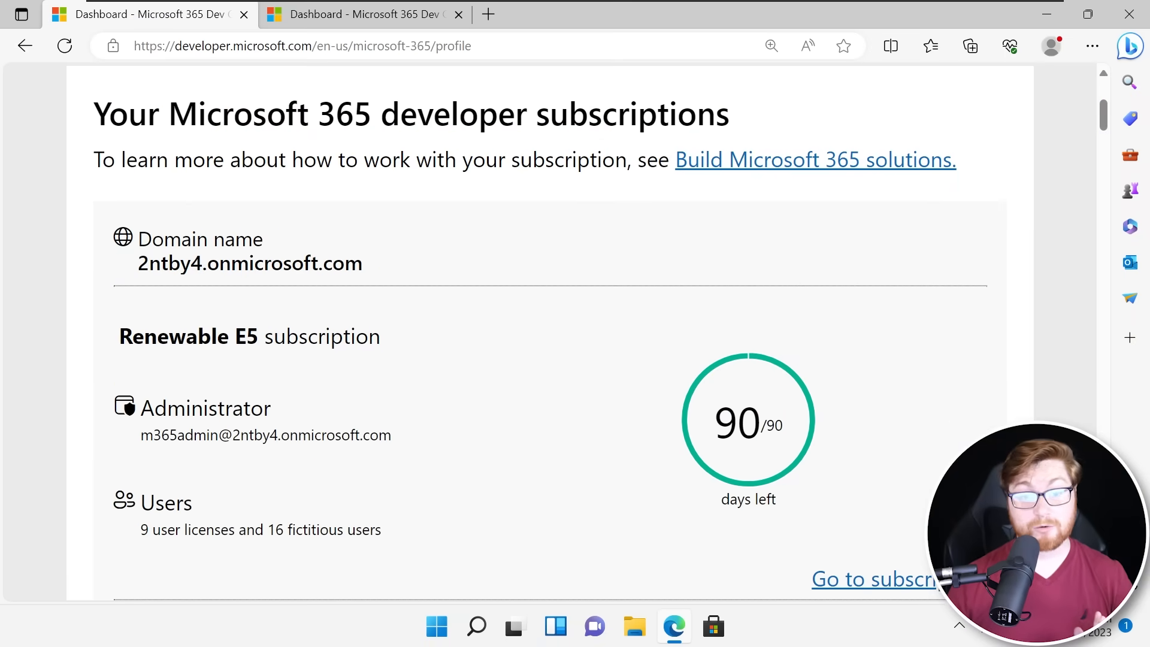
Load portal.azure.com in the browser
{"action": "type", "text": "p"}
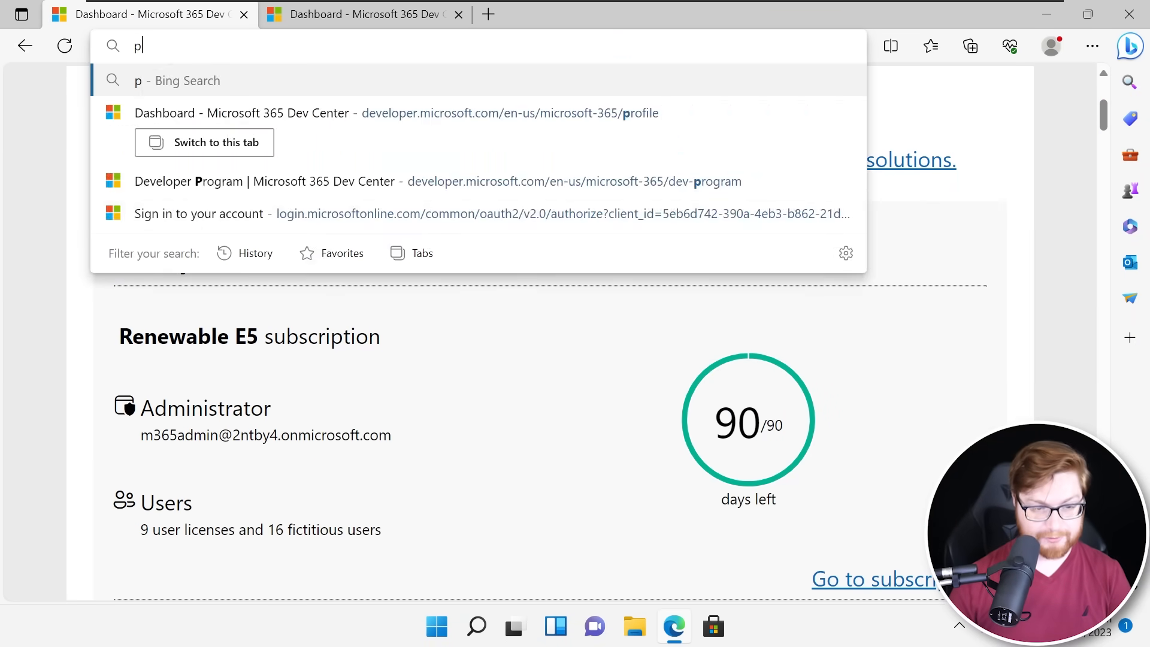
{"action": "type", "text": "ortal.azure."}
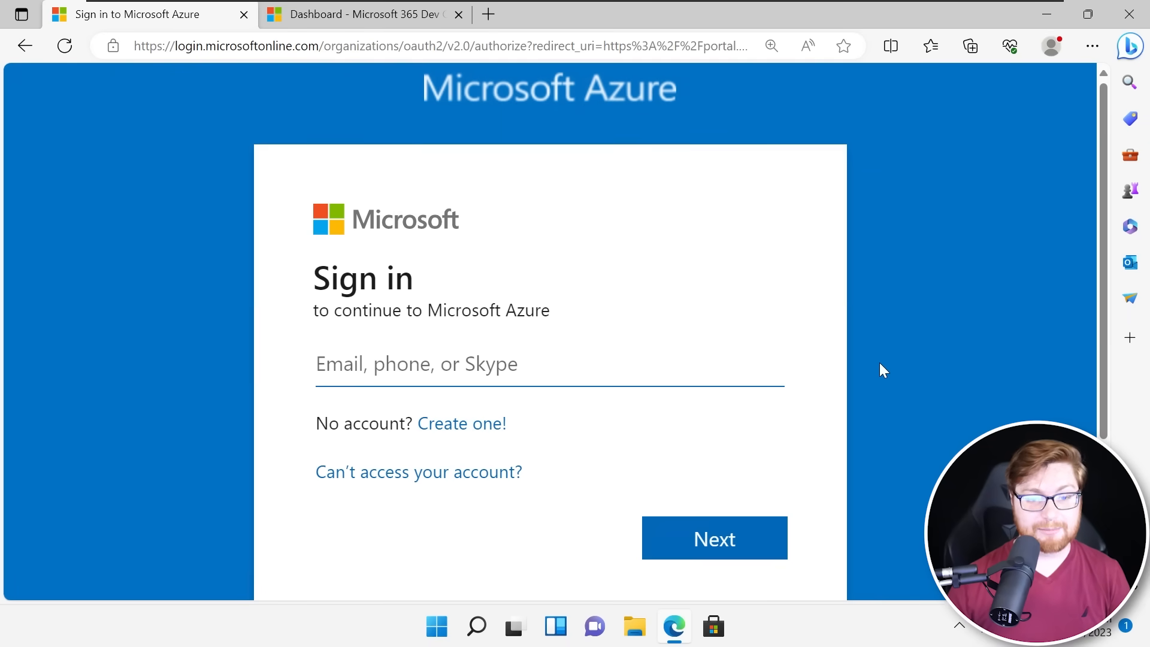
{"action": "key", "text": "F11"}
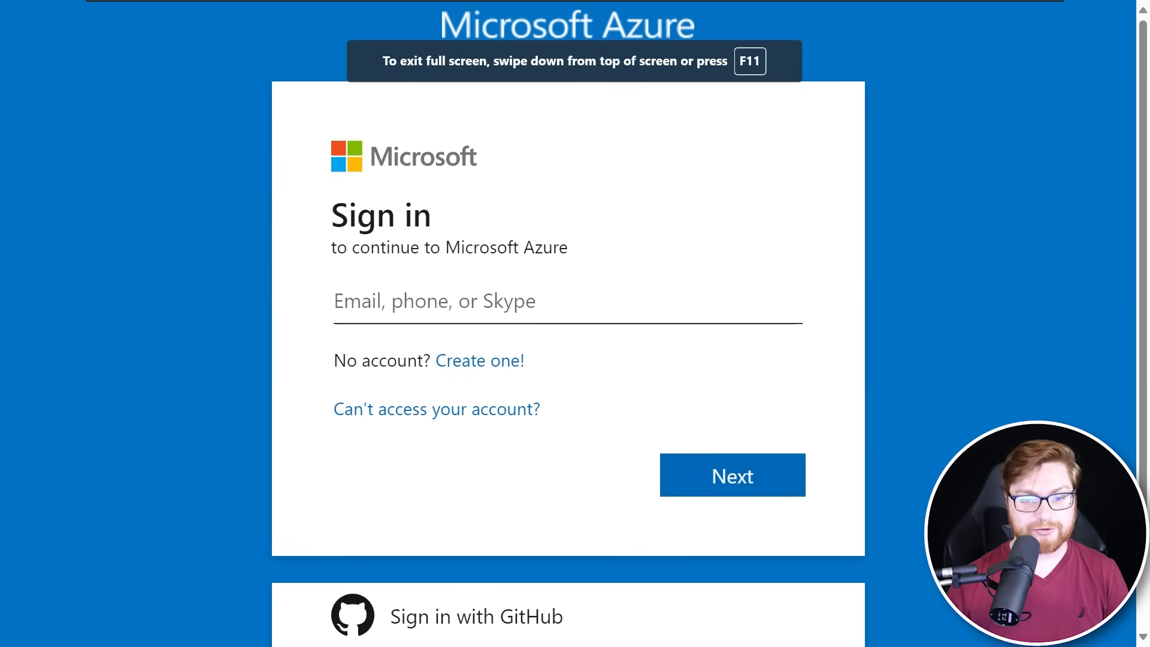
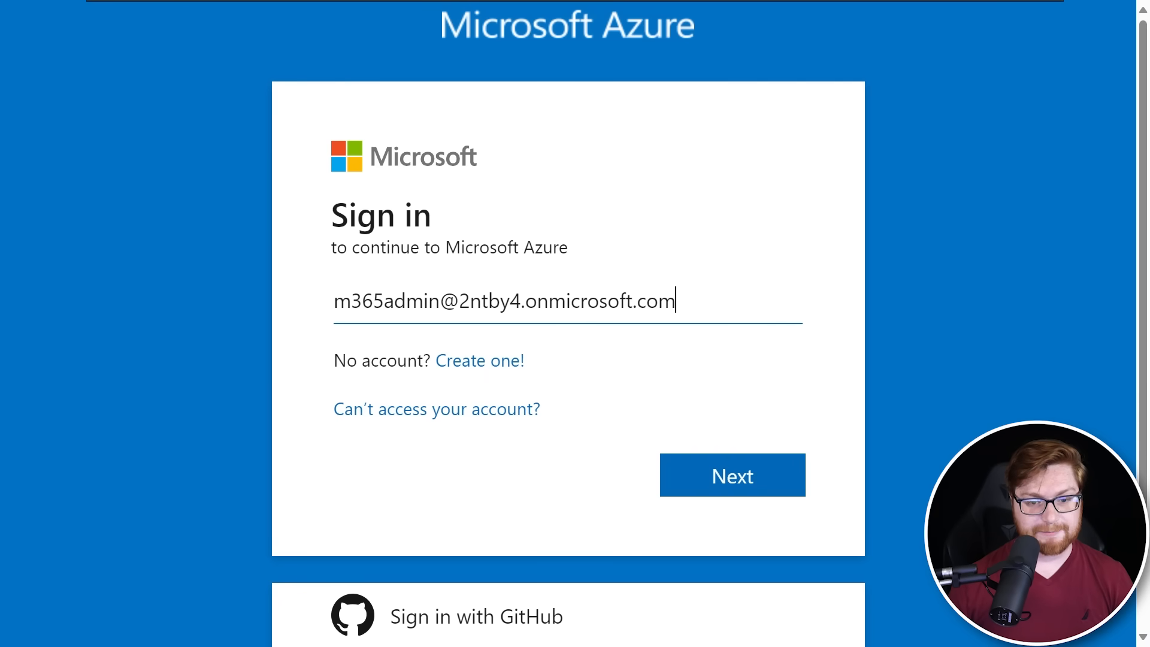
{"action": "left_click", "coordinate": [731, 475]}
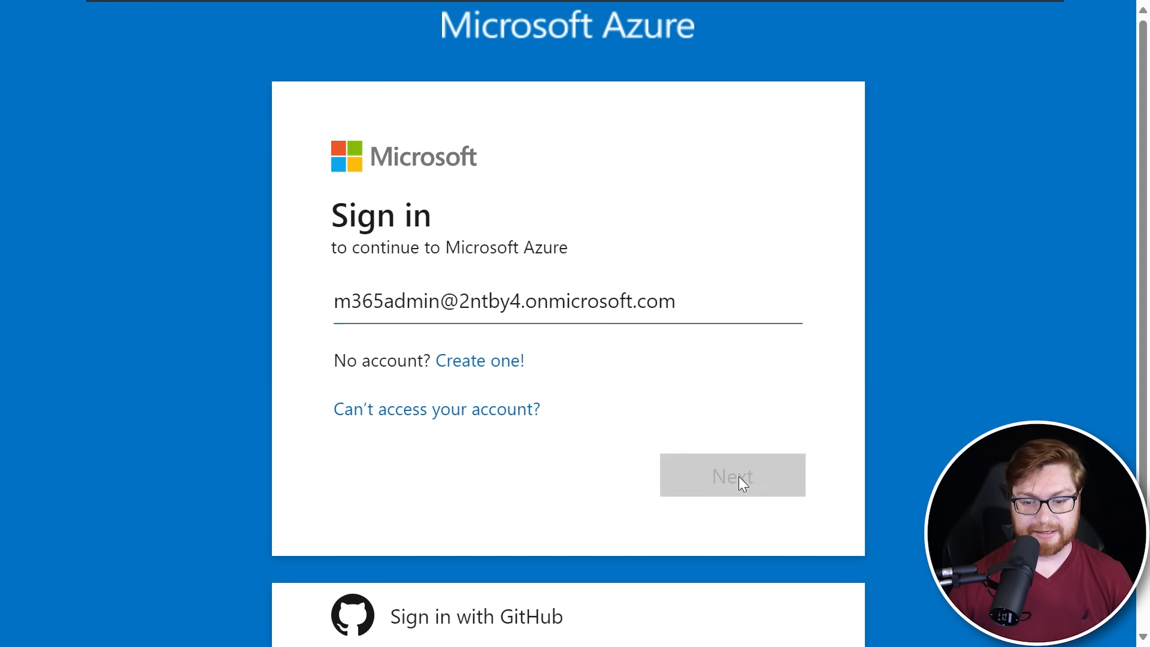
{"action": "left_click", "coordinate": [732, 475]}
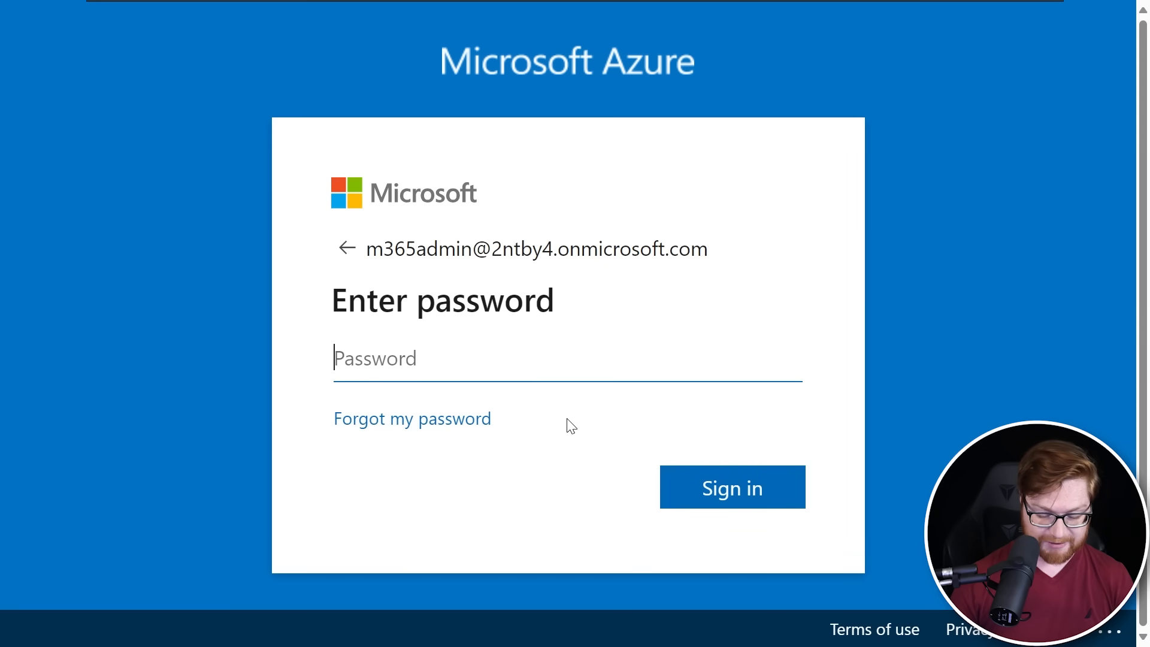
{"action": "left_click", "coordinate": [731, 487]}
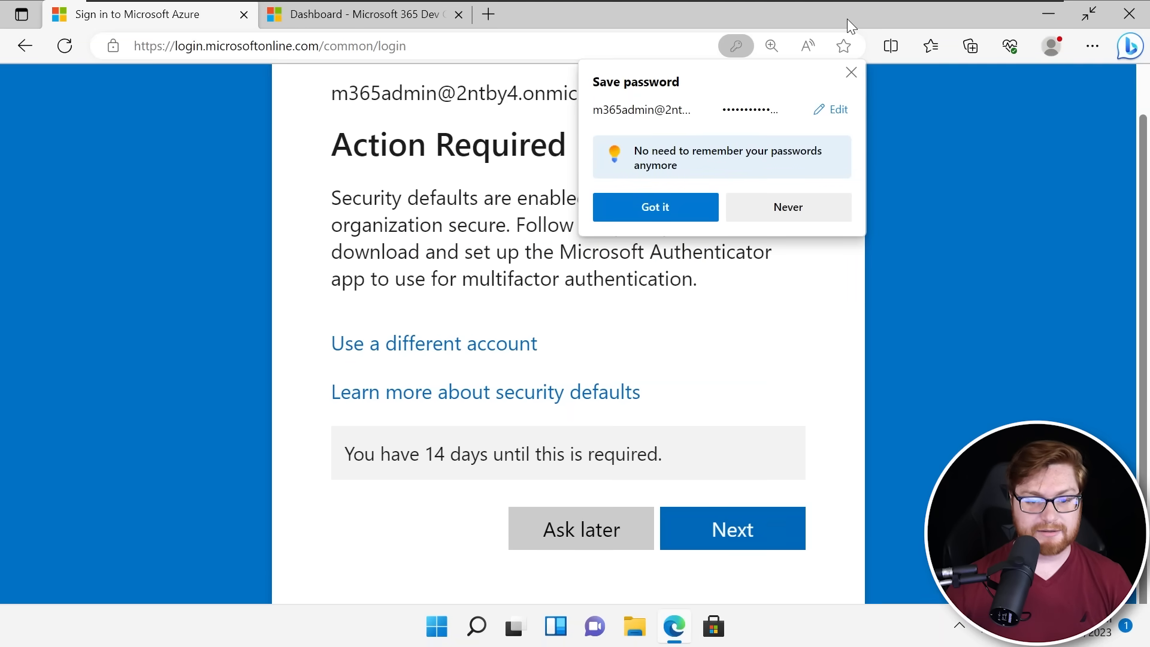
{"action": "left_click", "coordinate": [731, 528]}
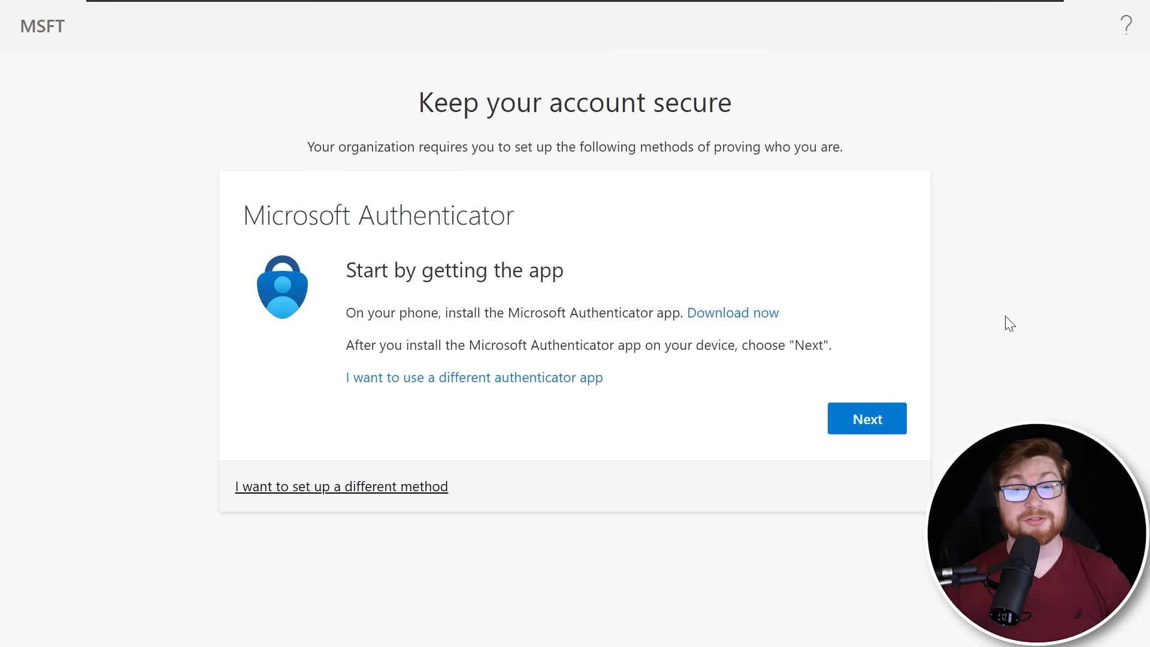
{"action": "mouse_move", "coordinate": [986, 331]}
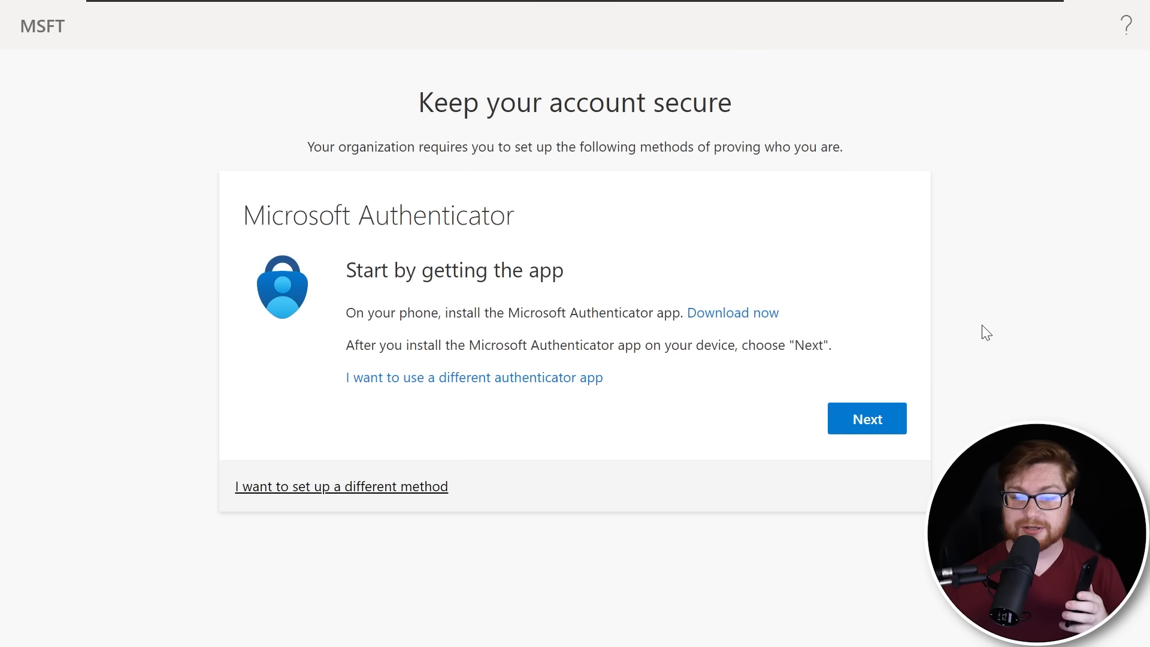
Finish the Authenticator setup as Done, skip future prompts and stay signed in to Azure
{"action": "left_click", "coordinate": [865, 418]}
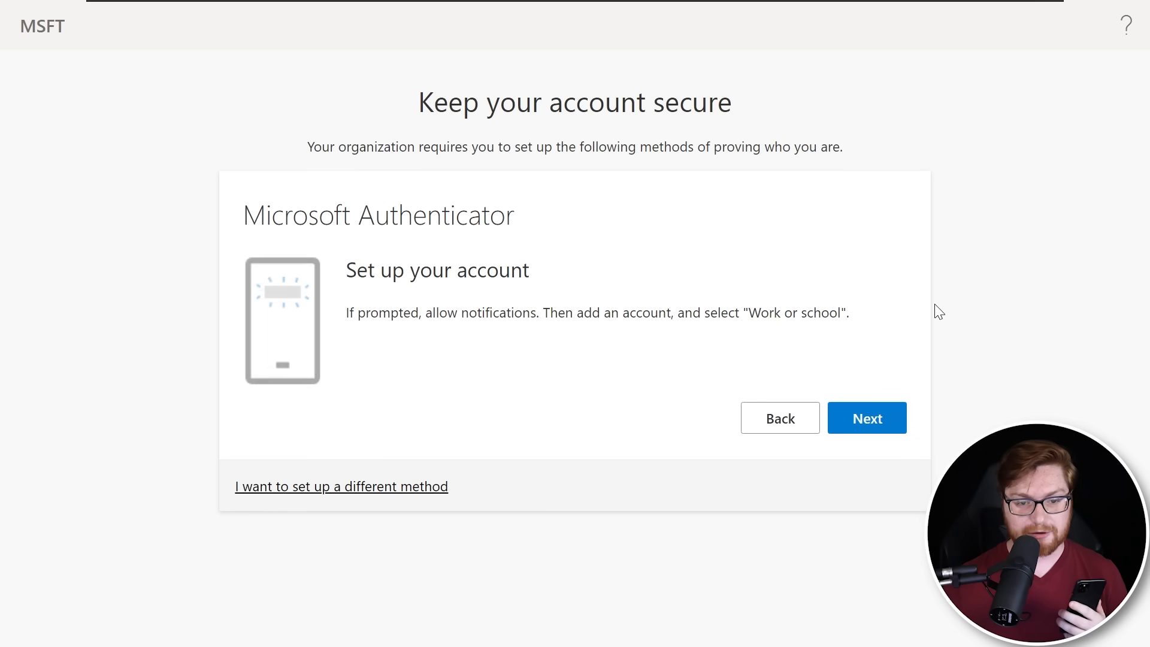
{"action": "left_click", "coordinate": [866, 418]}
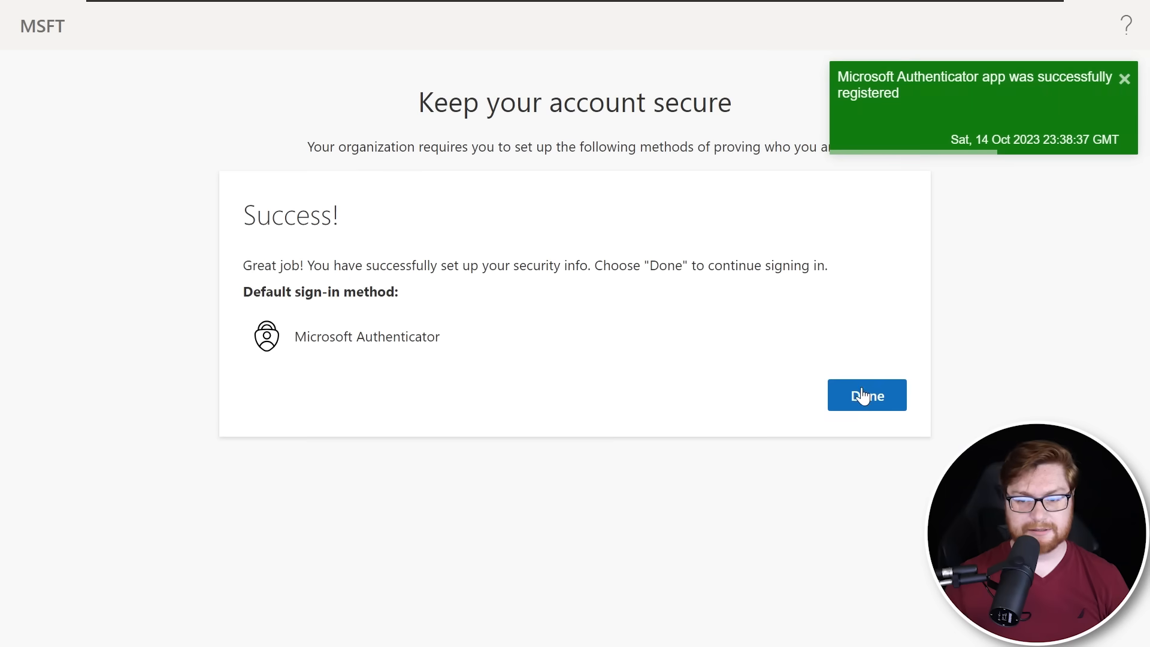
{"action": "left_click", "coordinate": [866, 395]}
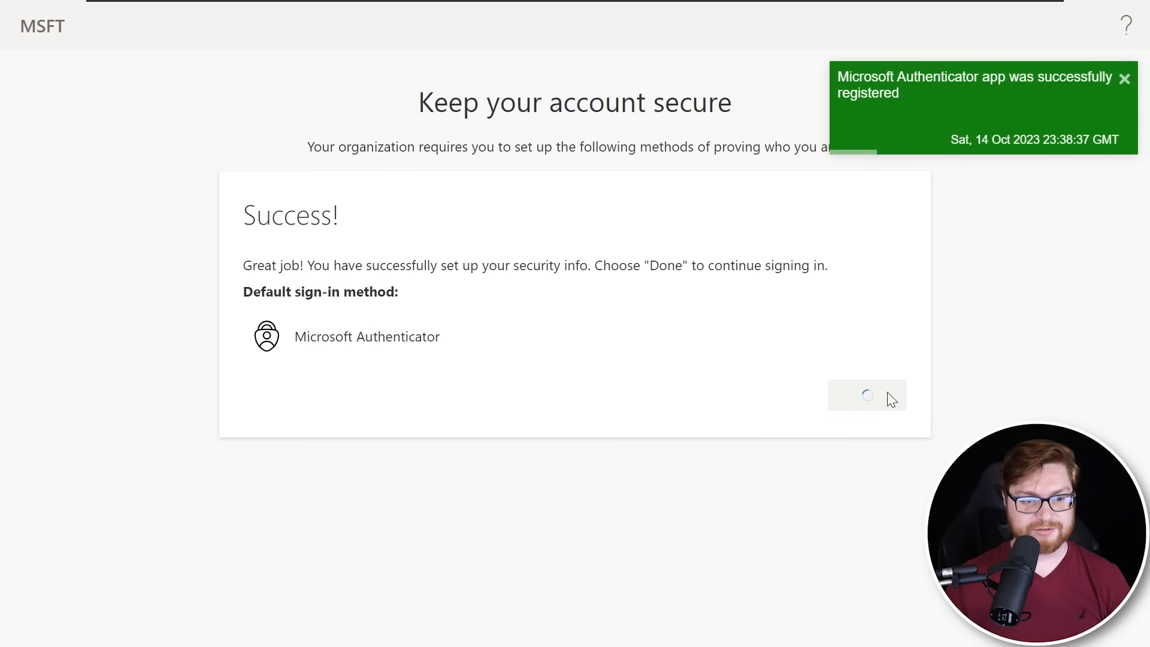
{"action": "left_click", "coordinate": [866, 395]}
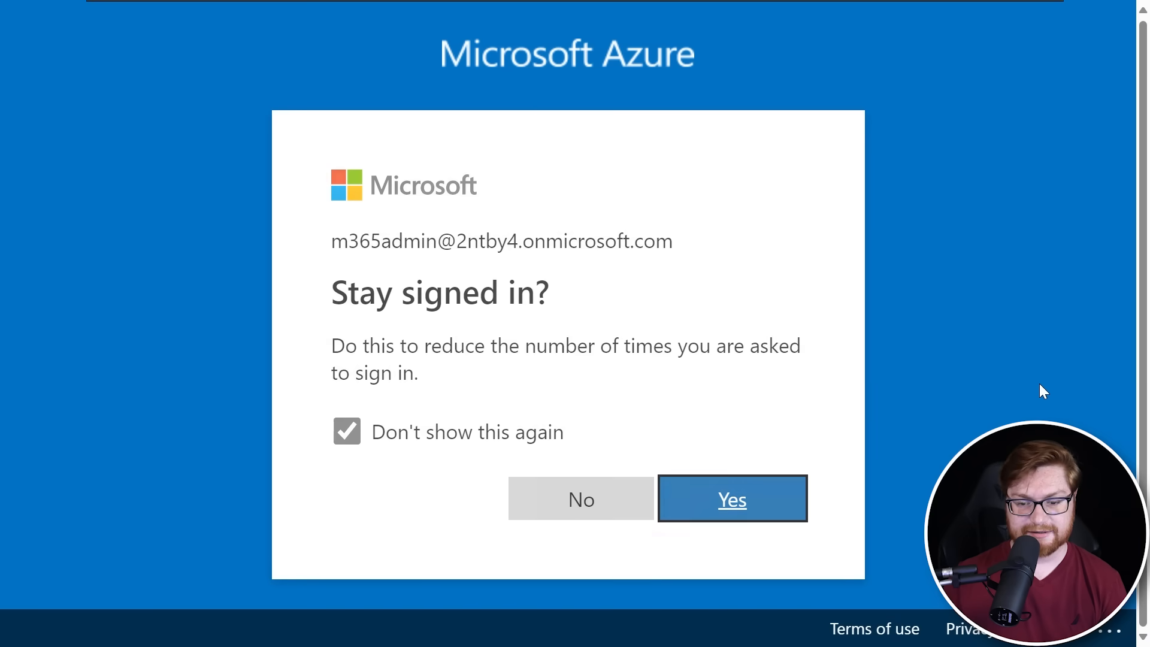
{"action": "left_click", "coordinate": [731, 497]}
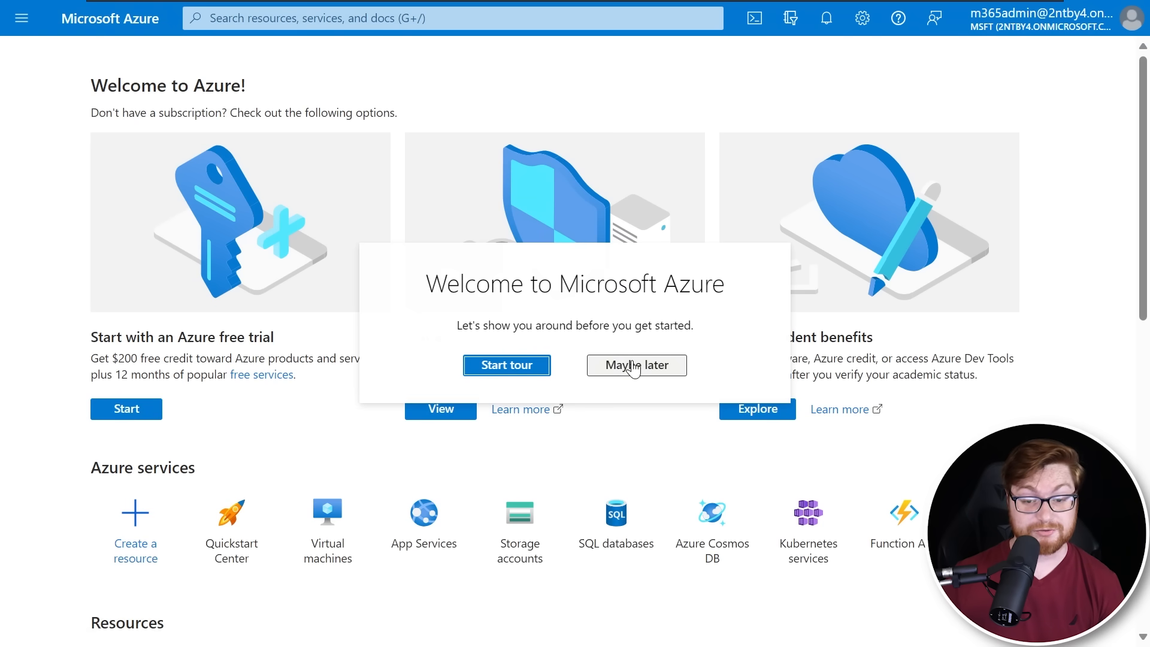
Choose 'Maybe later' on the Welcome to Microsoft Azure tour
{"action": "left_click", "coordinate": [636, 366]}
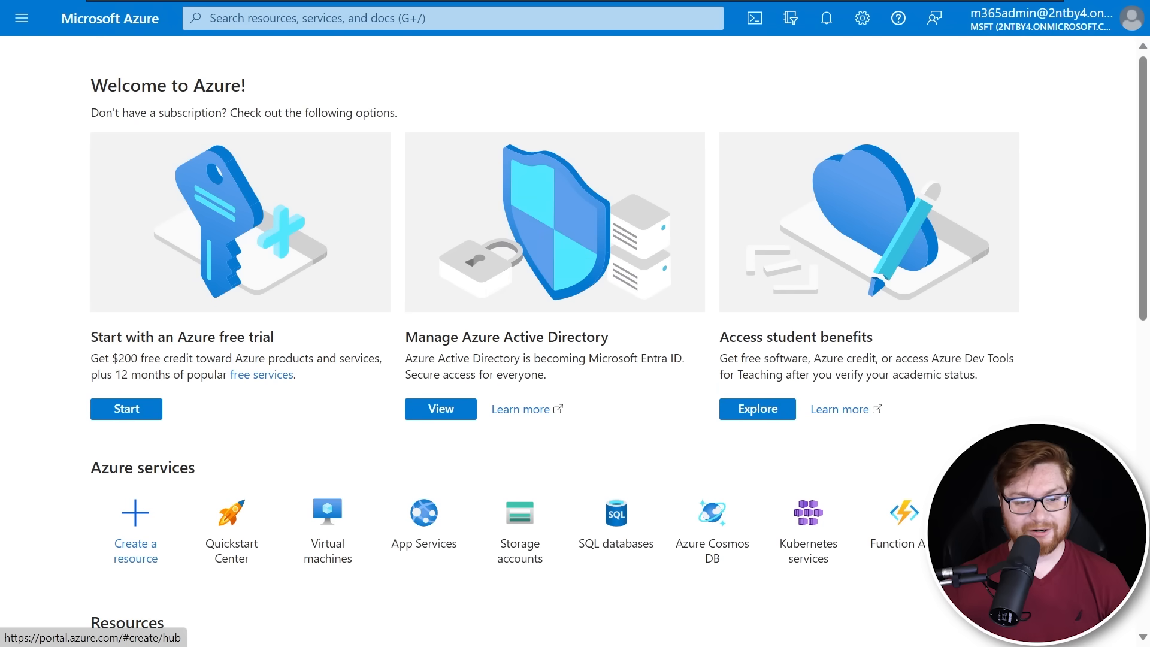
{"action": "left_click_drag", "start_coordinate": [405, 358], "coordinate": [618, 358]}
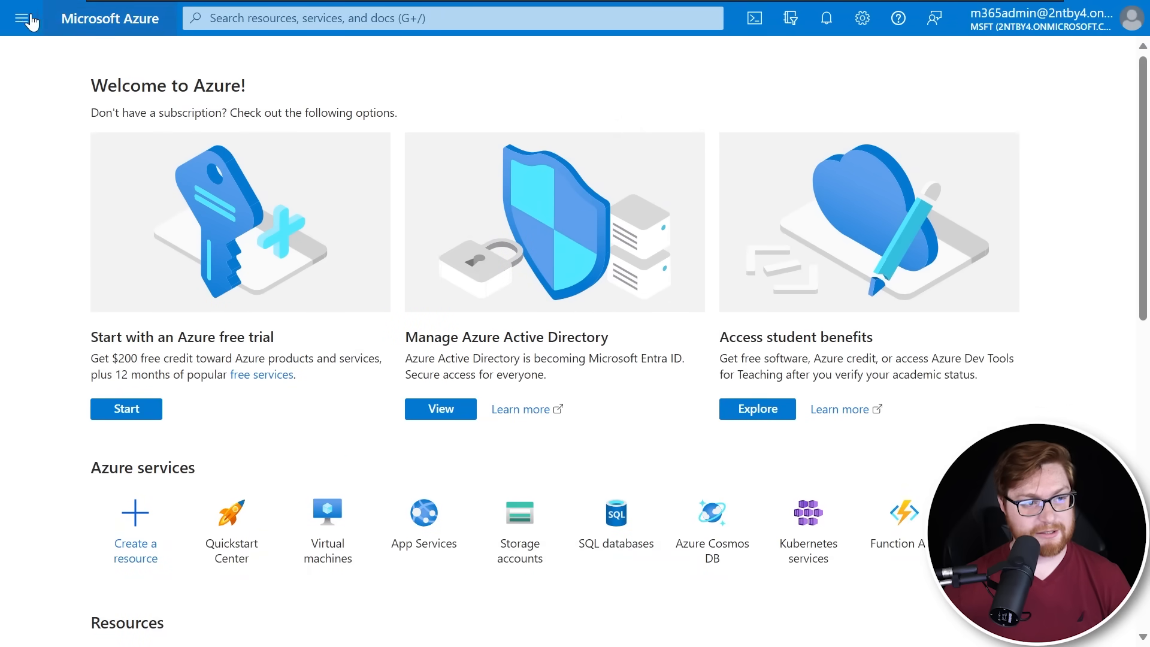
Open Microsoft Entra ID from the portal services menu to view the MSFT tenant overview
{"action": "left_click", "coordinate": [28, 18]}
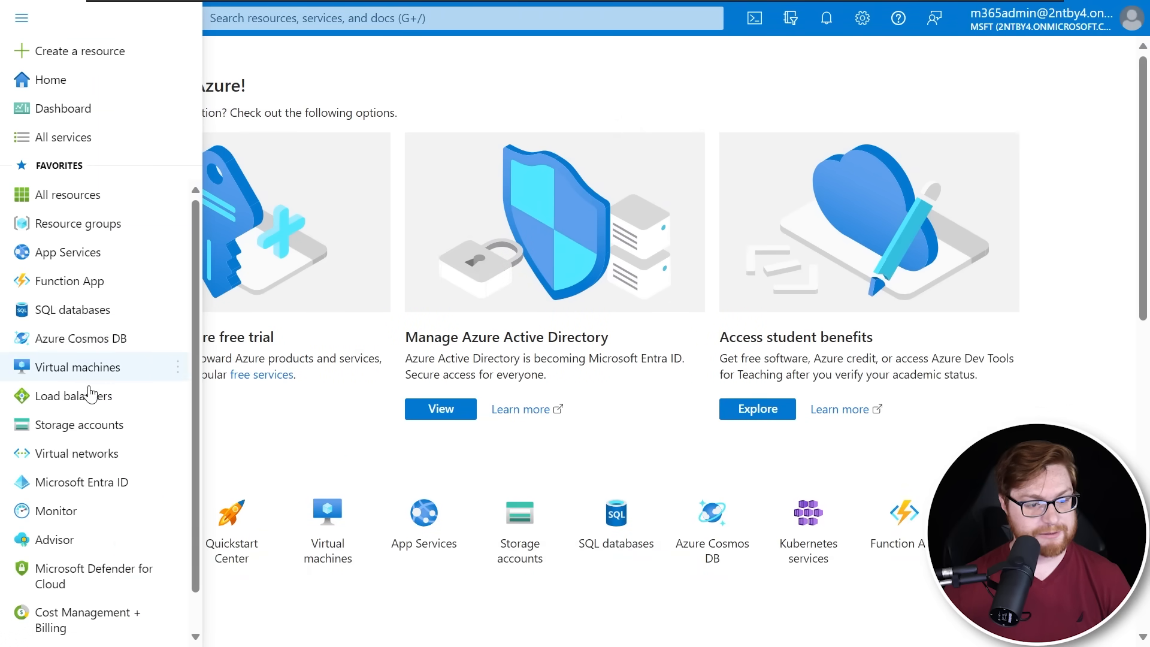
{"action": "mouse_move", "coordinate": [83, 481]}
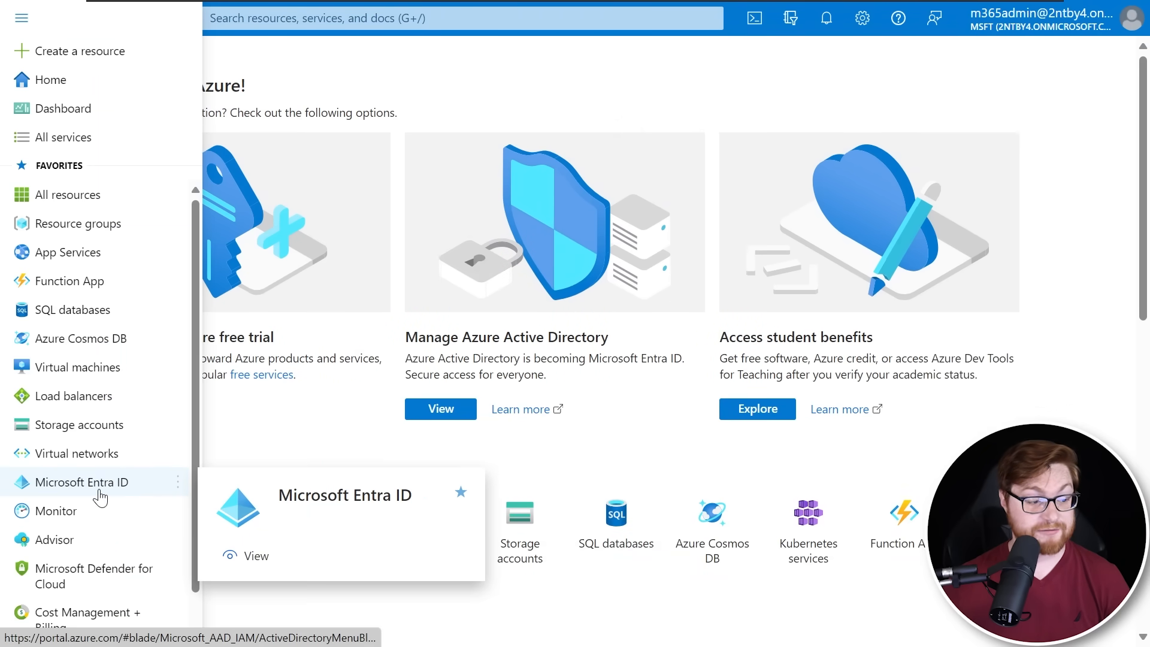
{"action": "left_click", "coordinate": [81, 481]}
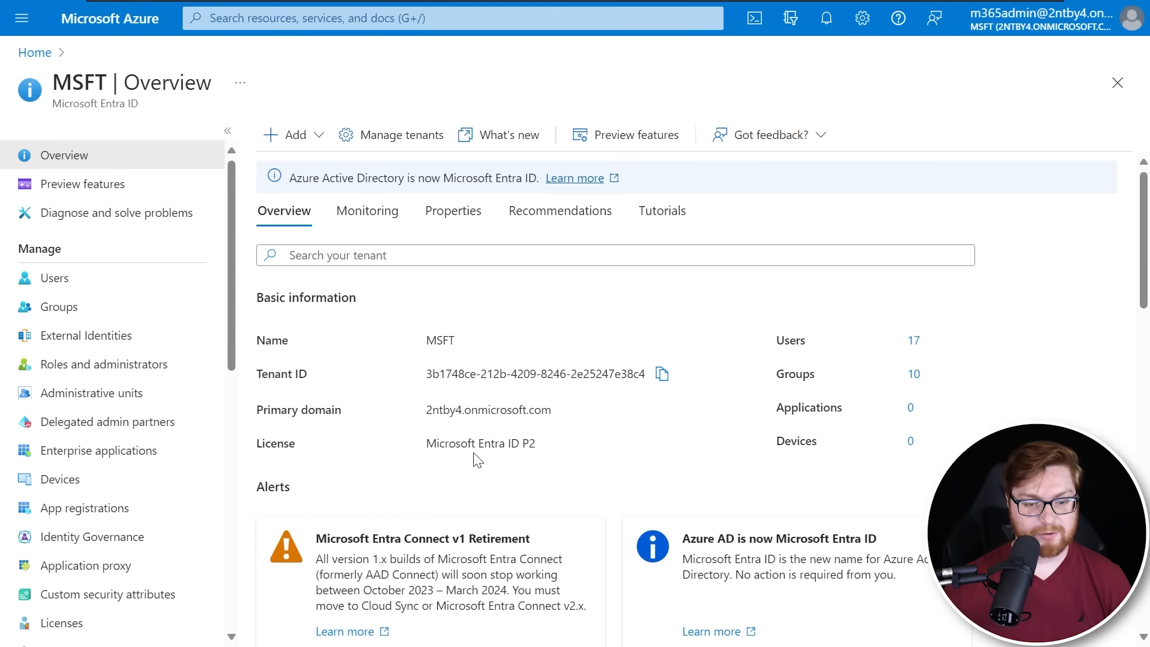
{"action": "mouse_move", "coordinate": [535, 458]}
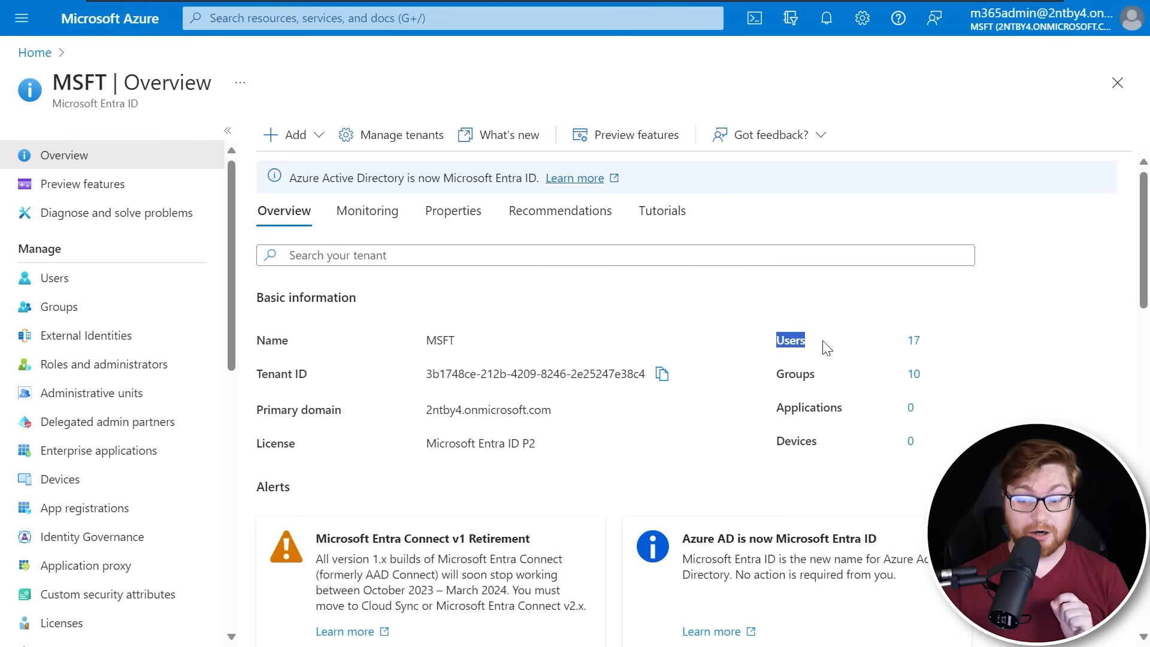
{"action": "mouse_move", "coordinate": [823, 381]}
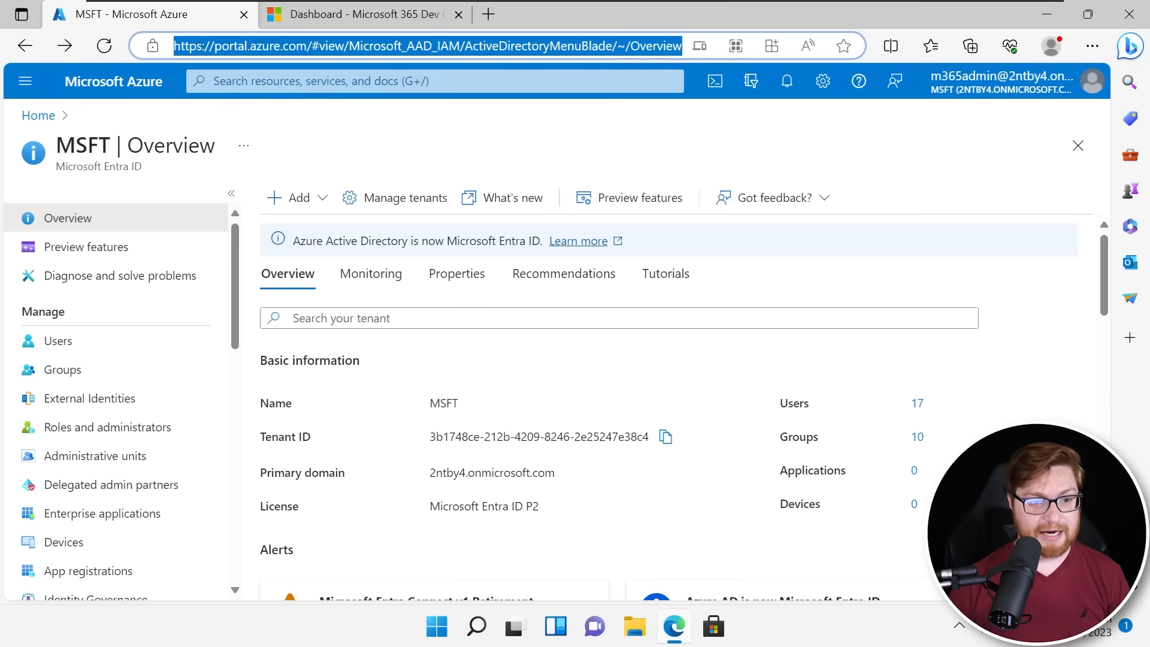
Browse to aadinternals, scroll the homepage and head to its DOCUMENTATION page
{"action": "type", "text": "aadinternals"}
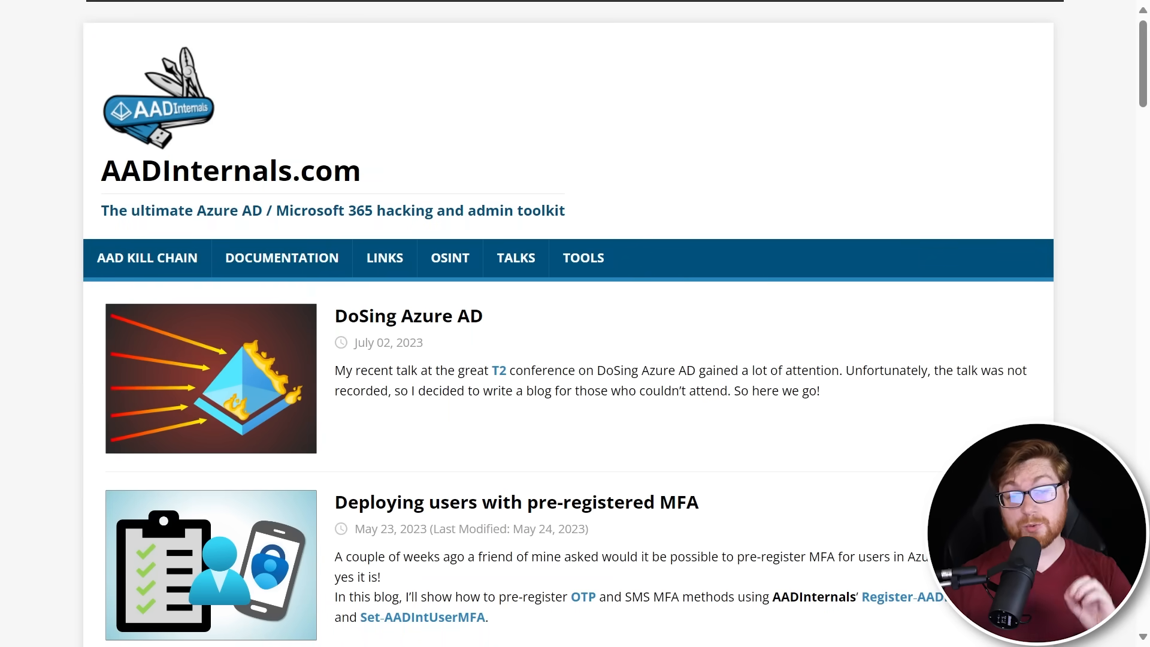
{"action": "scroll", "scroll_direction": "down", "scroll_amount": 3}
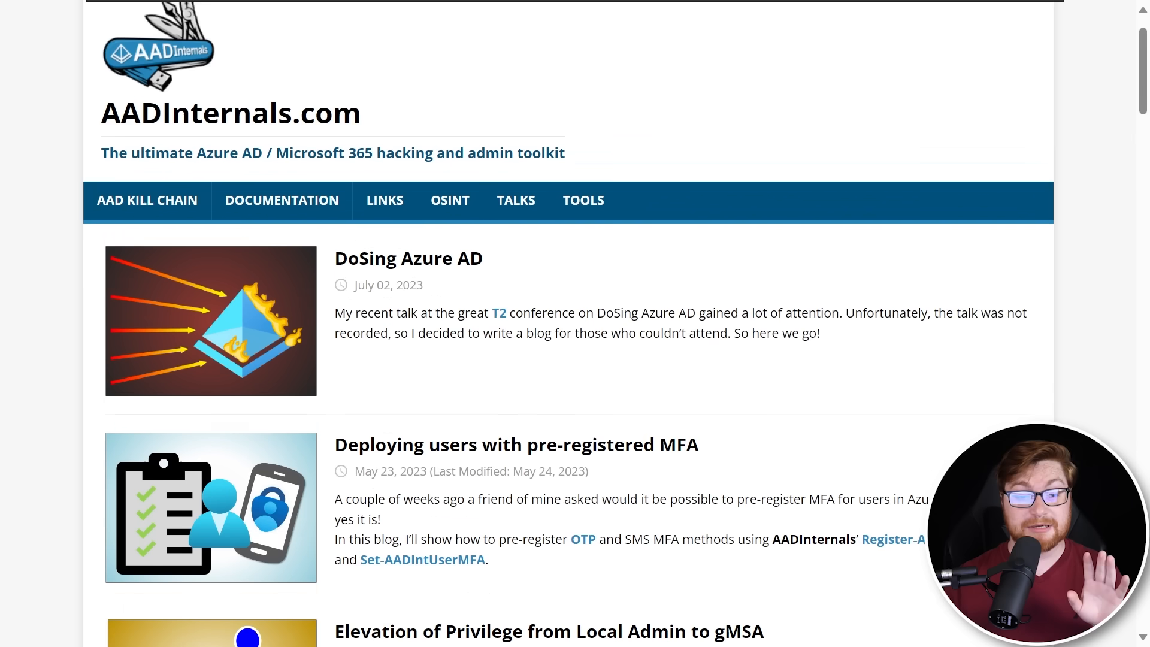
{"action": "scroll", "scroll_direction": "down", "scroll_amount": 3}
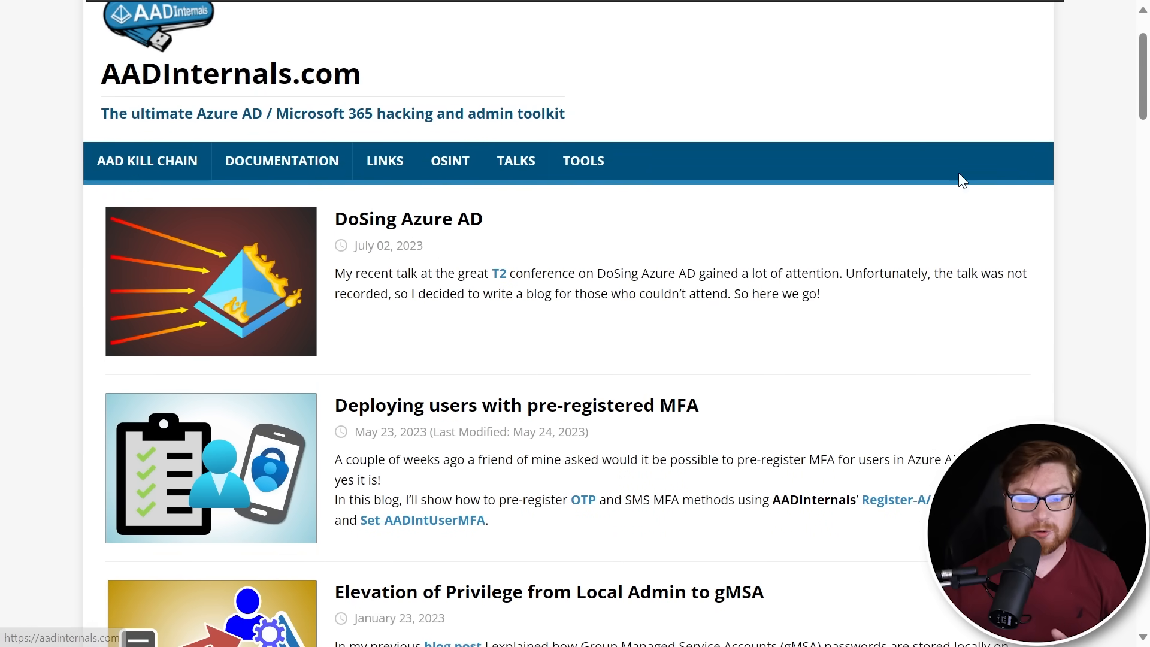
{"action": "scroll", "scroll_direction": "down", "scroll_amount": 3}
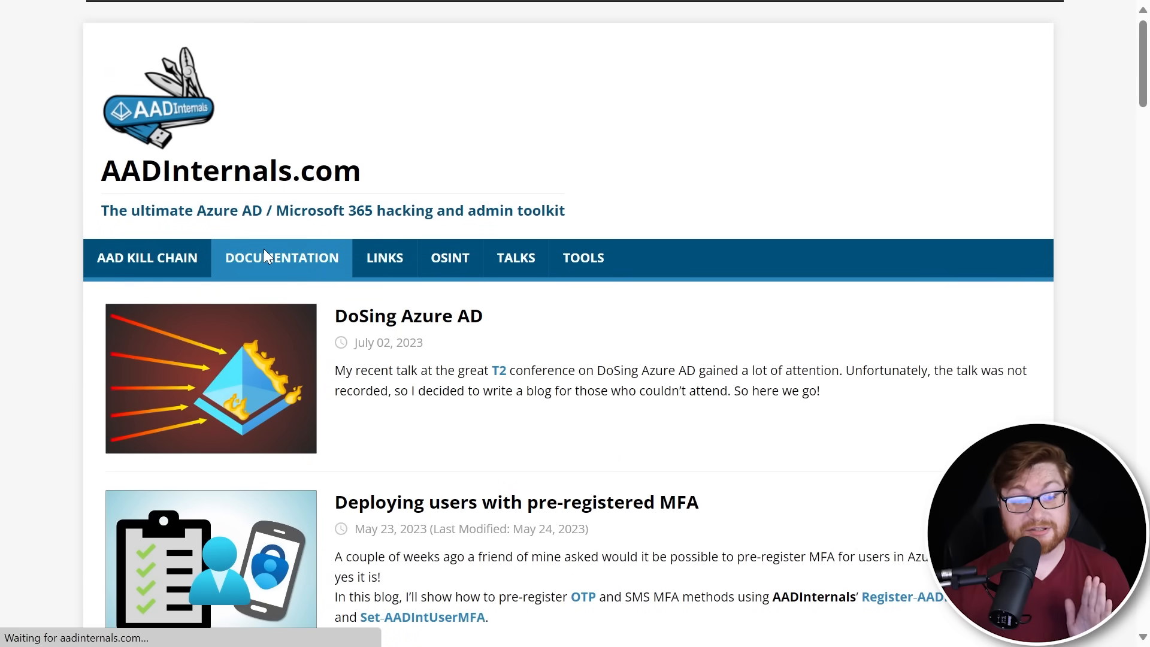
{"action": "left_click", "coordinate": [281, 258]}
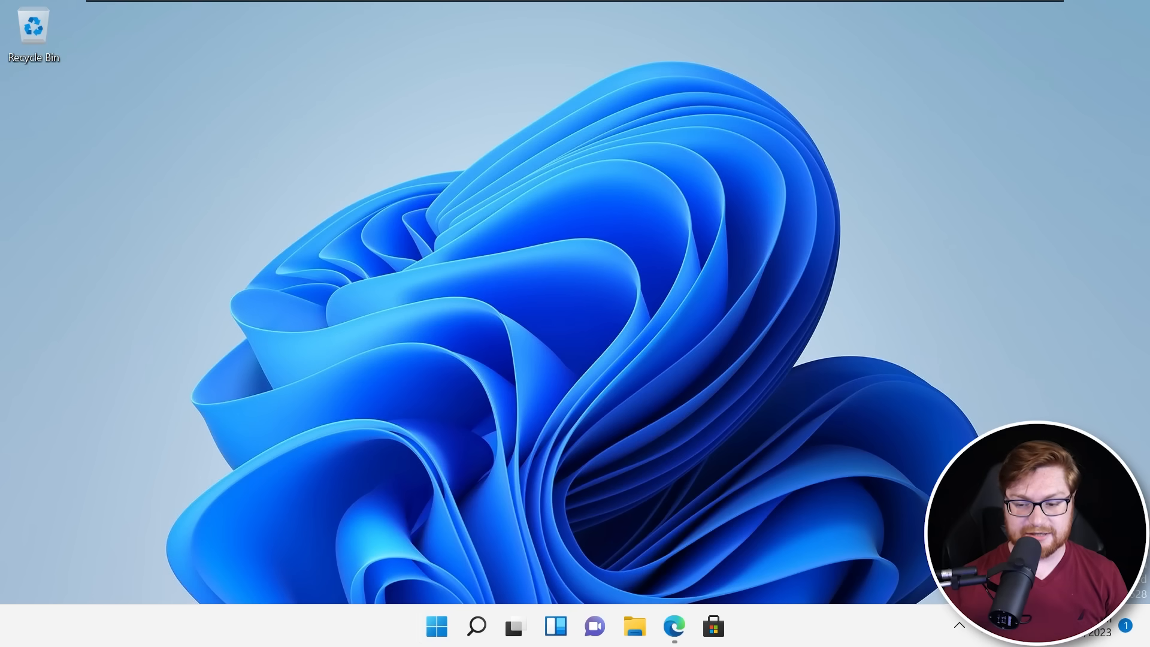
Run Install-Module AADInternals in an admin terminal, answering Y and A to the prompts
{"action": "type", "text": "terminal"}
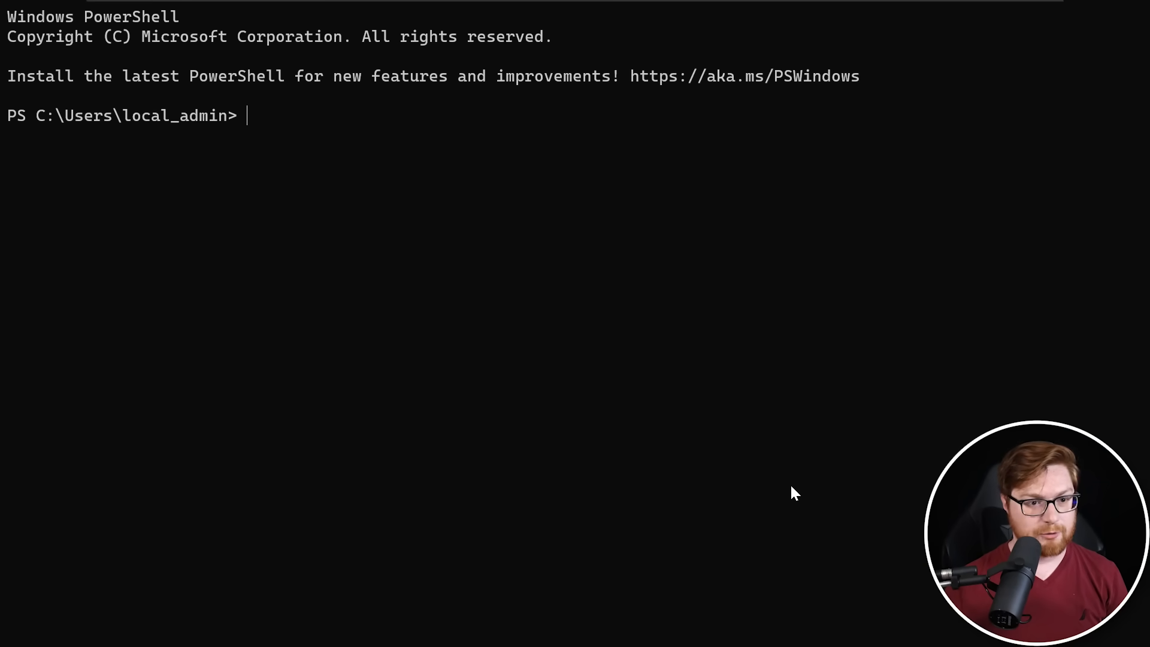
{"action": "type", "text": "Install-Mo"}
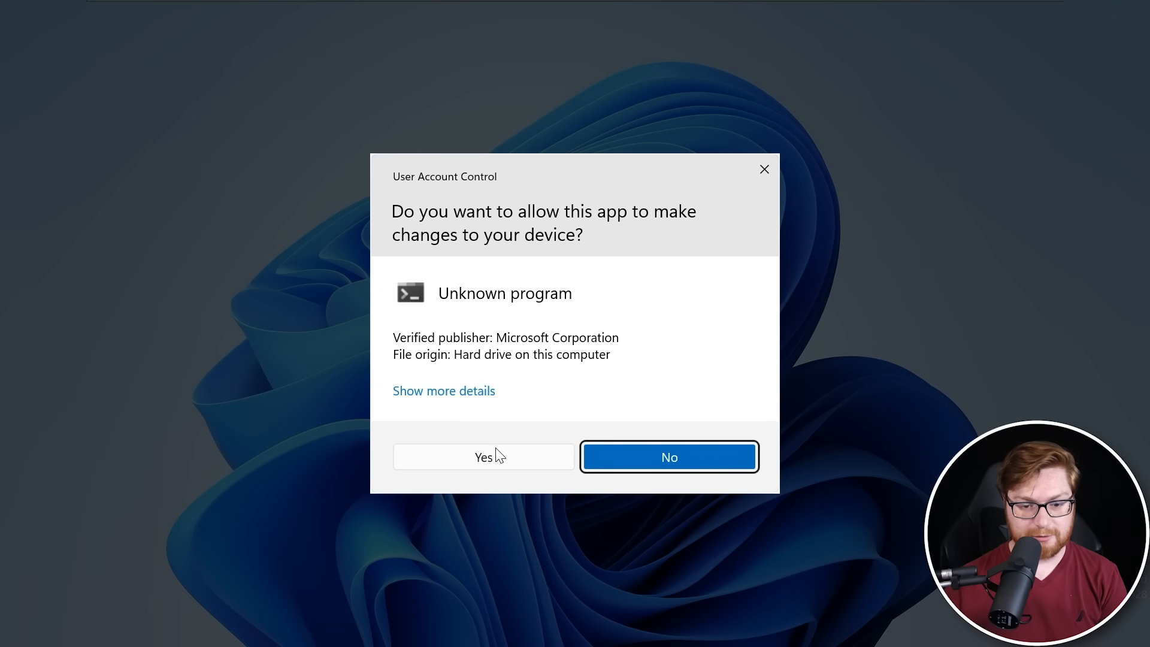
{"action": "left_click", "coordinate": [483, 456]}
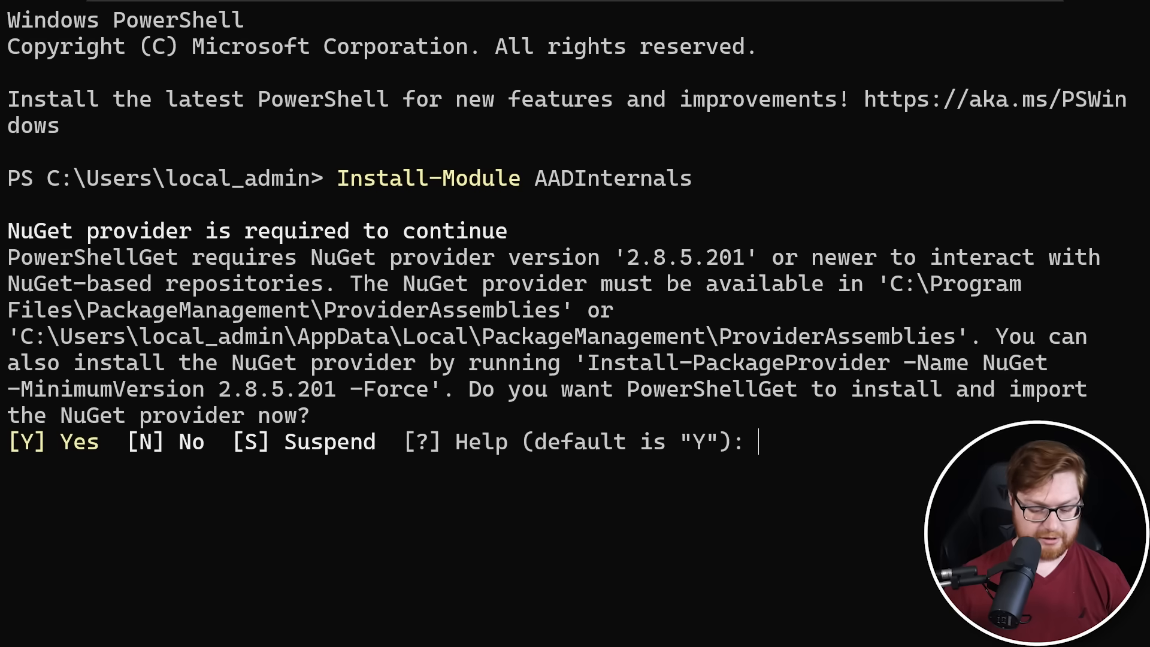
{"action": "type", "text": "Y"}
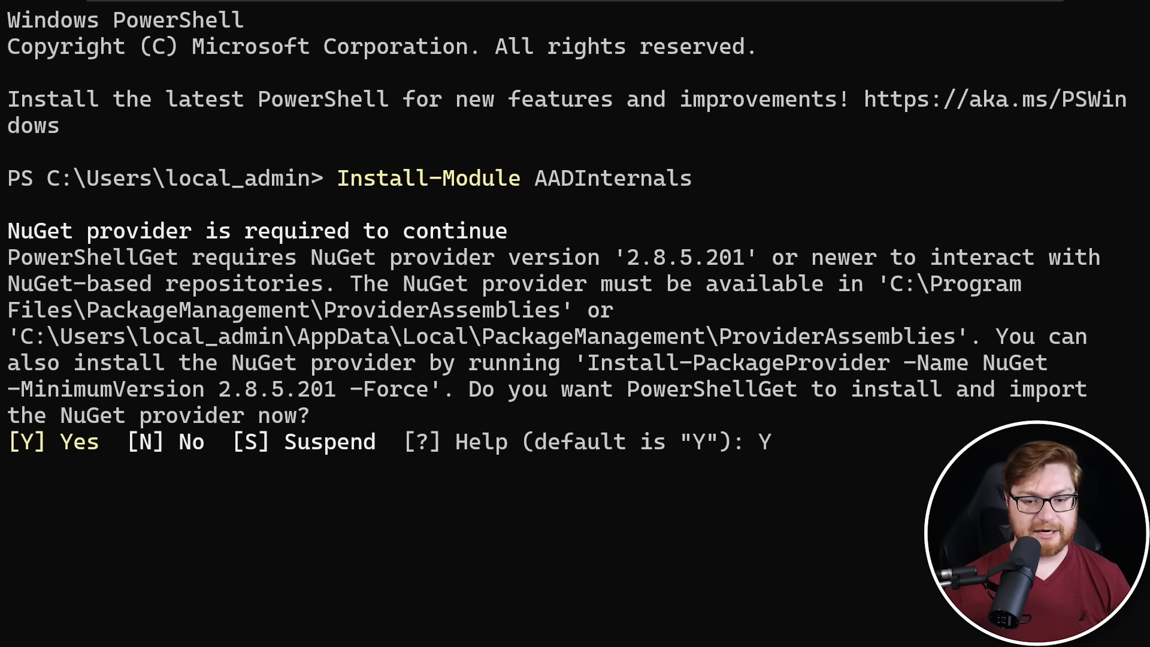
{"action": "type", "text": "A"}
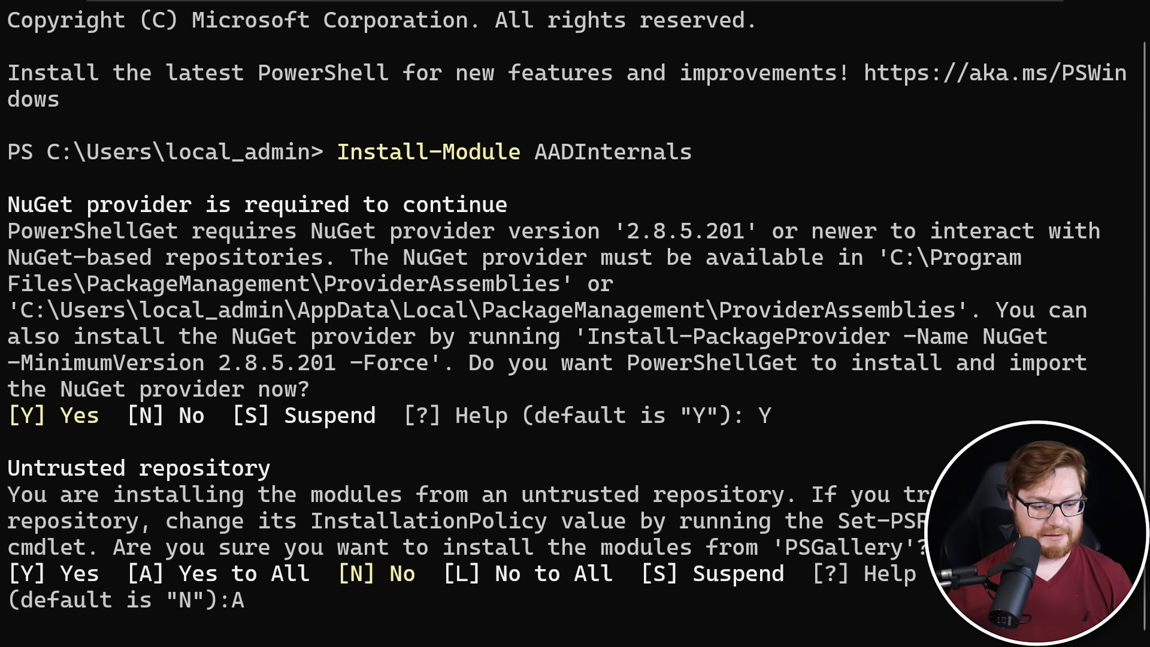
Attempt Import-Module AADInternals, then enter Set-ExecutionPolicy RemoteSigned after it fails
{"action": "key", "text": "enter"}
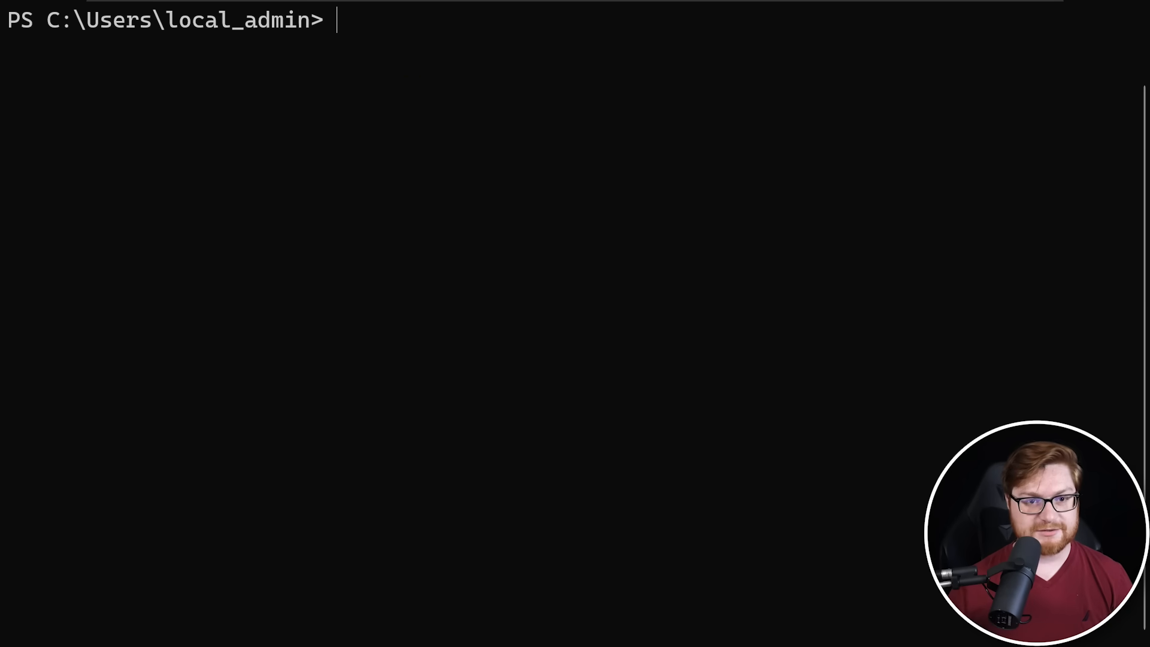
{"action": "type", "text": "Import"}
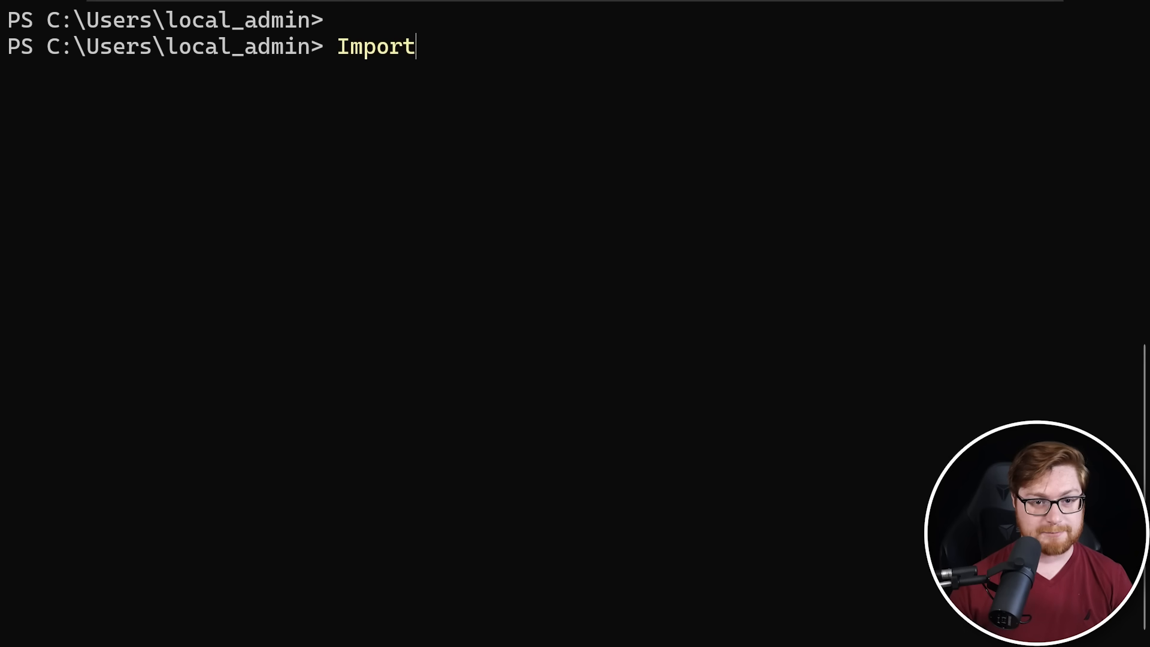
{"action": "type", "text": "-Module AADintyernals"}
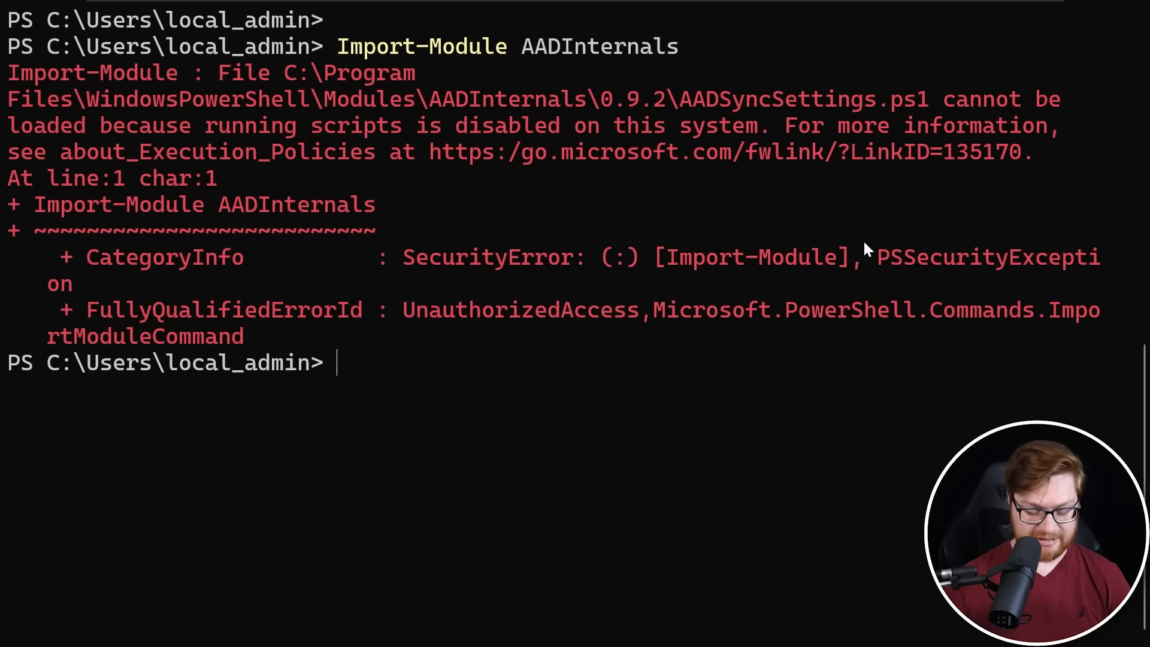
{"action": "type", "text": "Set-Execut"}
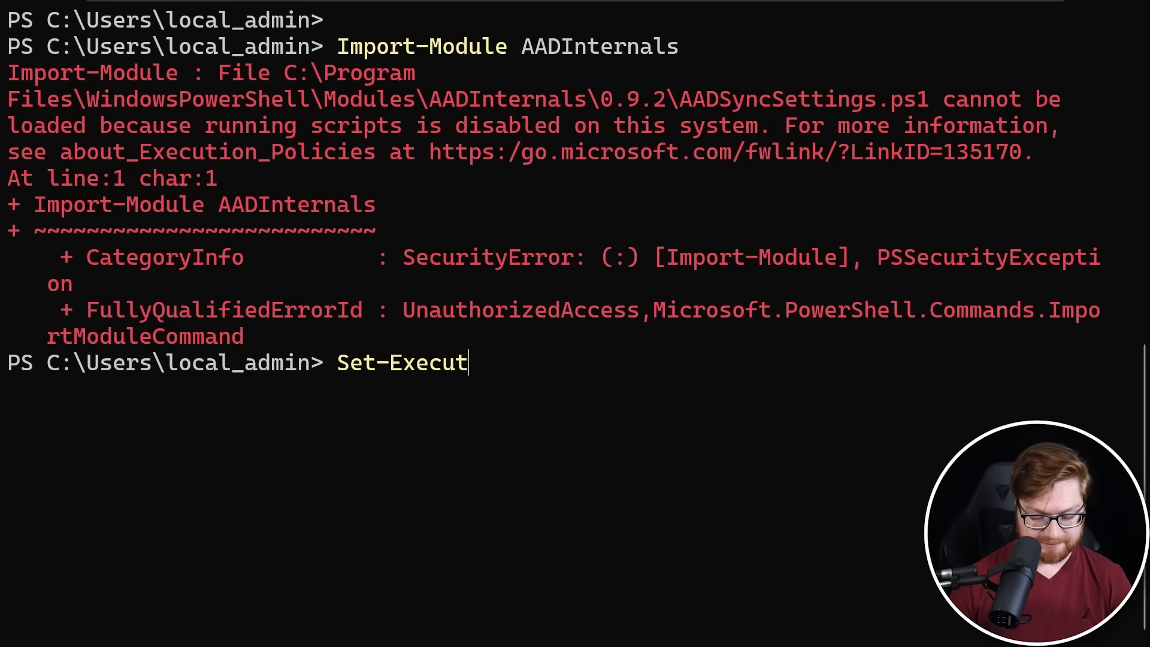
{"action": "type", "text": "ionPolicy RemoteSigned"}
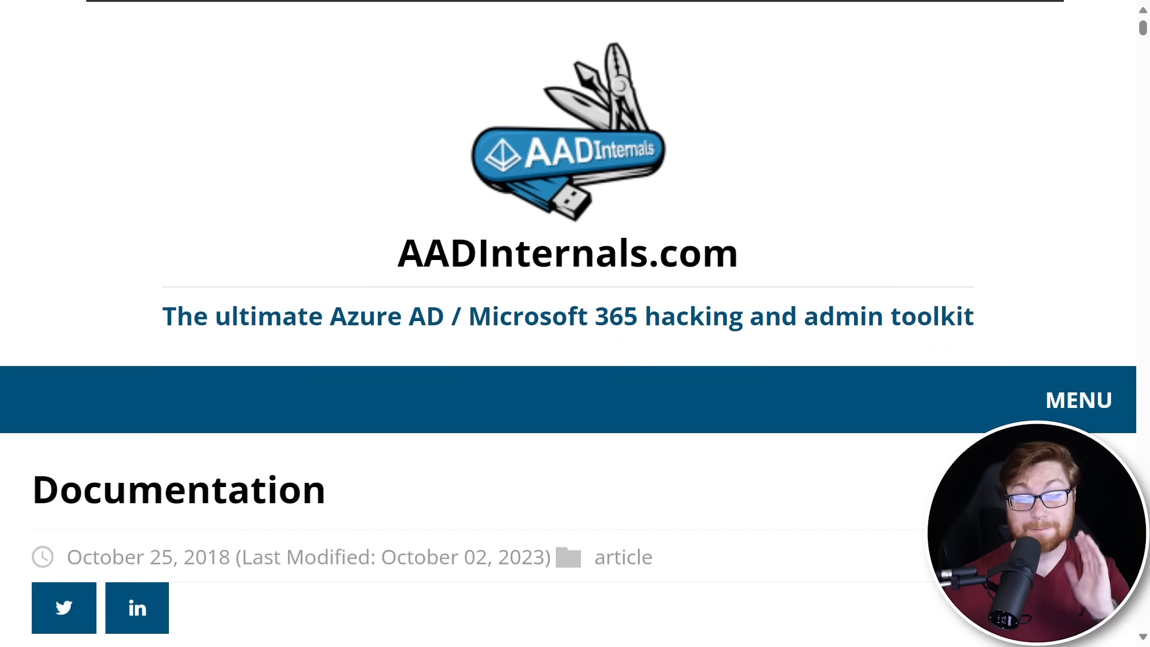
Jump to the Playing with access tokens section and highlight the token caching note
{"action": "scroll", "scroll_direction": "down", "scroll_amount": 3}
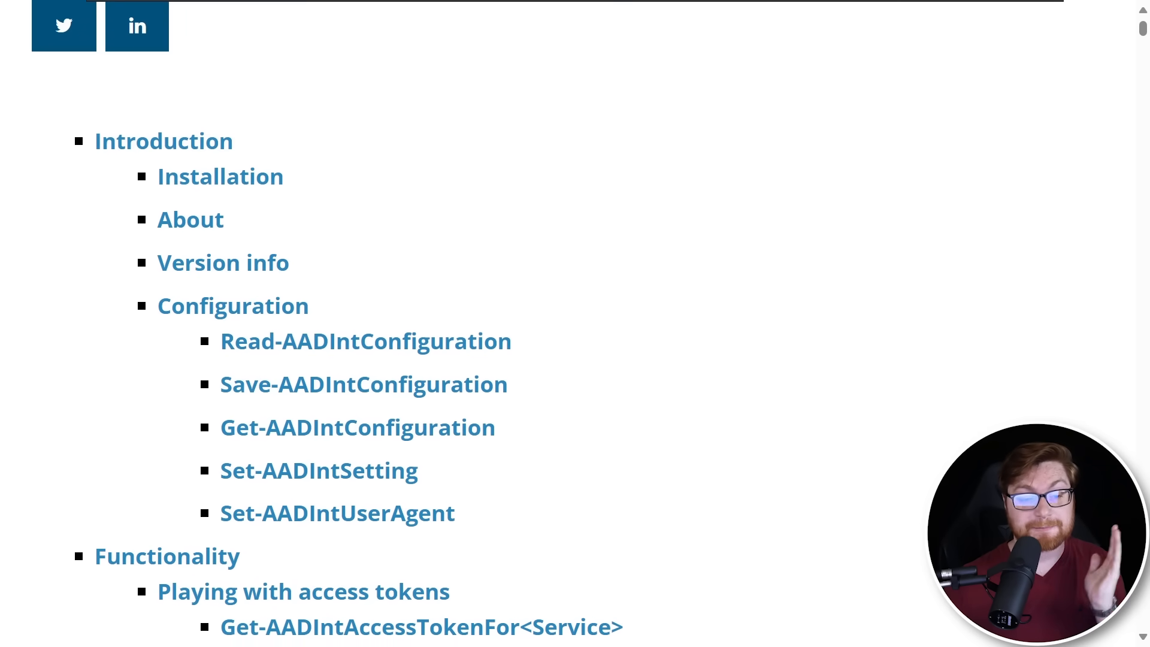
{"action": "scroll", "scroll_direction": "down", "scroll_amount": 3}
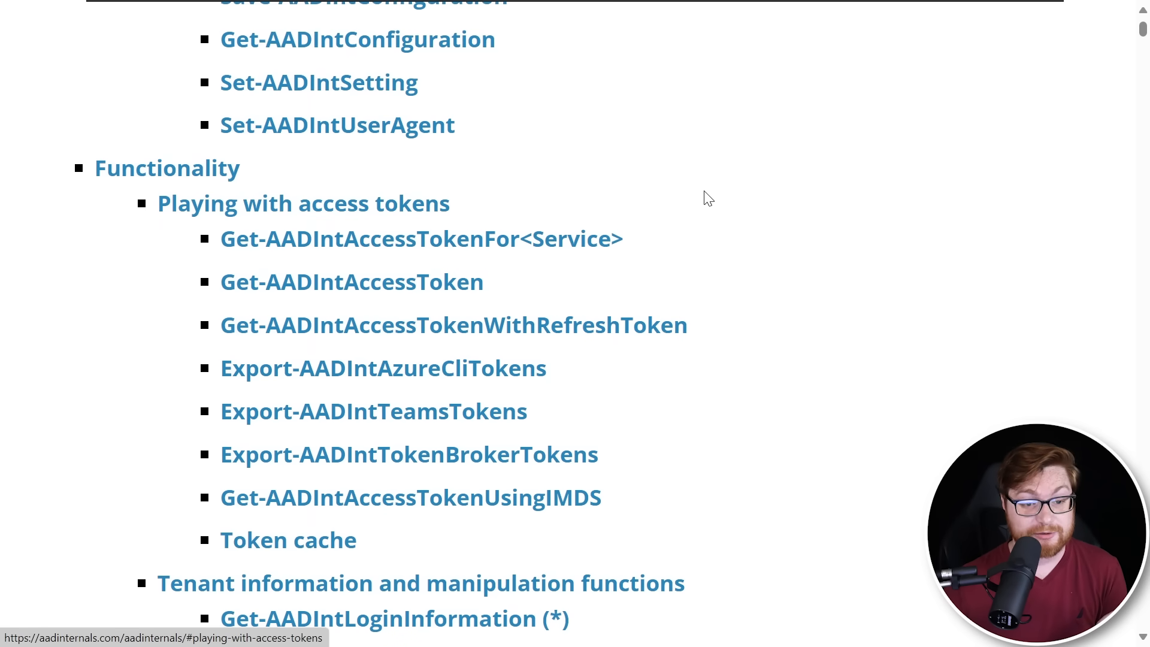
{"action": "double_click", "coordinate": [302, 203]}
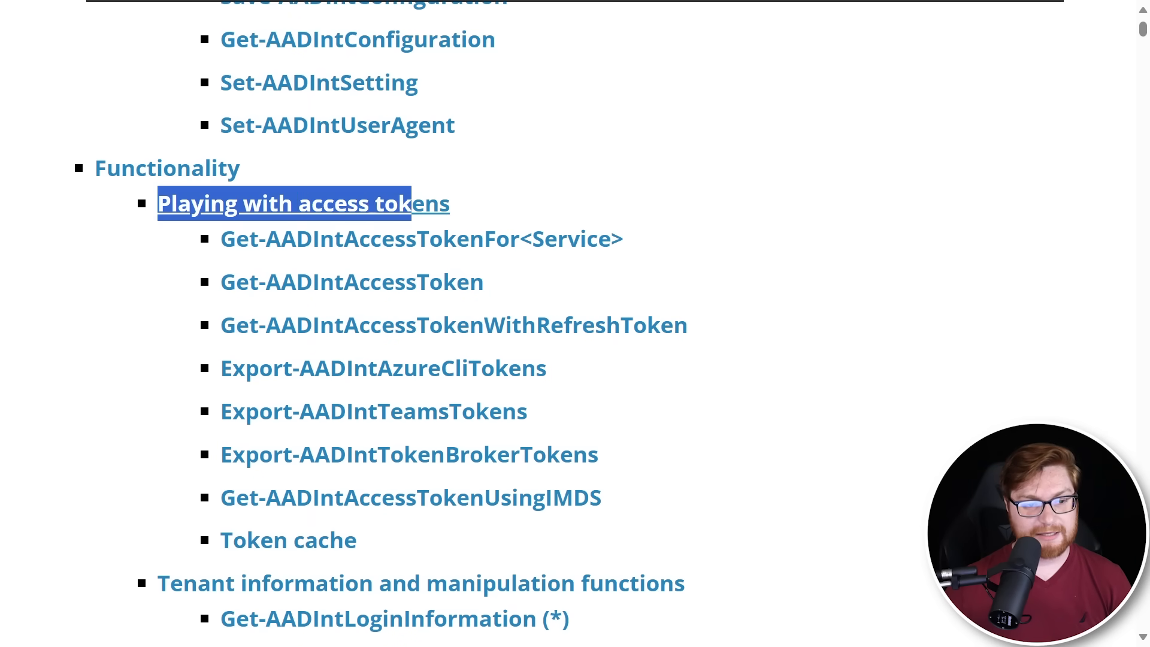
{"action": "left_click", "coordinate": [302, 203]}
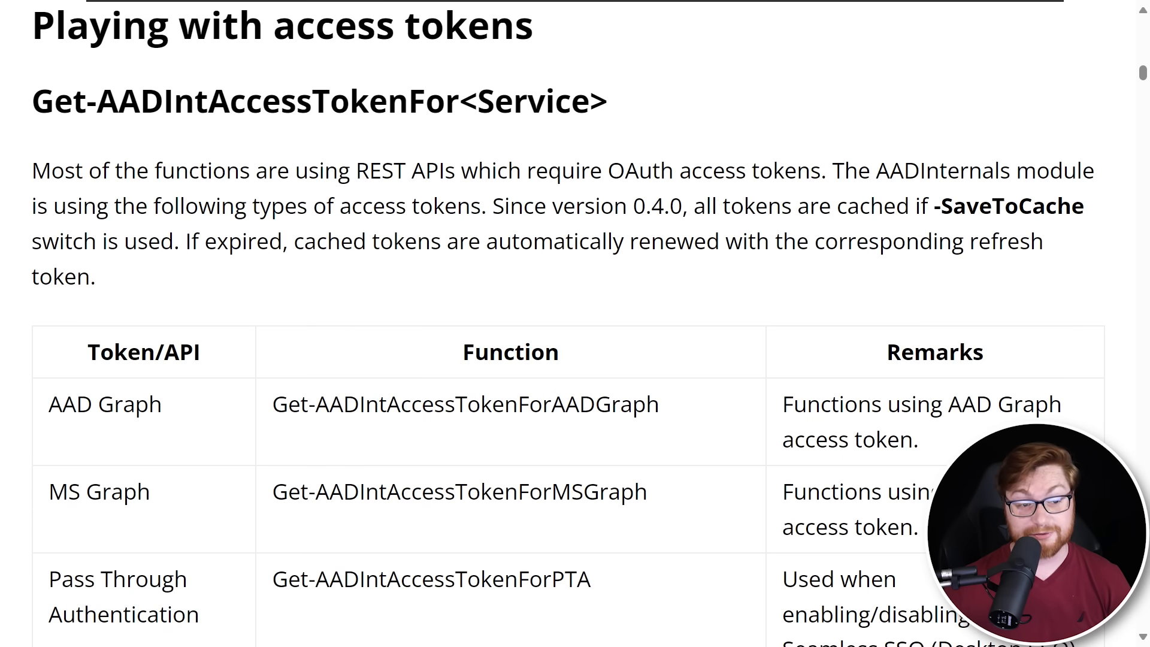
{"action": "left_click_drag", "start_coordinate": [44, 170], "coordinate": [408, 170]}
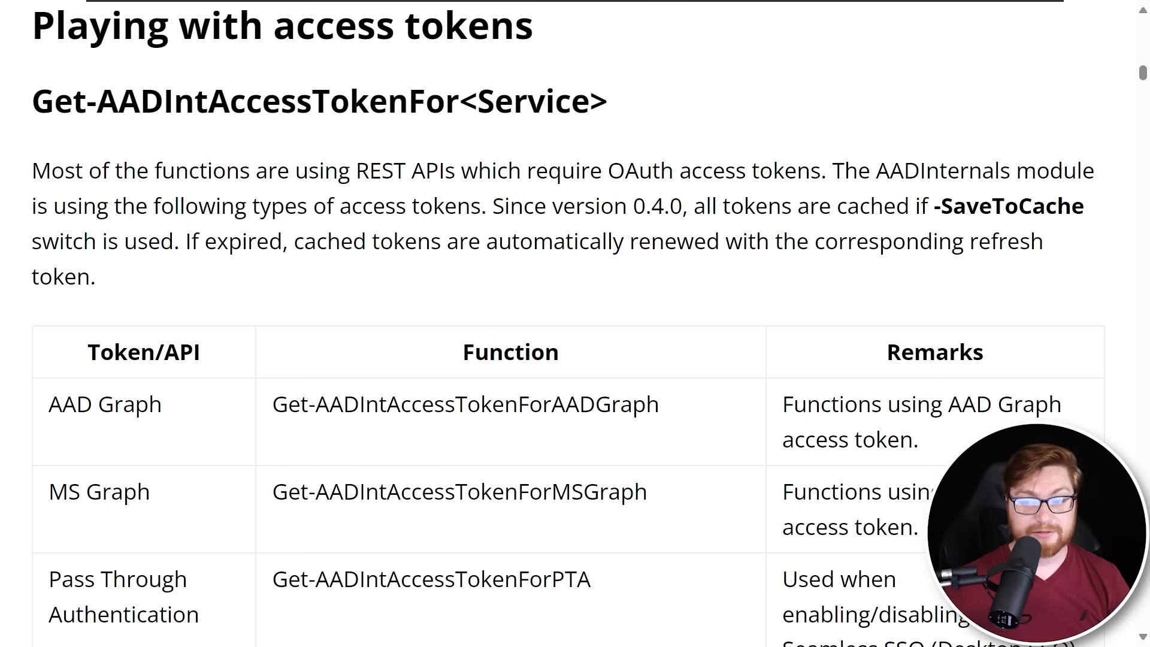
{"action": "left_click_drag", "start_coordinate": [826, 170], "coordinate": [383, 206]}
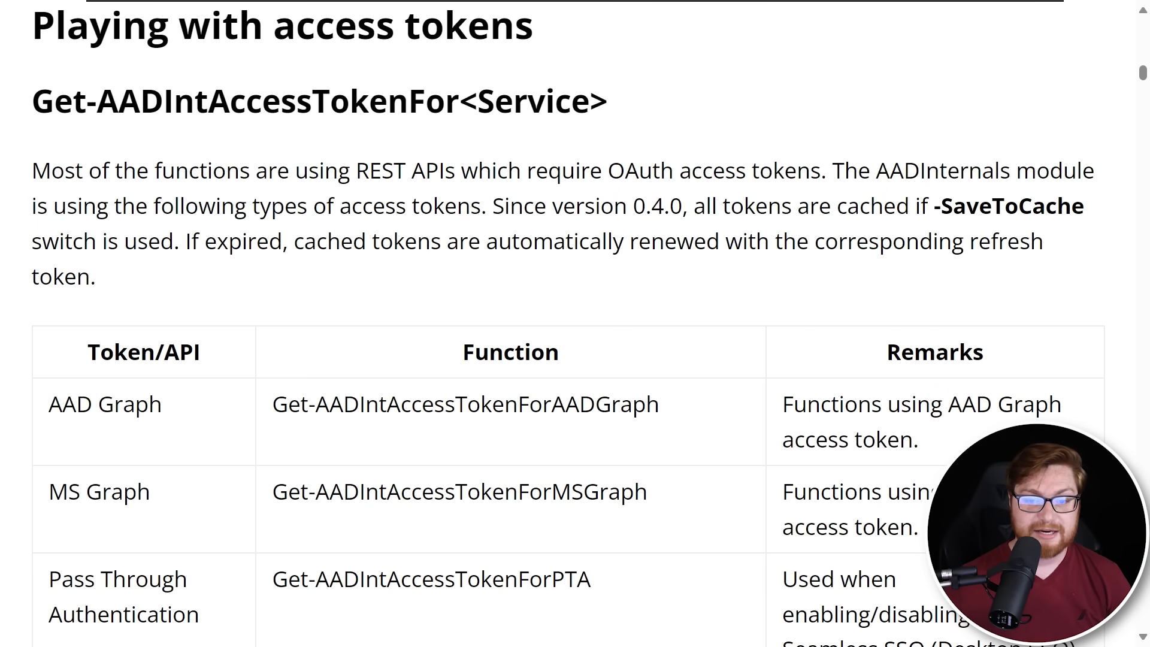
{"action": "left_click_drag", "start_coordinate": [627, 206], "coordinate": [770, 206]}
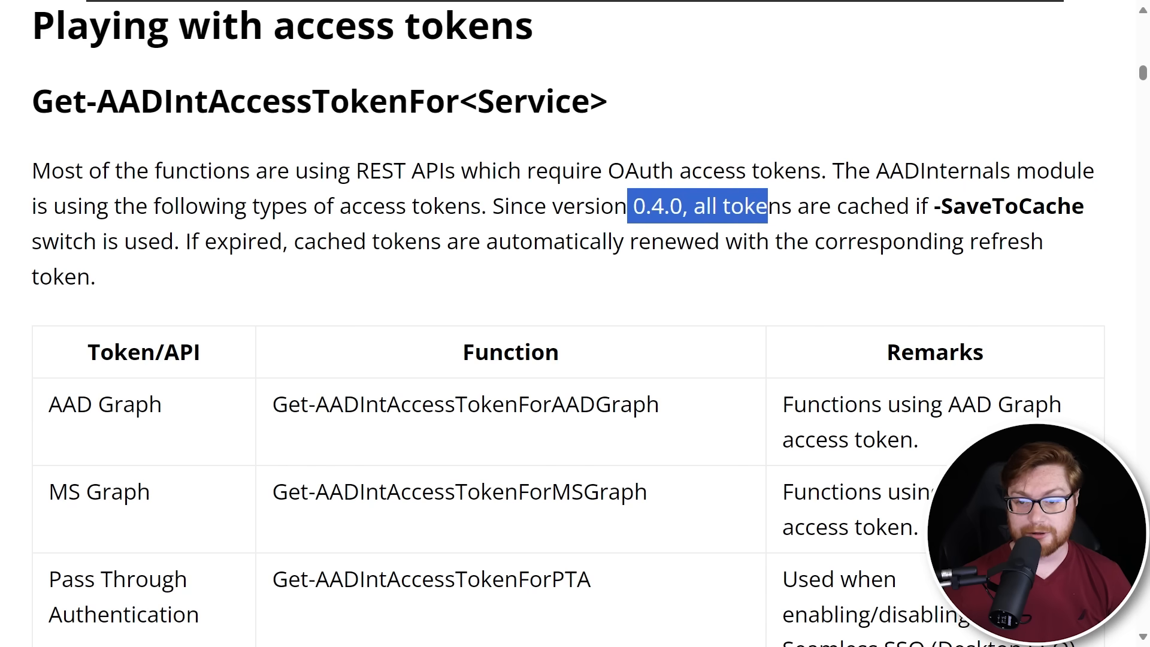
{"action": "left_click", "coordinate": [1071, 248]}
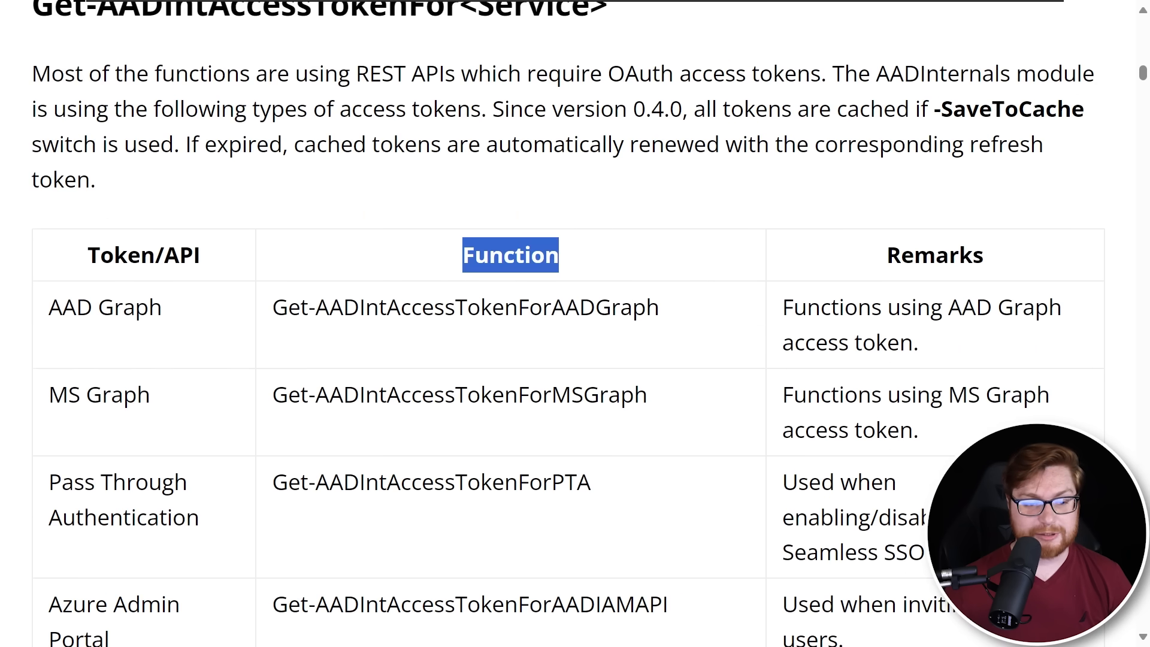
Highlight Get-AADIntAccessTokenForAADGraph and scroll to its -SaveToCache and Get-AADIntCache examples
{"action": "double_click", "coordinate": [105, 306]}
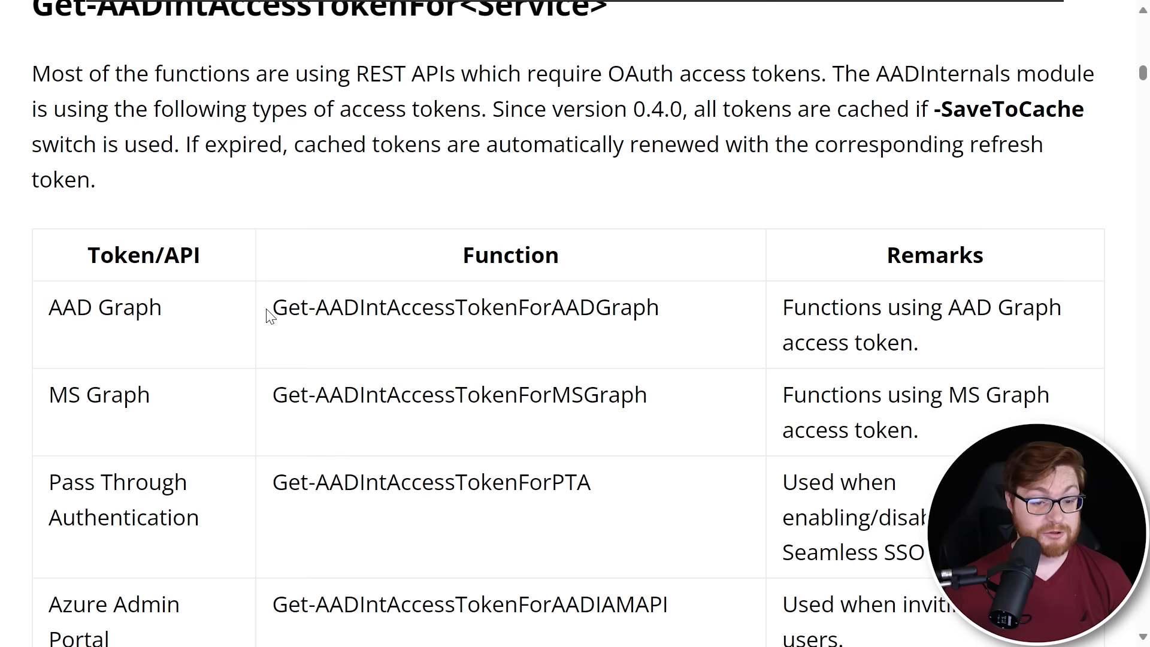
{"action": "left_click_drag", "start_coordinate": [272, 307], "coordinate": [466, 306]}
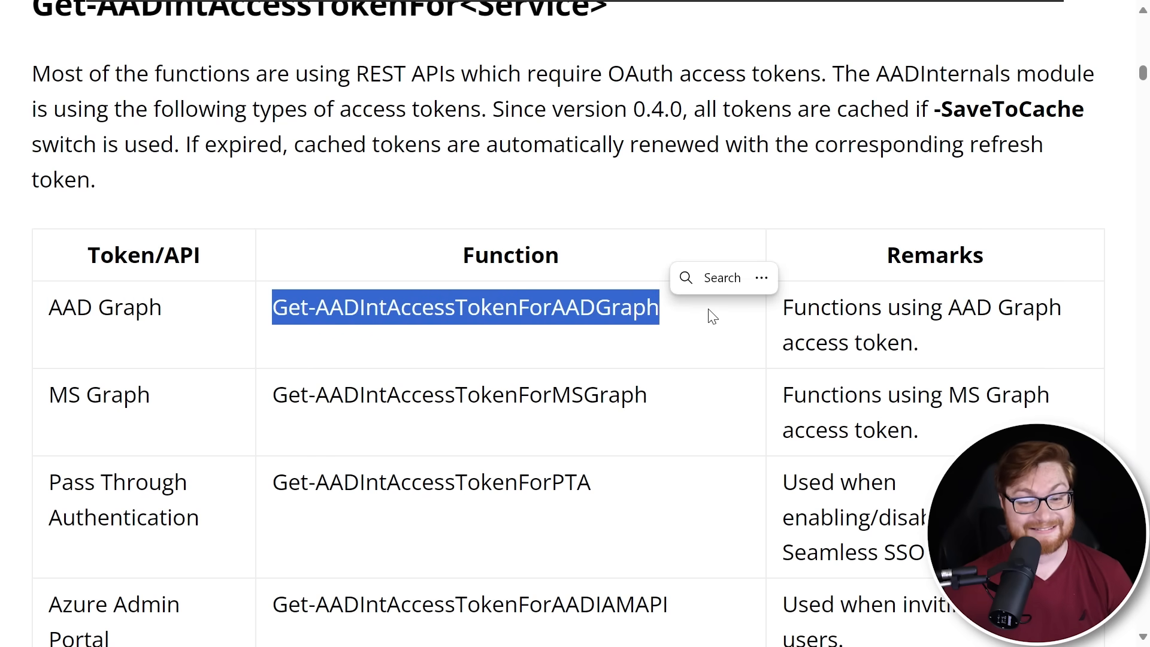
{"action": "scroll", "scroll_direction": "down", "scroll_amount": 3}
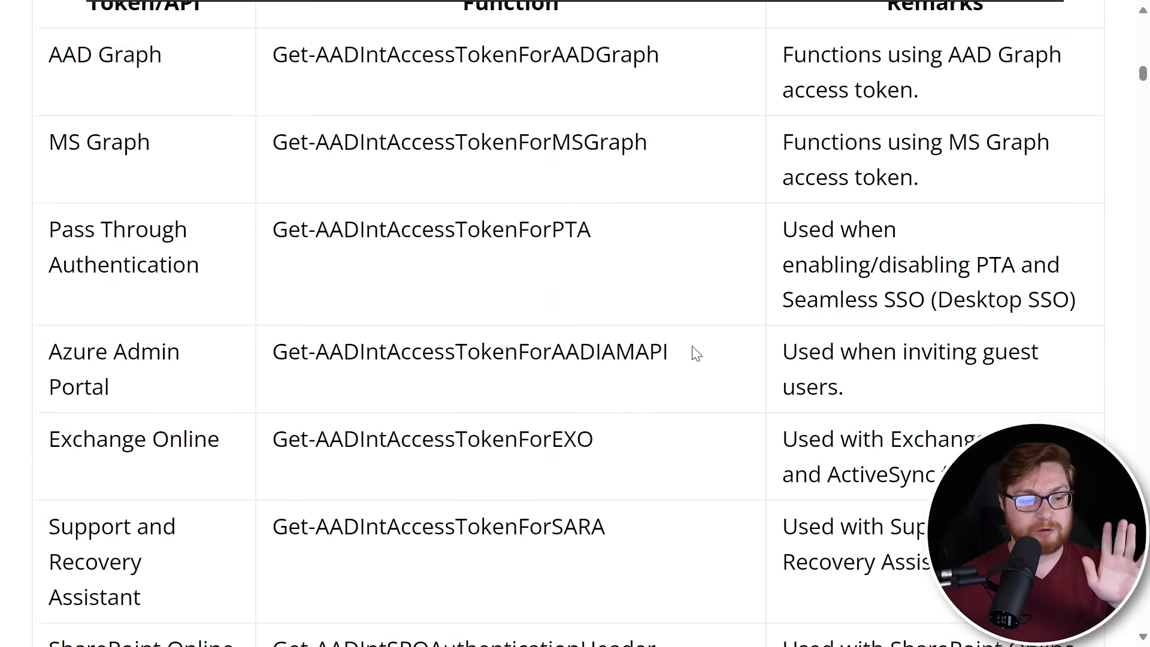
{"action": "scroll", "scroll_direction": "down", "scroll_amount": 3}
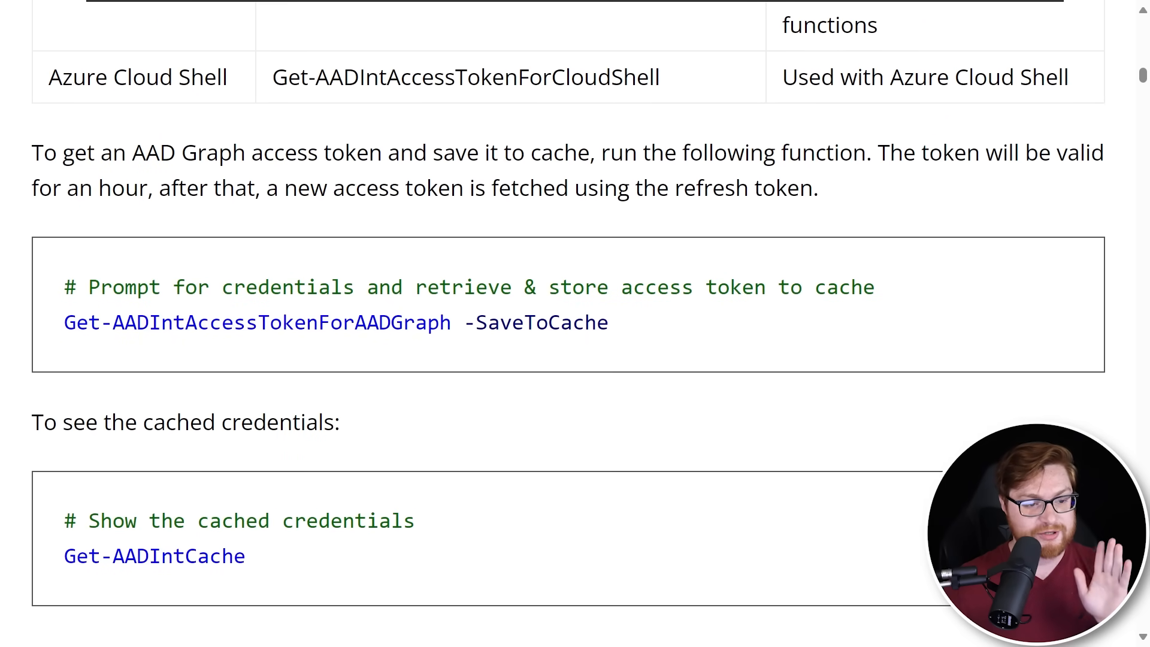
{"action": "left_click_drag", "start_coordinate": [65, 323], "coordinate": [378, 322]}
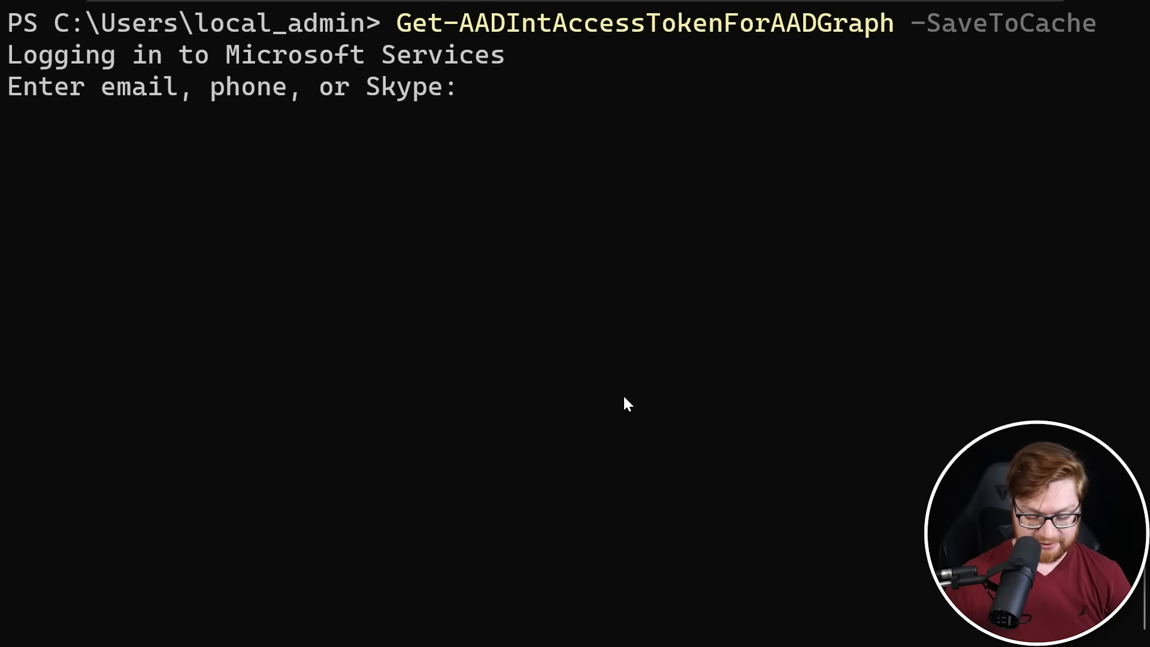
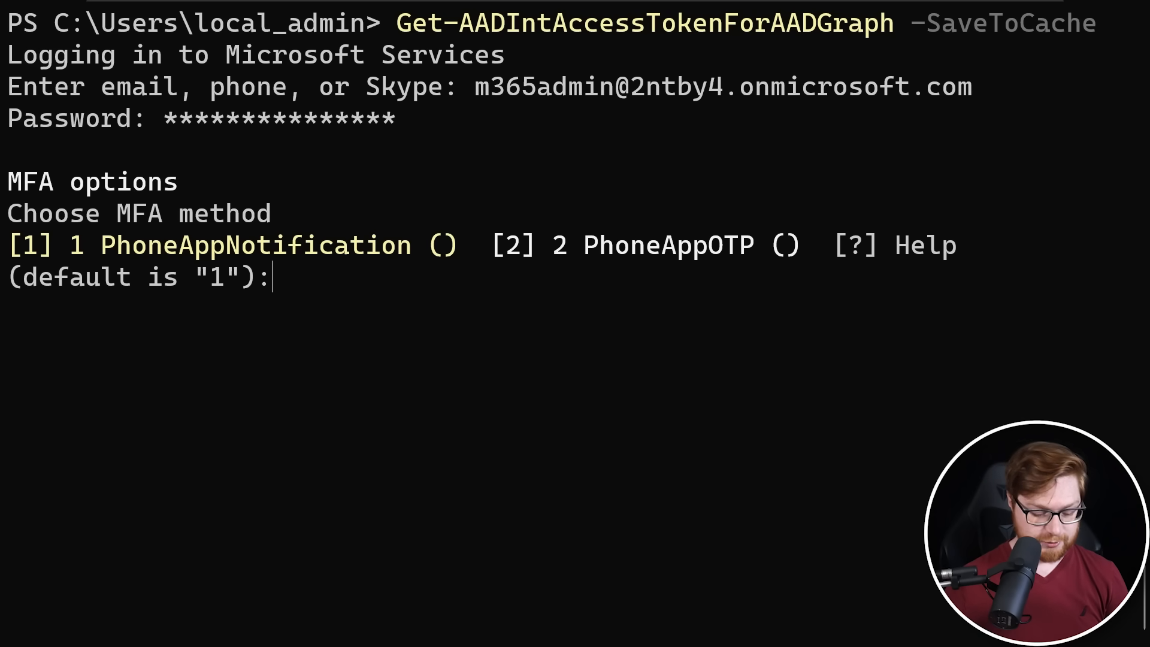
Sign in with the m365ad account and choose MFA option 1 to cache the token
{"action": "type", "text": "1"}
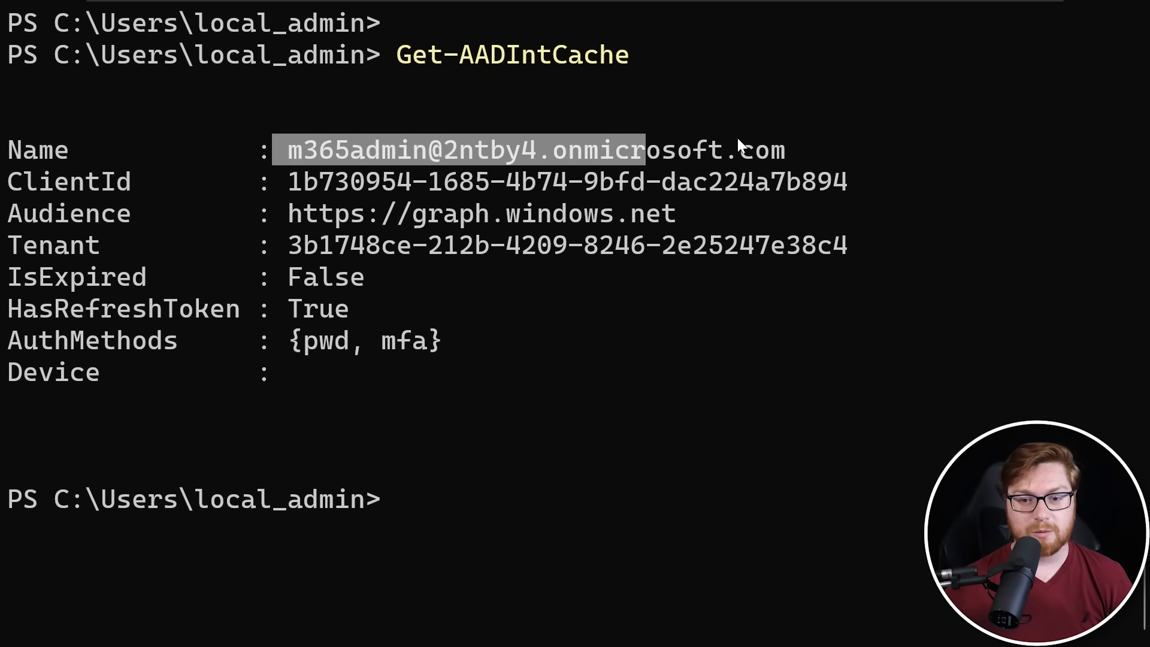
{"action": "mouse_move", "coordinate": [934, 408]}
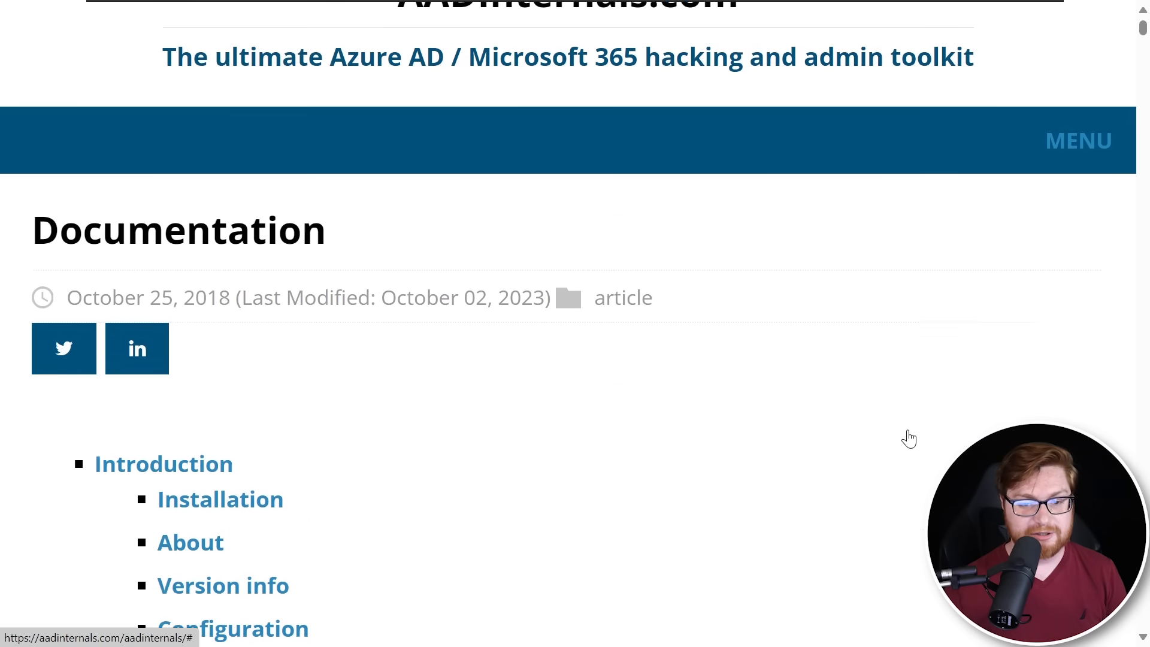
Scroll to User manipulation and view the Get-AADIntUsers example
{"action": "scroll", "scroll_direction": "down", "scroll_amount": 3}
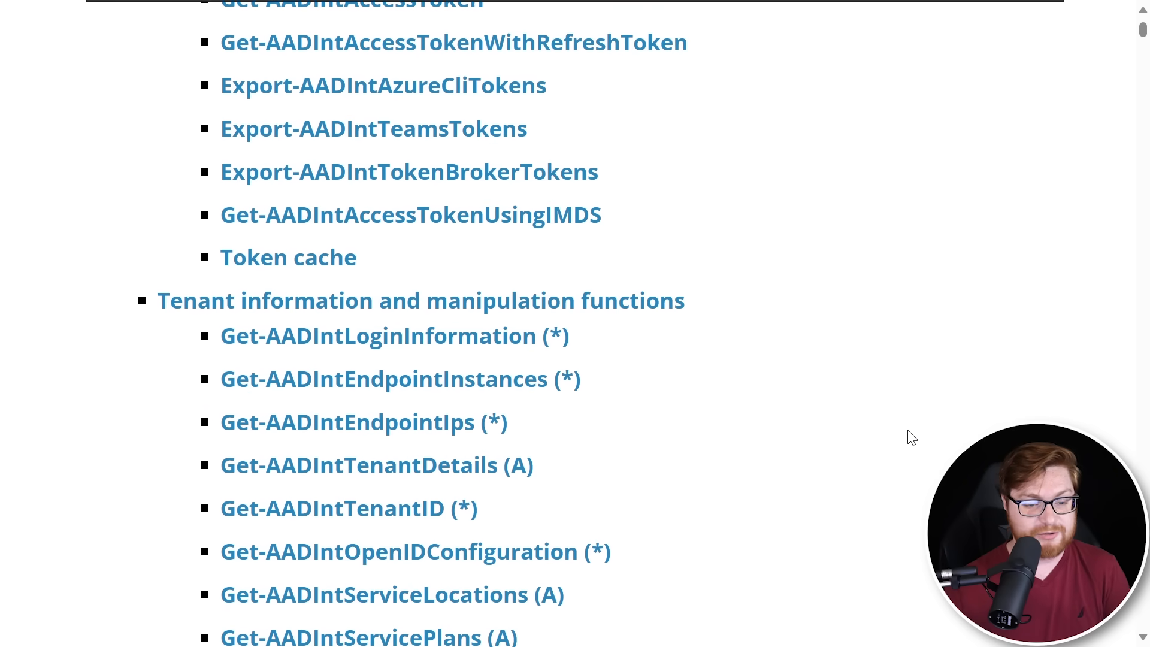
{"action": "scroll", "scroll_direction": "down", "scroll_amount": 3}
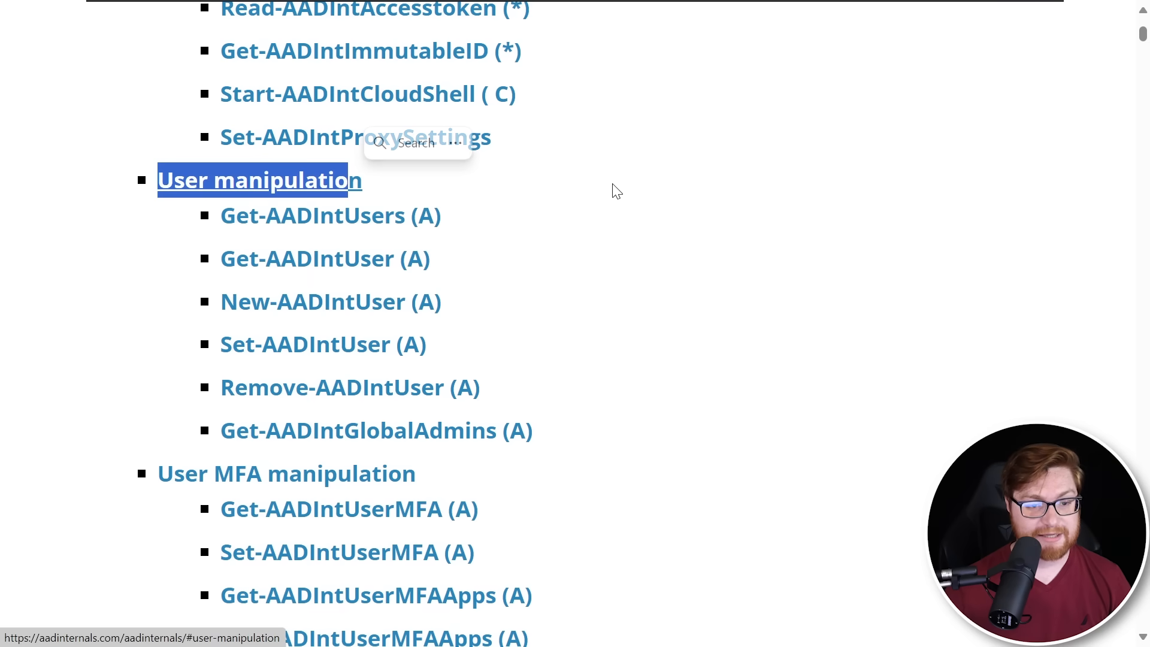
{"action": "left_click", "coordinate": [330, 215]}
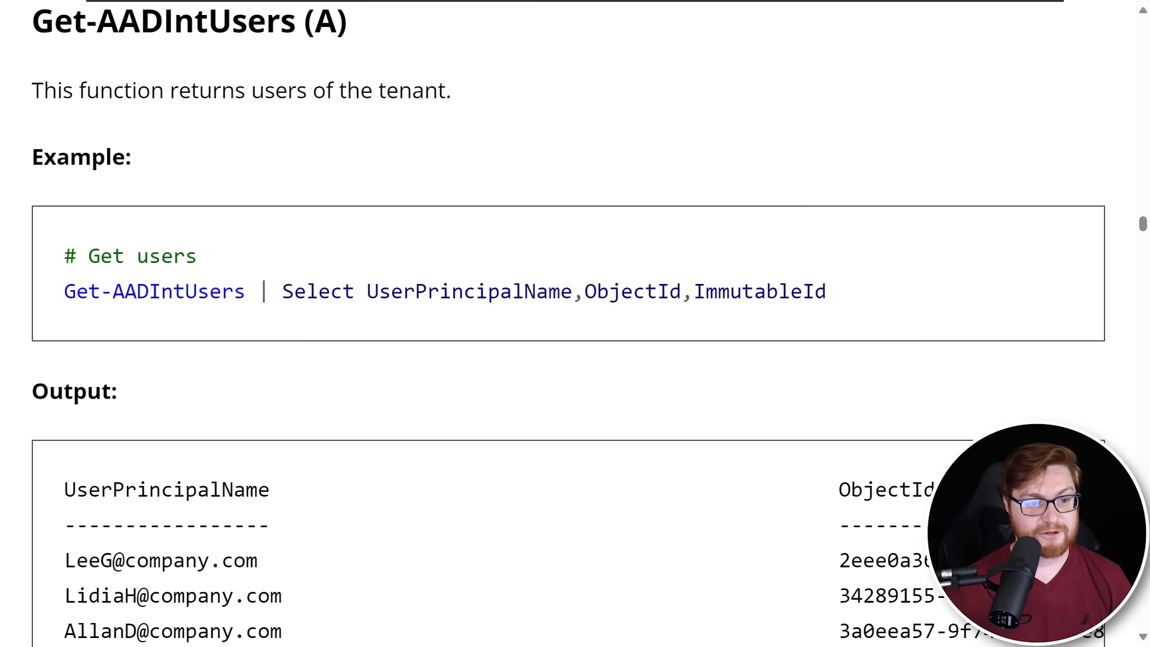
{"action": "mouse_move", "coordinate": [536, 268]}
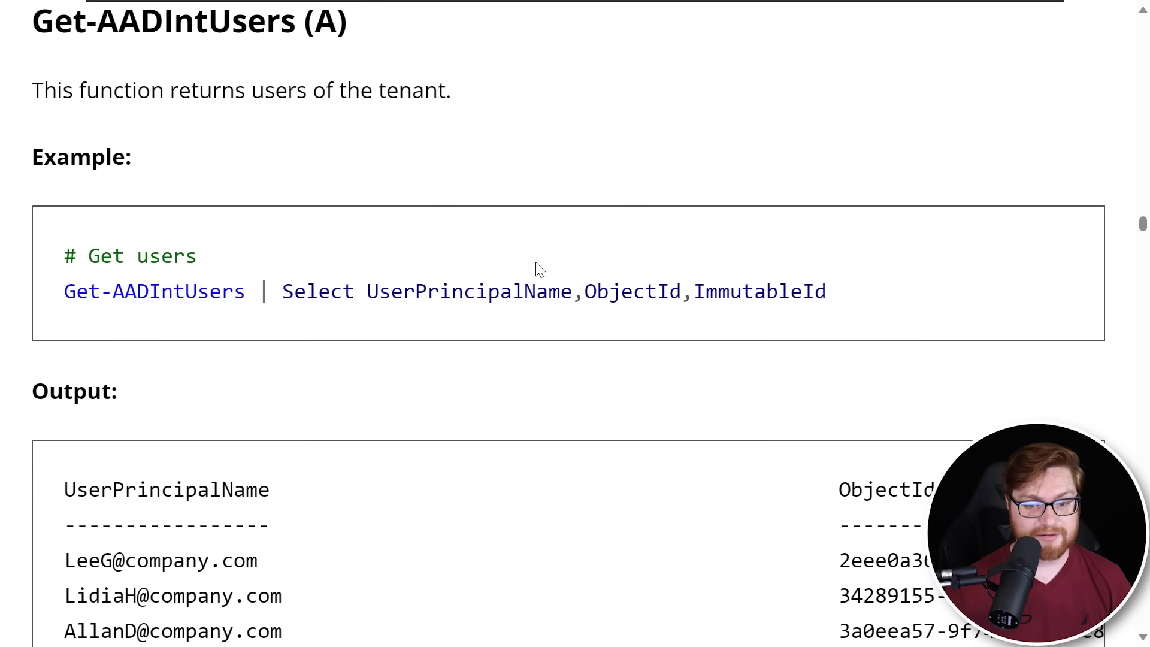
{"action": "mouse_move", "coordinate": [44, 298]}
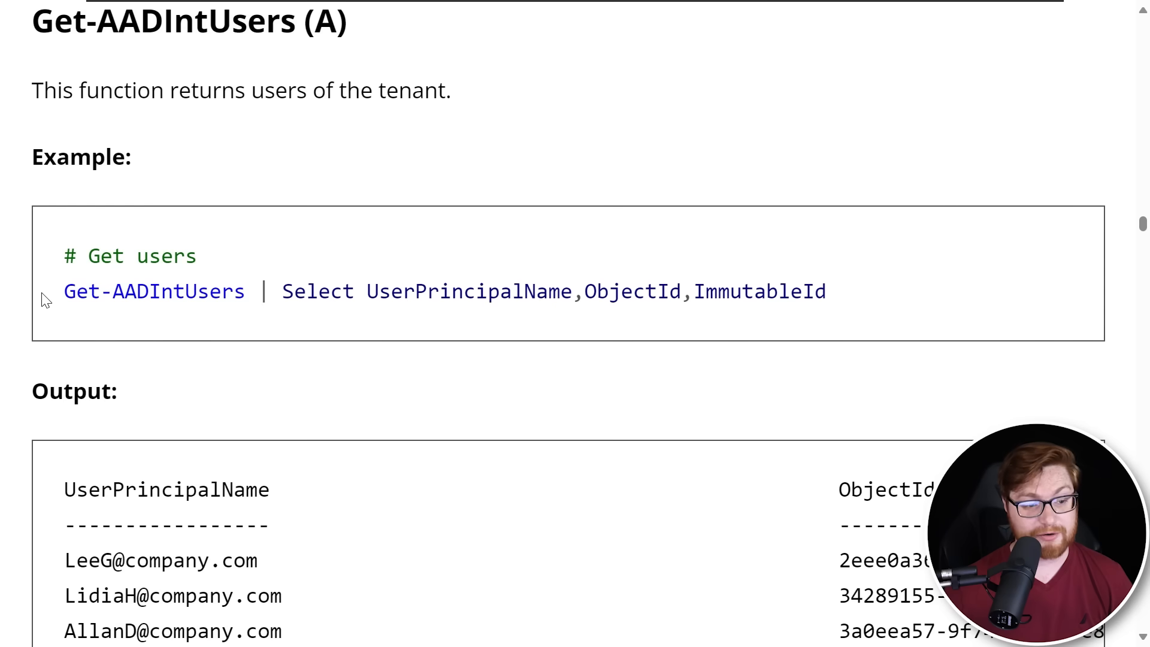
{"action": "left_click_drag", "start_coordinate": [65, 291], "coordinate": [403, 291]}
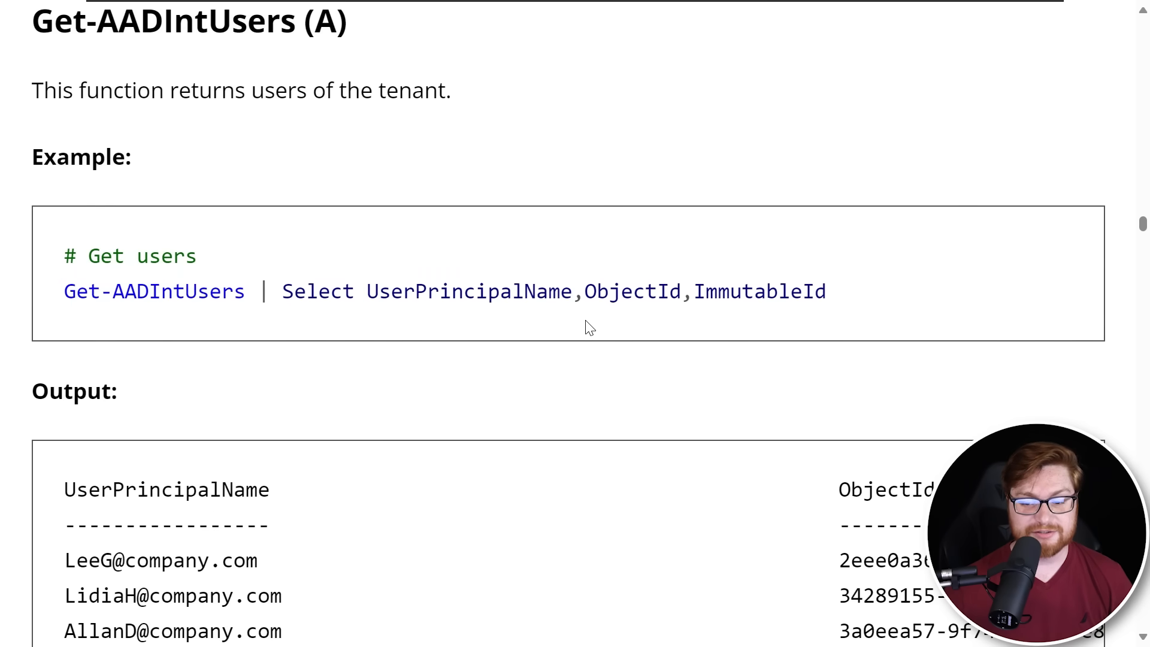
{"action": "scroll", "scroll_direction": "down", "scroll_amount": 3}
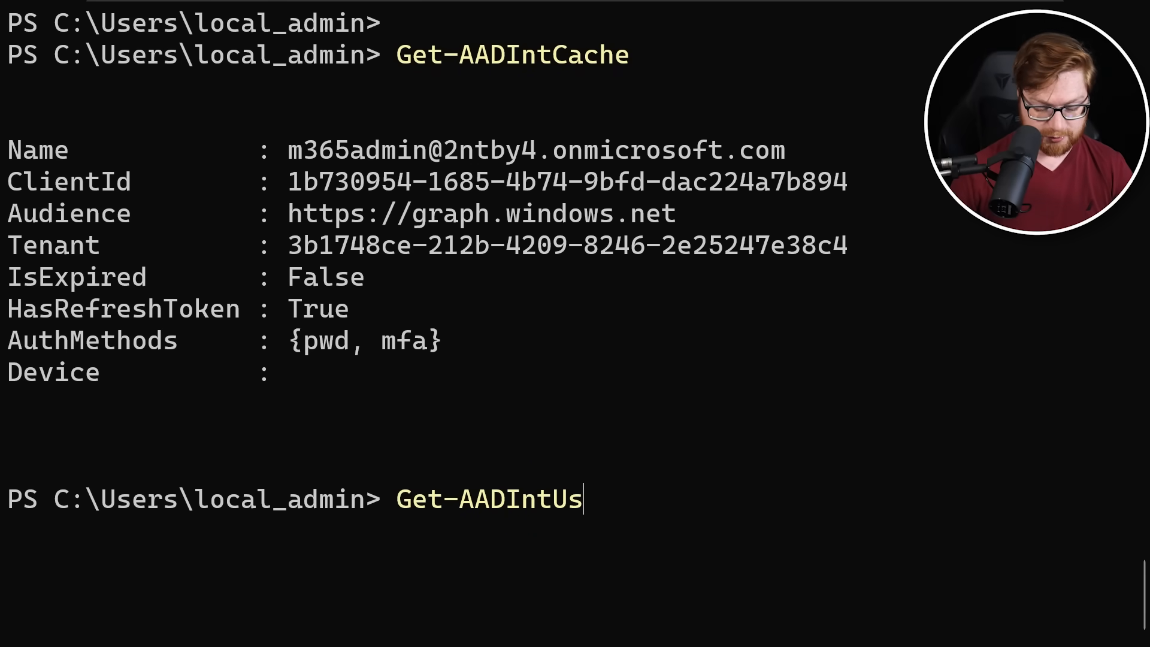
Run Get-AADIntUsers | Select UserPrincipalName and highlight the listed users
{"action": "type", "text": "ers | Select UserPrin"}
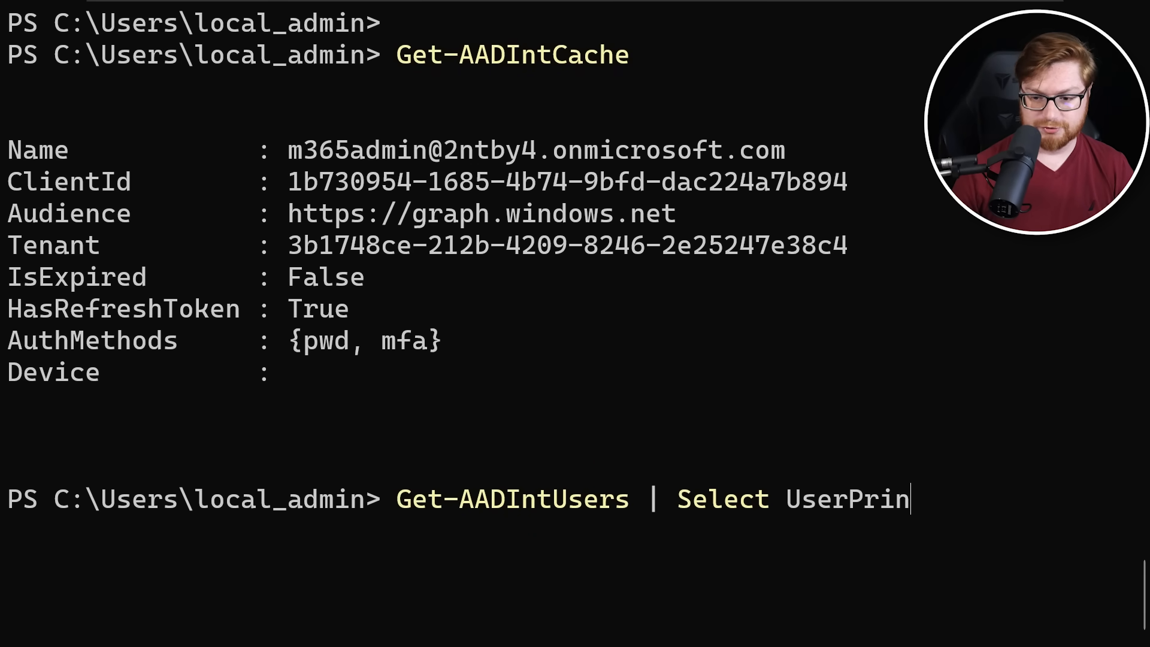
{"action": "key", "text": "Enter"}
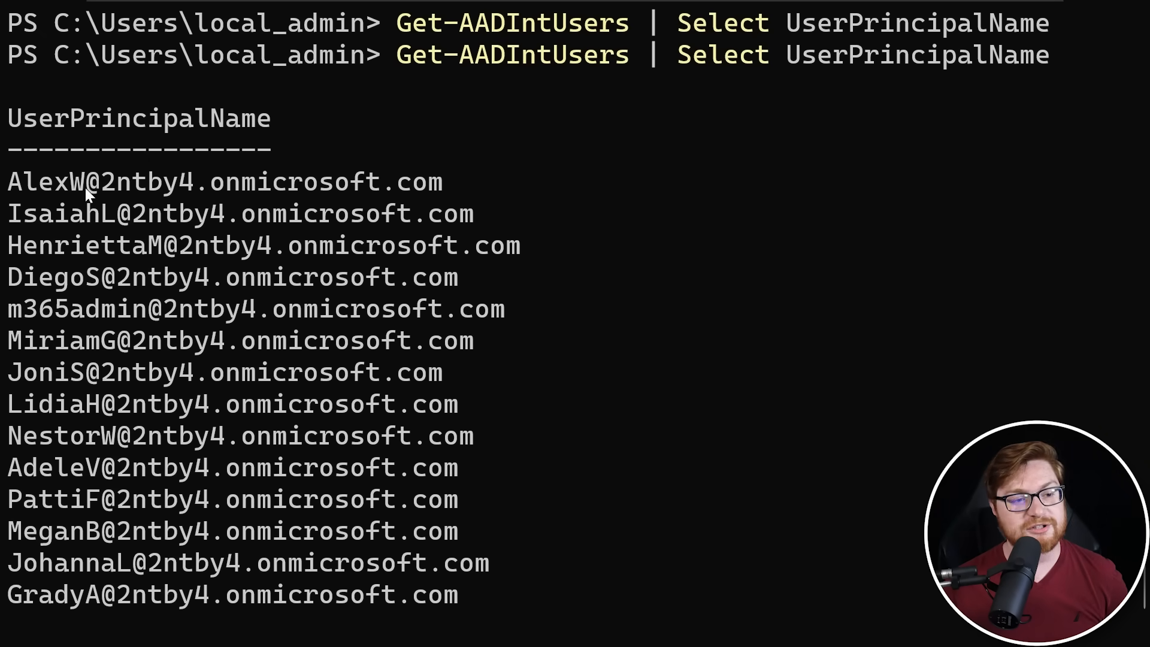
{"action": "left_click_drag", "start_coordinate": [9, 182], "coordinate": [396, 183]}
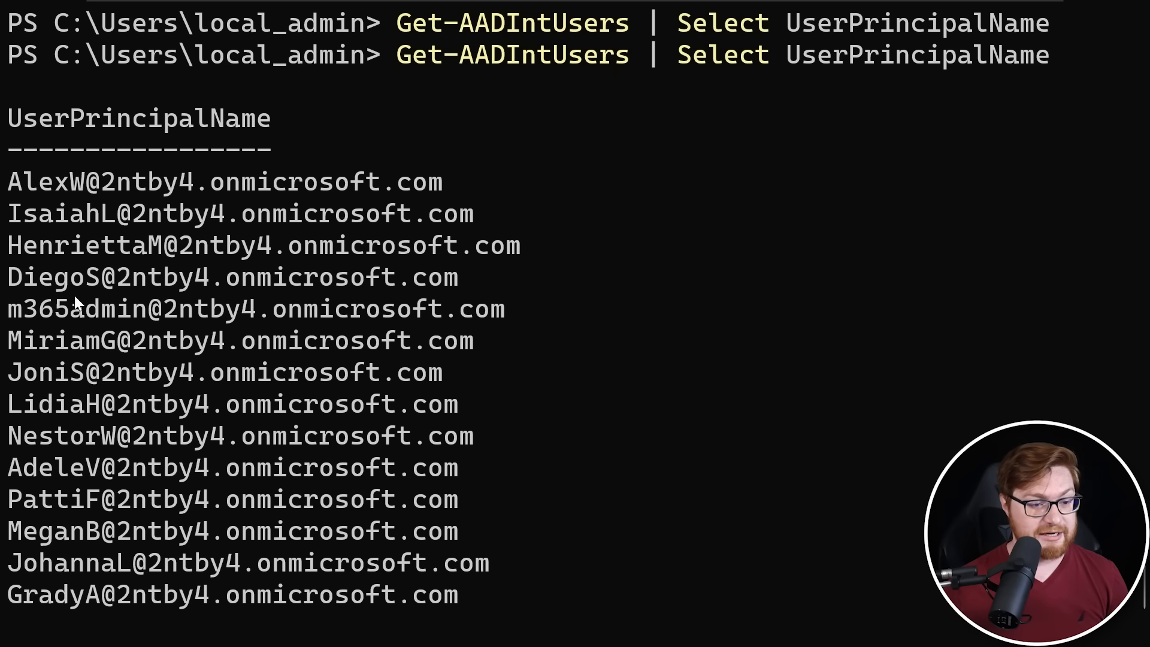
{"action": "left_click_drag", "start_coordinate": [7, 309], "coordinate": [242, 309]}
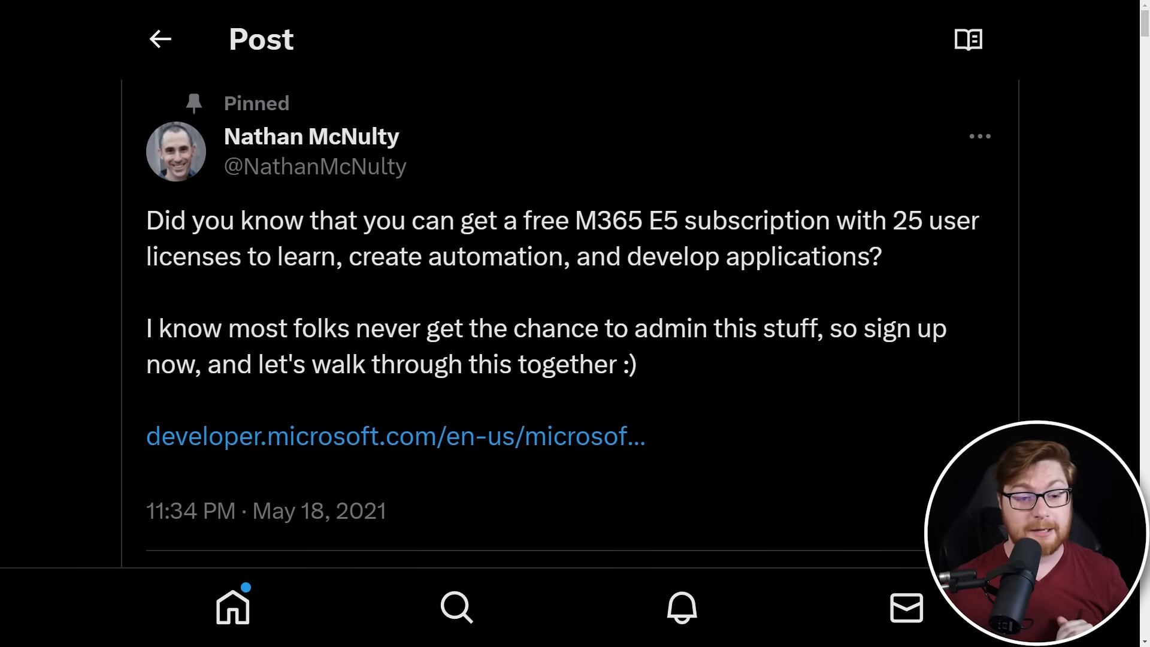
{"action": "mouse_move", "coordinate": [870, 370]}
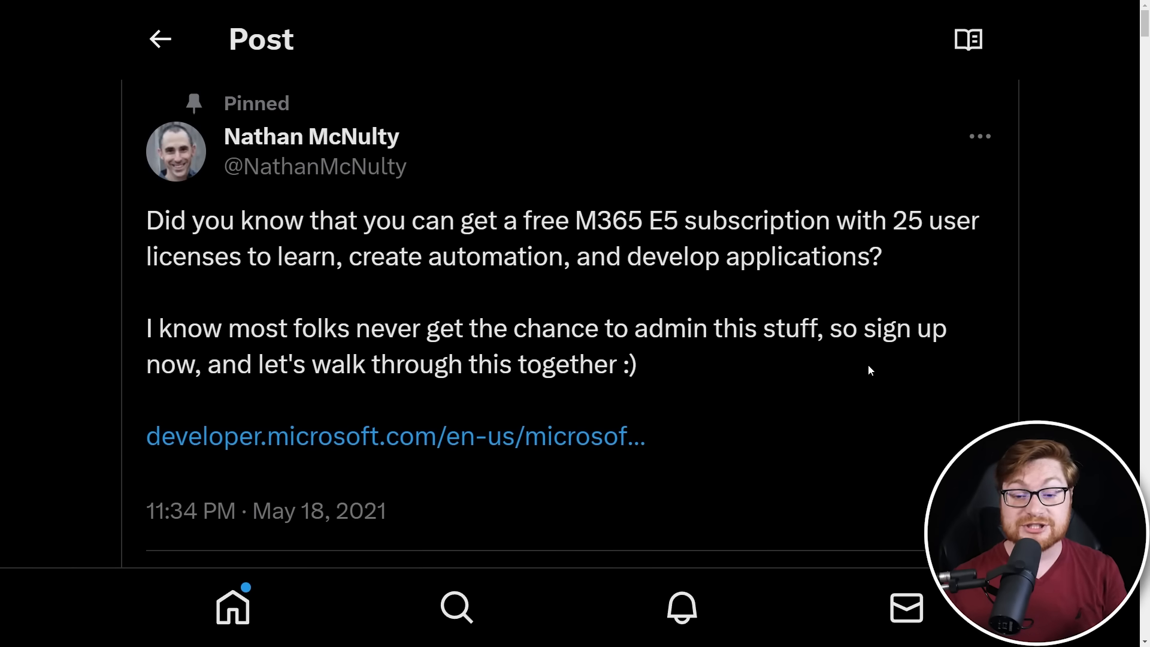
Scroll through the pinned free M365 E5 subscription thread to the signup screenshots
{"action": "scroll", "scroll_direction": "down", "scroll_amount": 3}
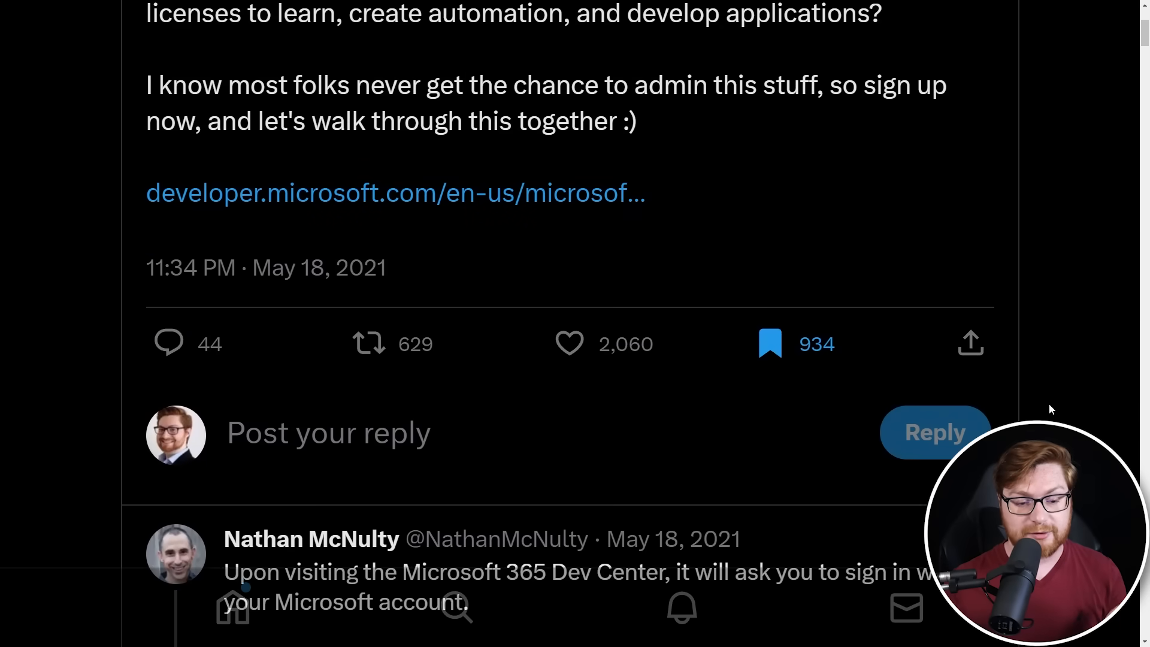
{"action": "scroll", "scroll_direction": "down", "scroll_amount": 3}
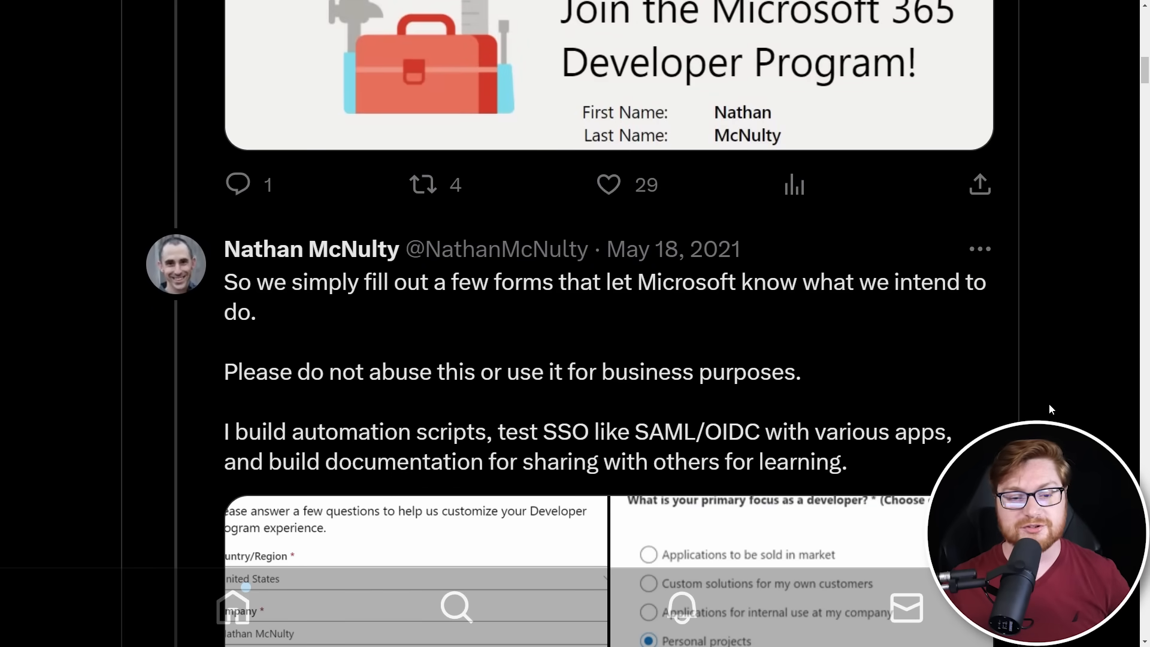
{"action": "scroll", "scroll_direction": "down", "scroll_amount": 3}
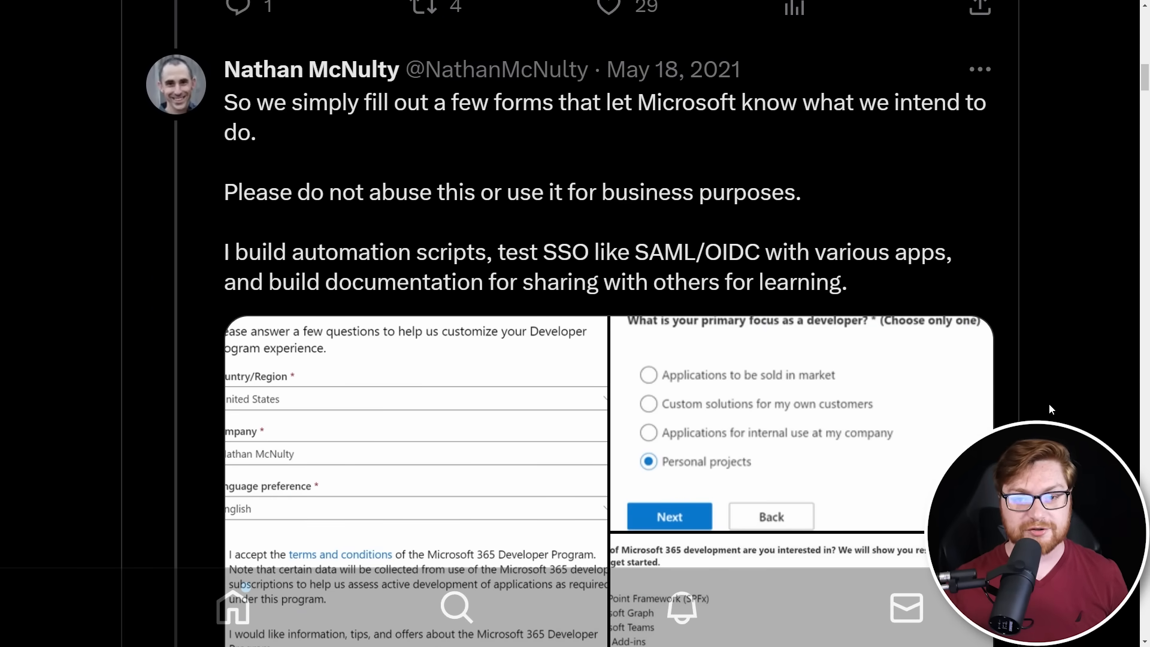
{"action": "scroll", "scroll_direction": "down", "scroll_amount": 3}
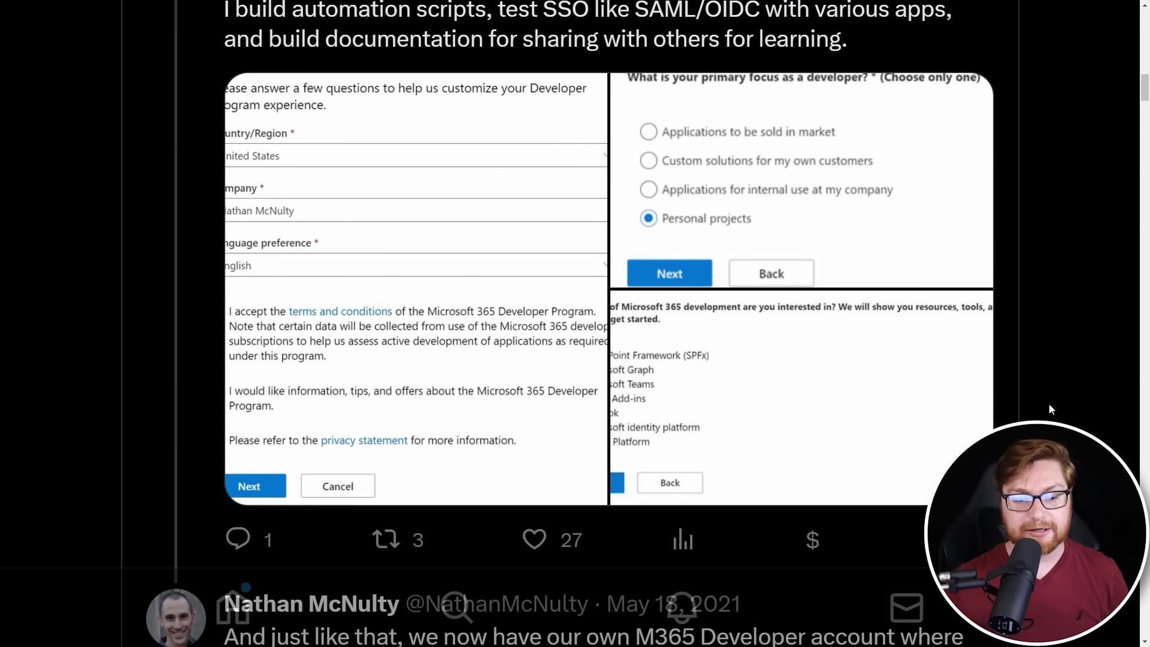